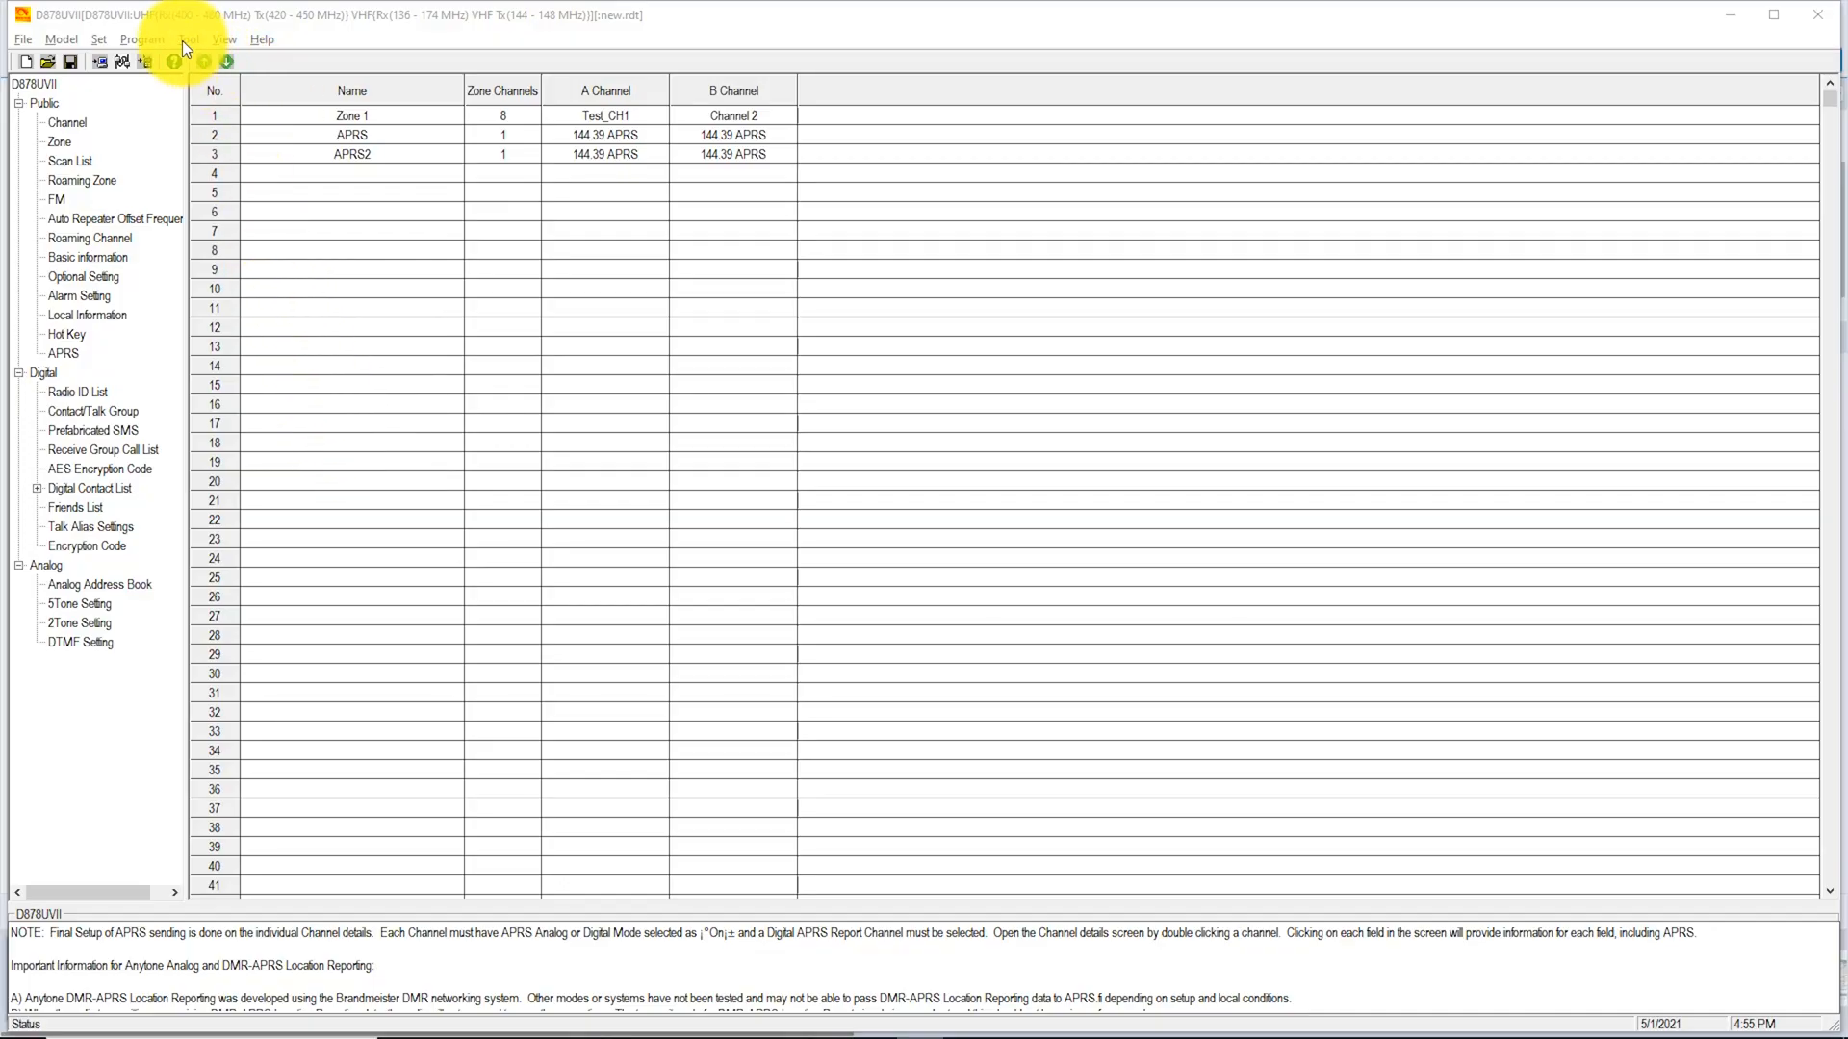
# Tick APRS and Analog APRS RX in the Tool > Options annex function settings and confirm.
pyautogui.click(189, 38)
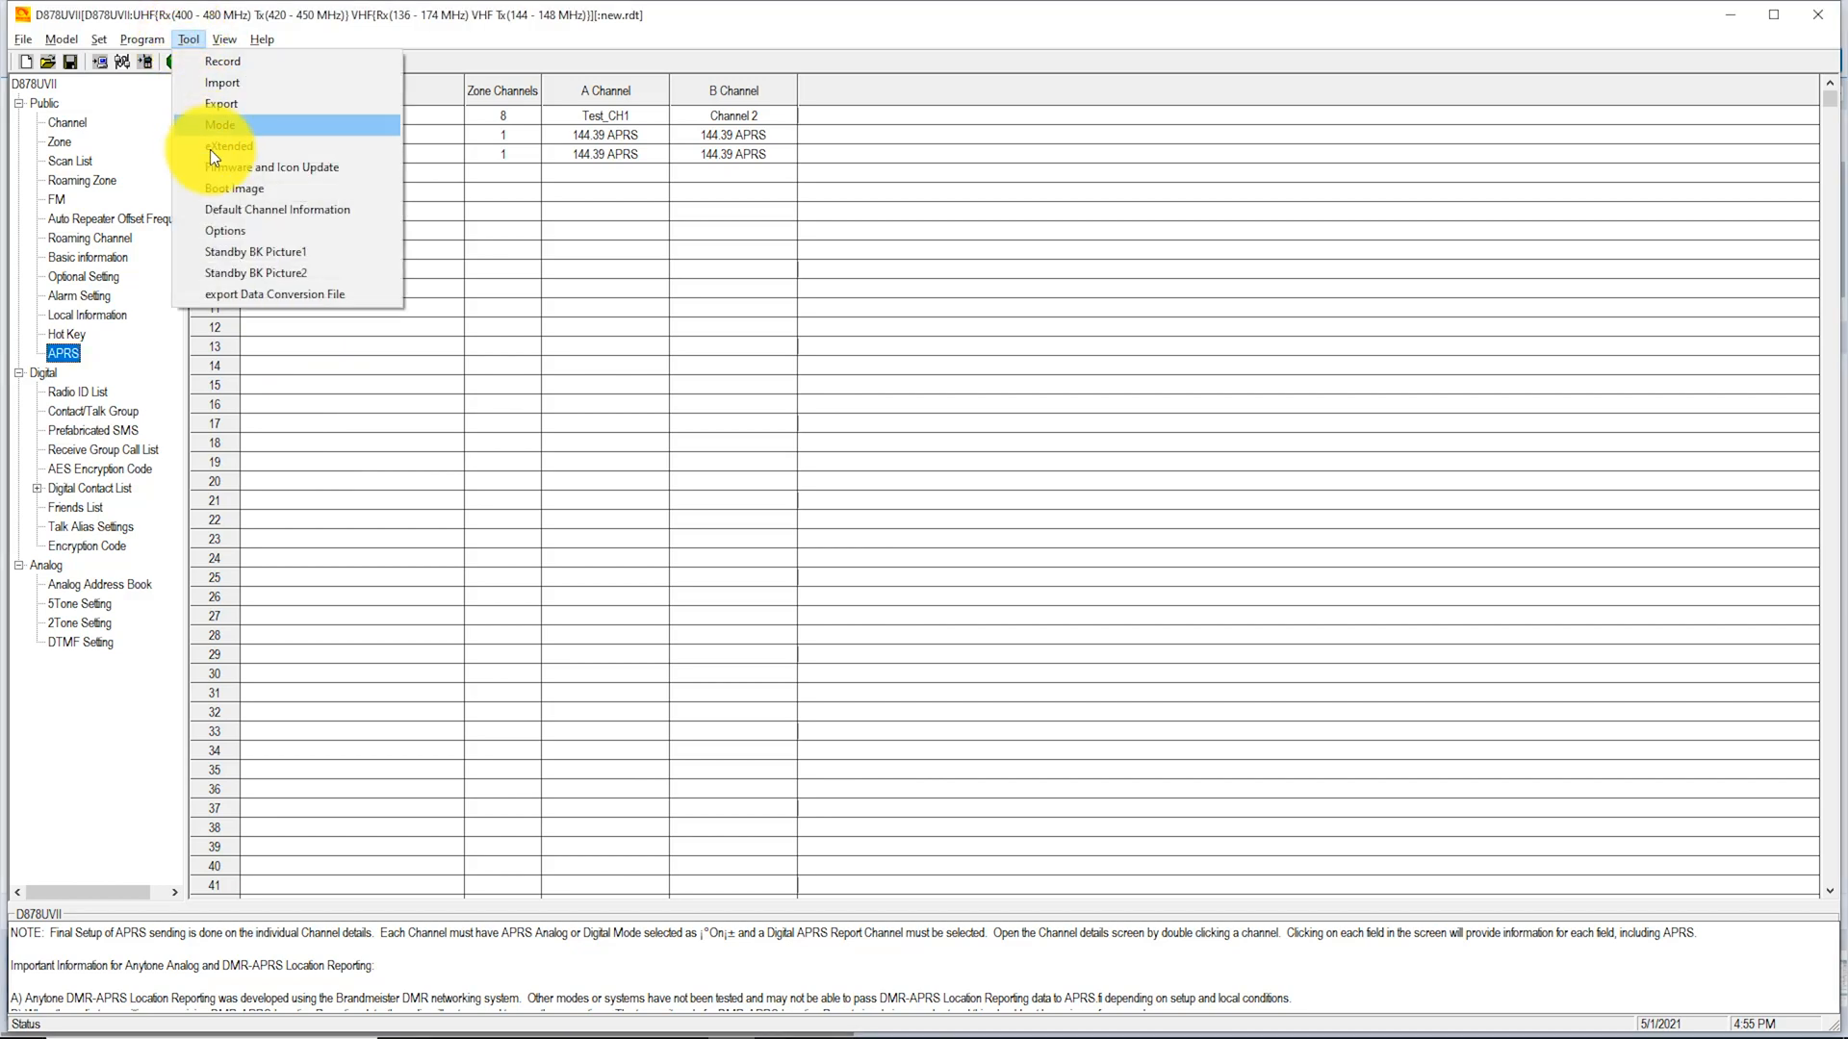
pyautogui.moveTo(225, 231)
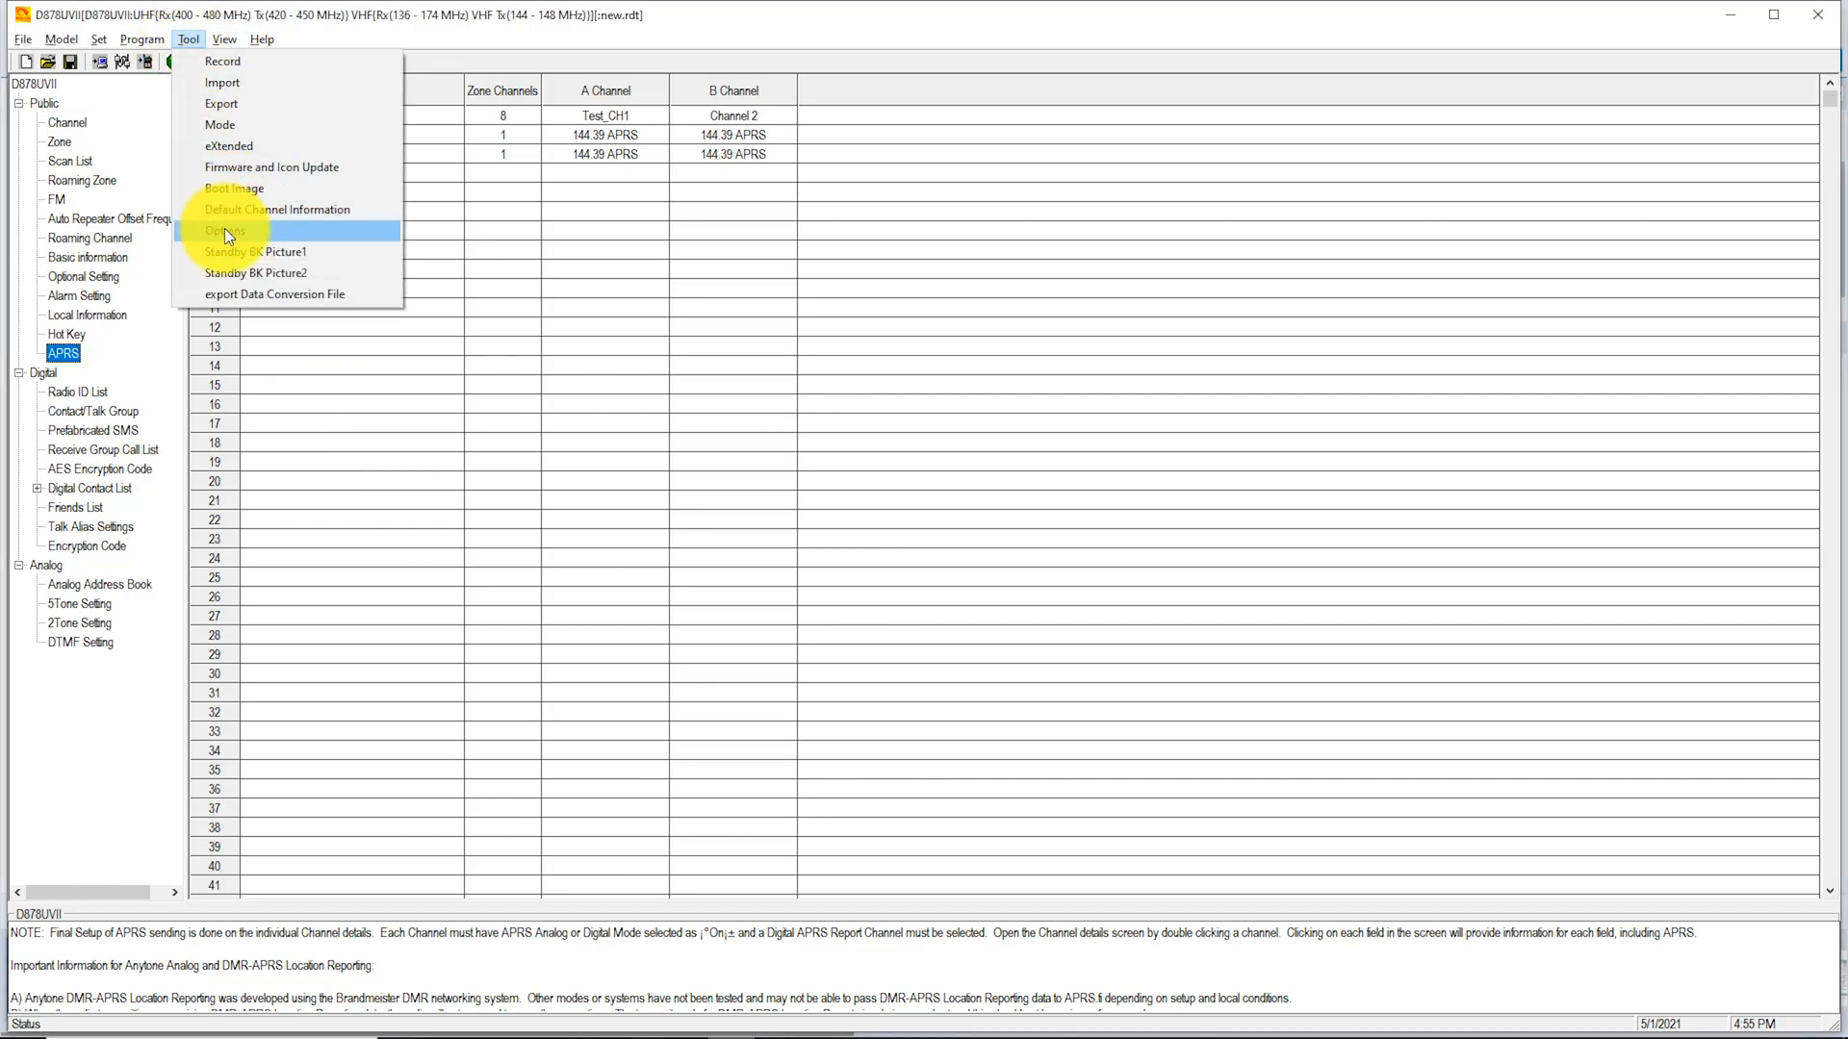
pyautogui.click(224, 230)
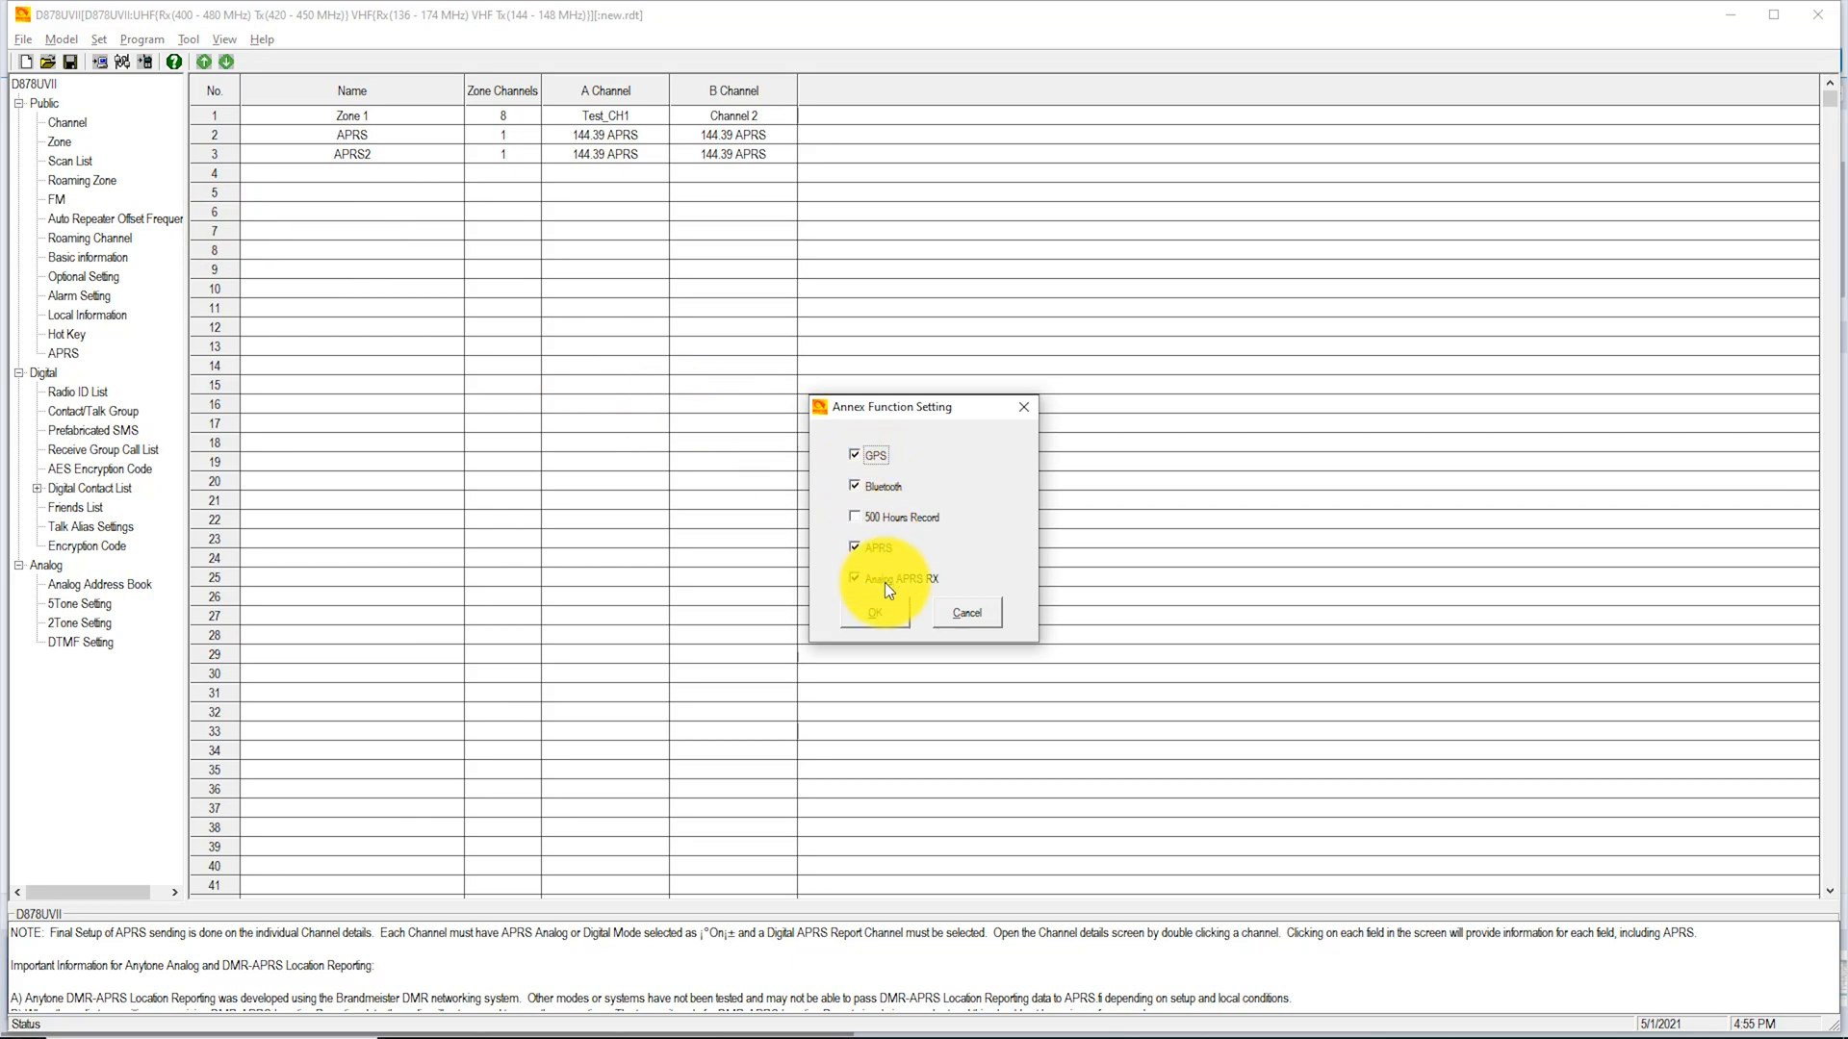
pyautogui.click(872, 613)
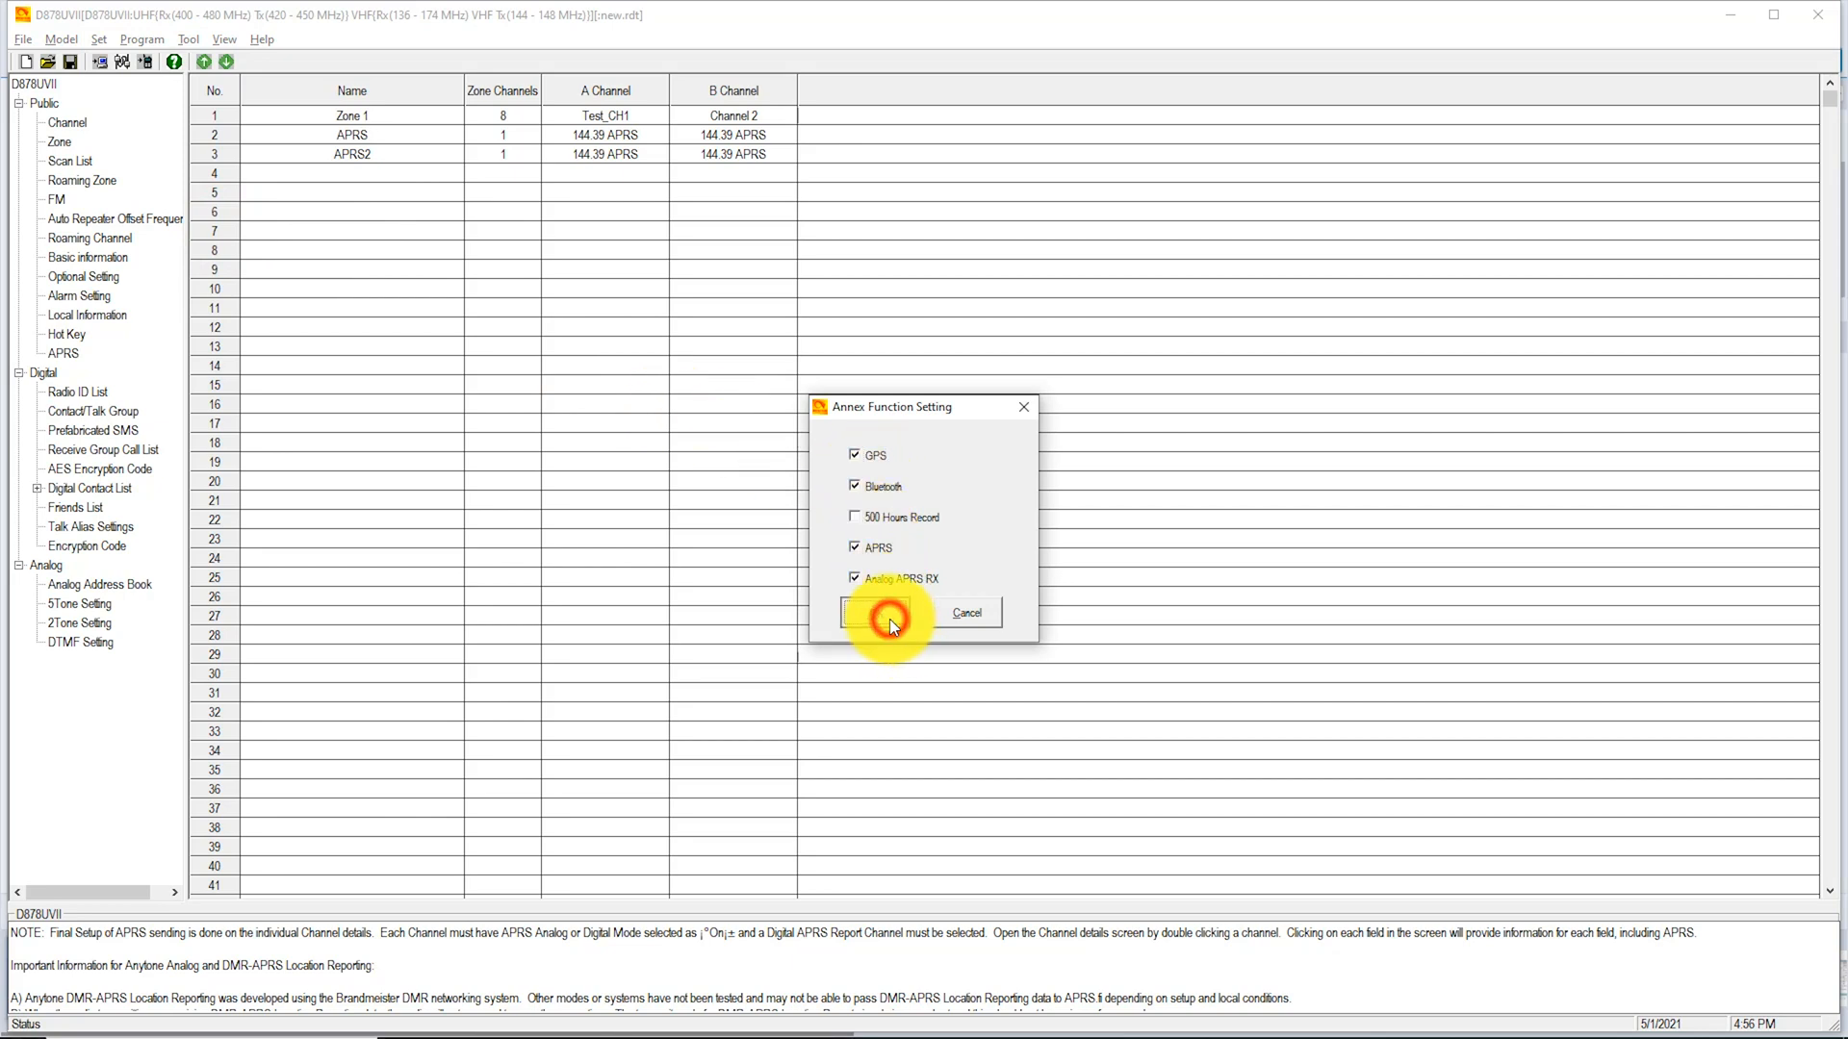
pyautogui.click(859, 613)
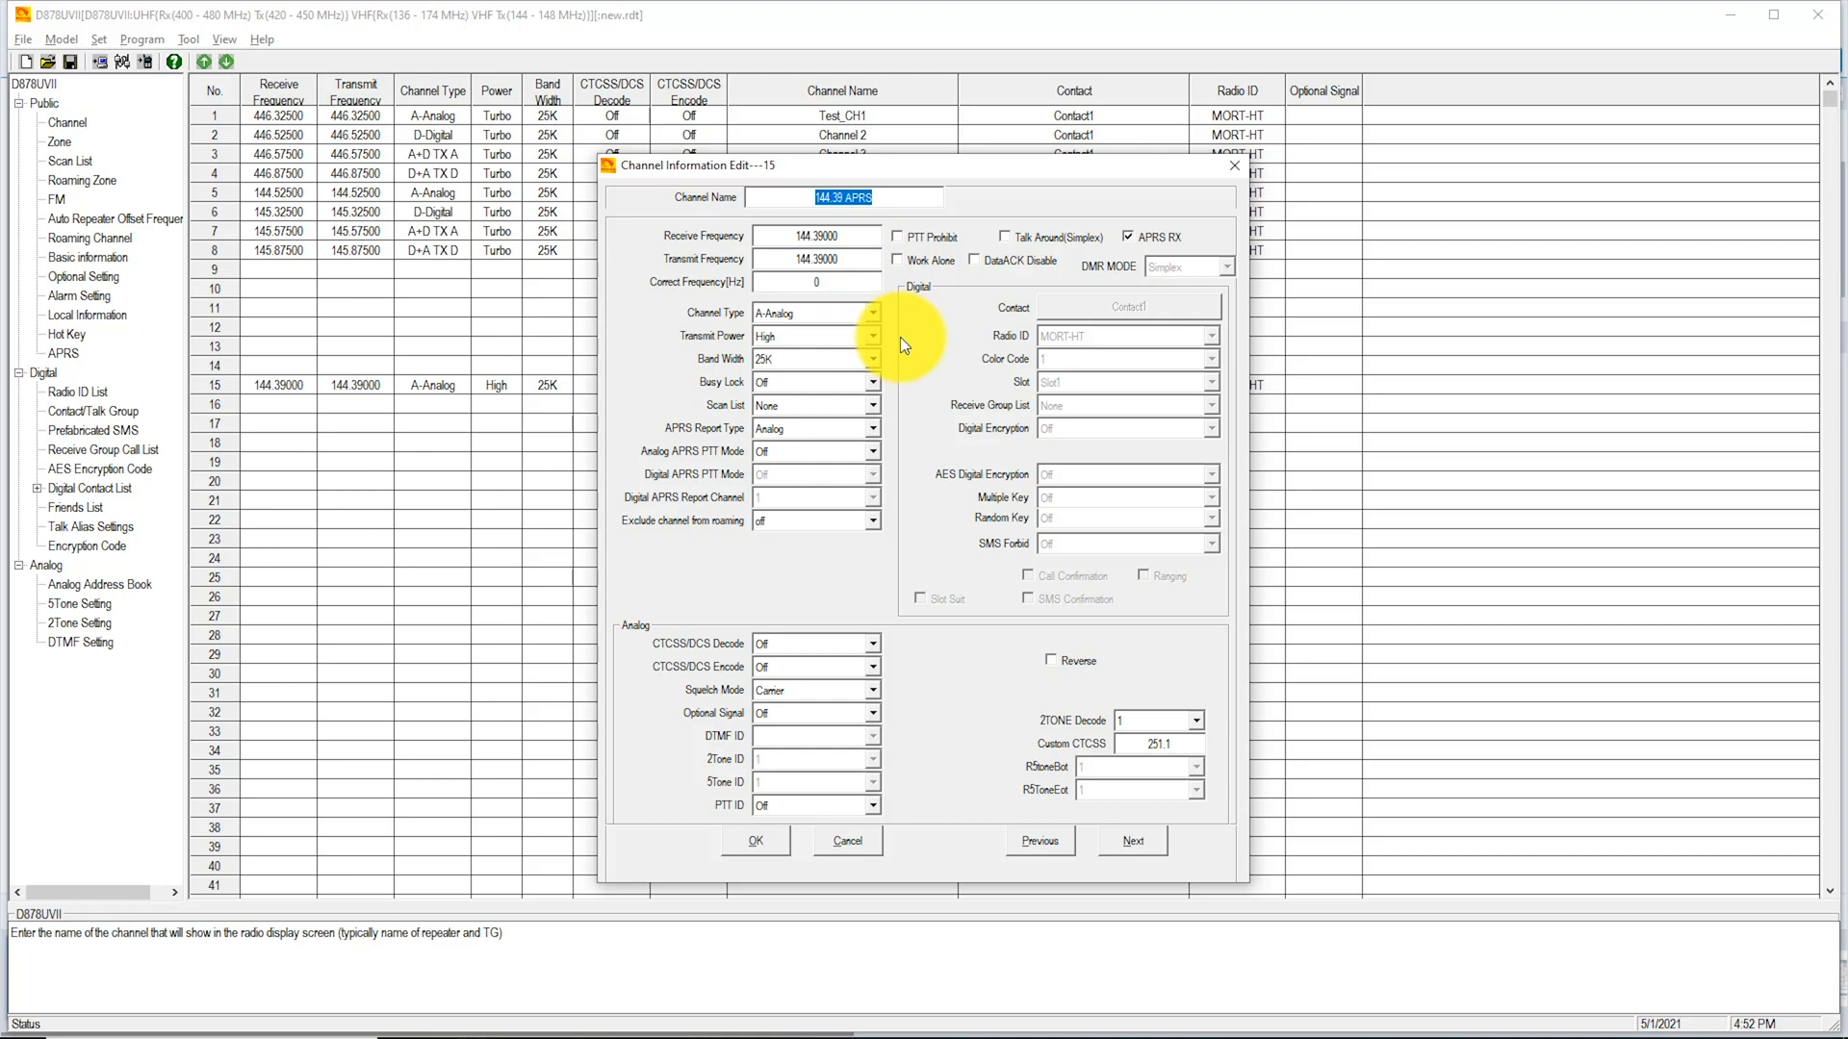
pyautogui.moveTo(904, 394)
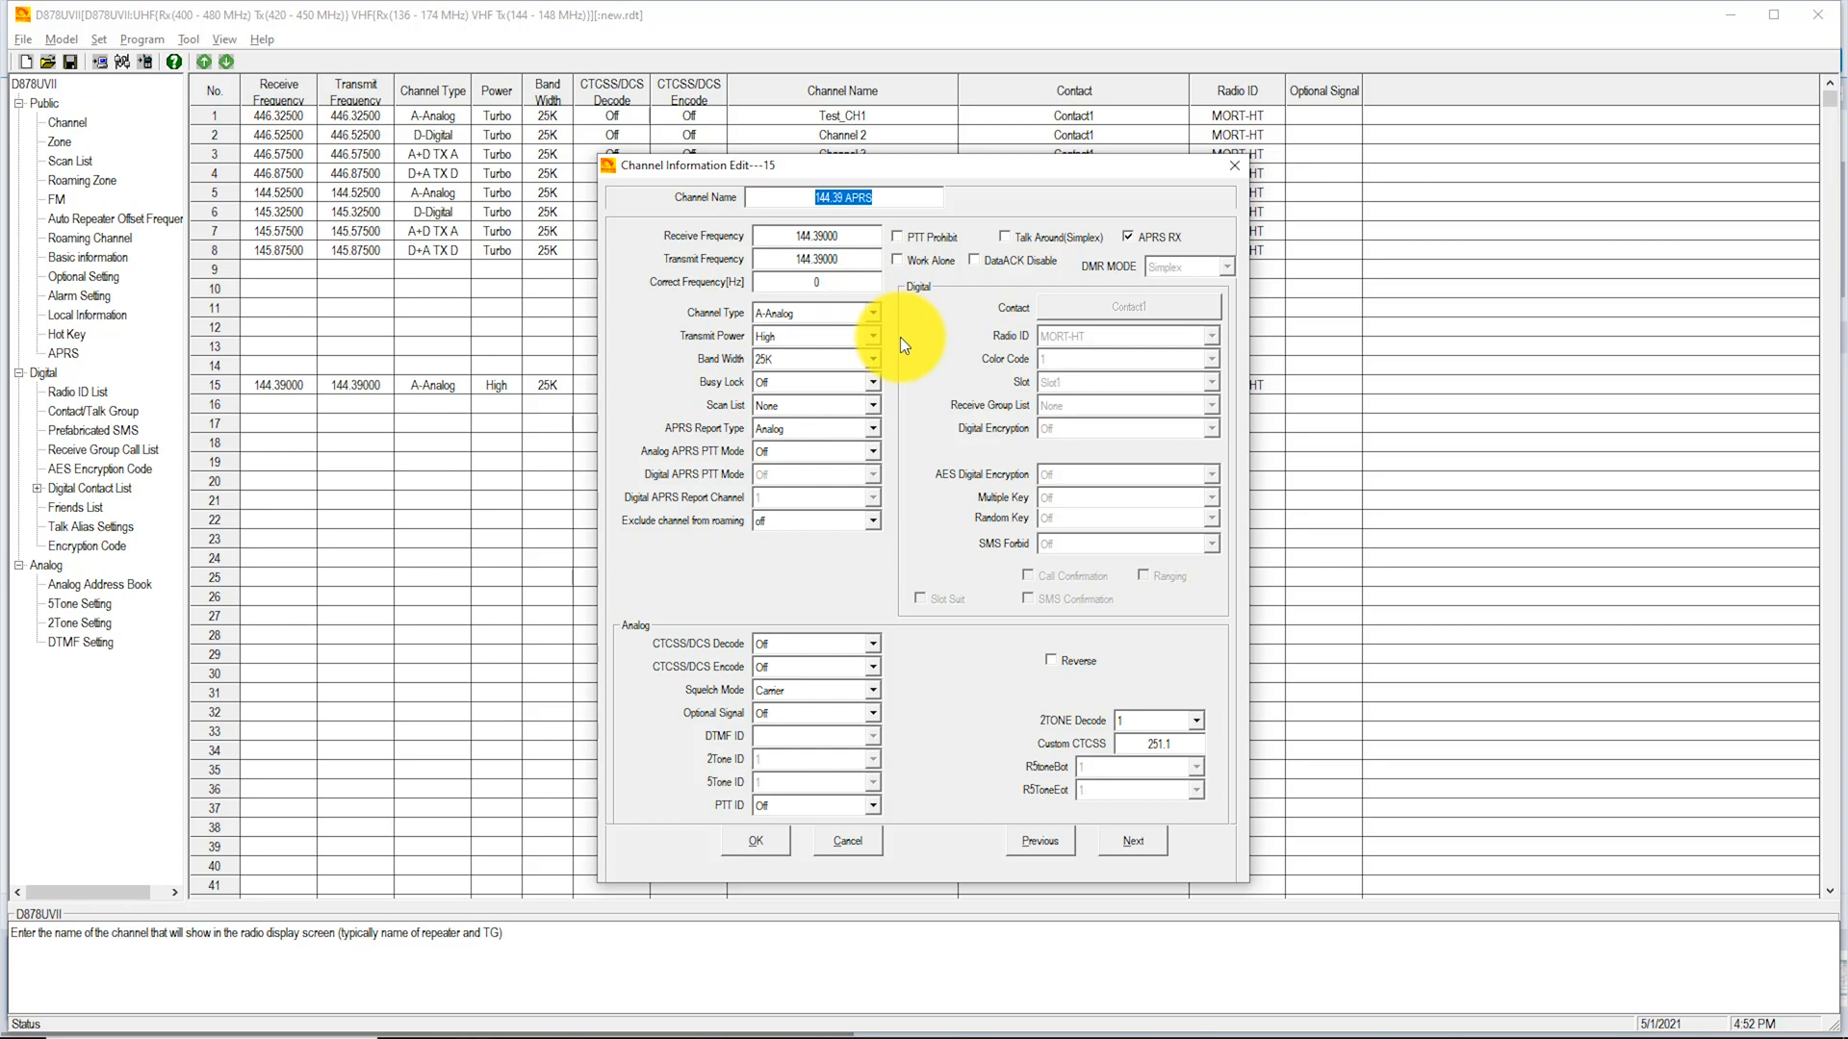
pyautogui.moveTo(910, 421)
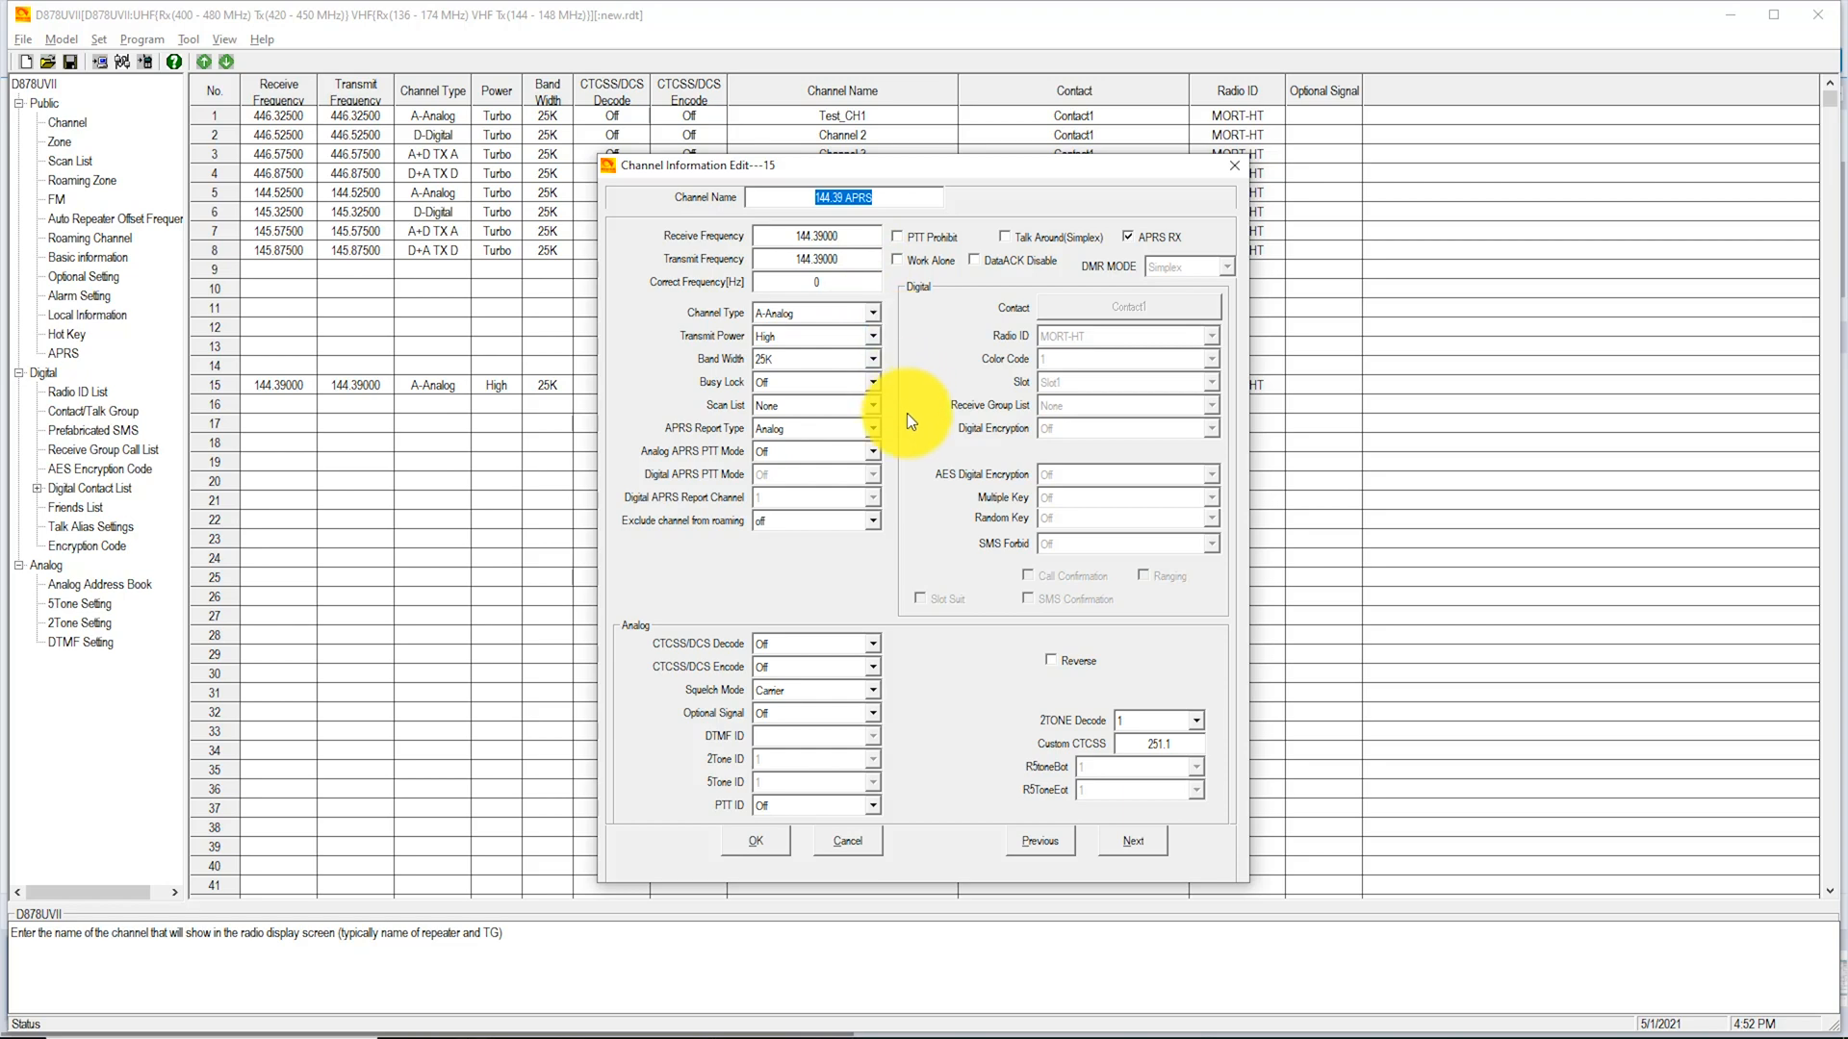
pyautogui.moveTo(935, 725)
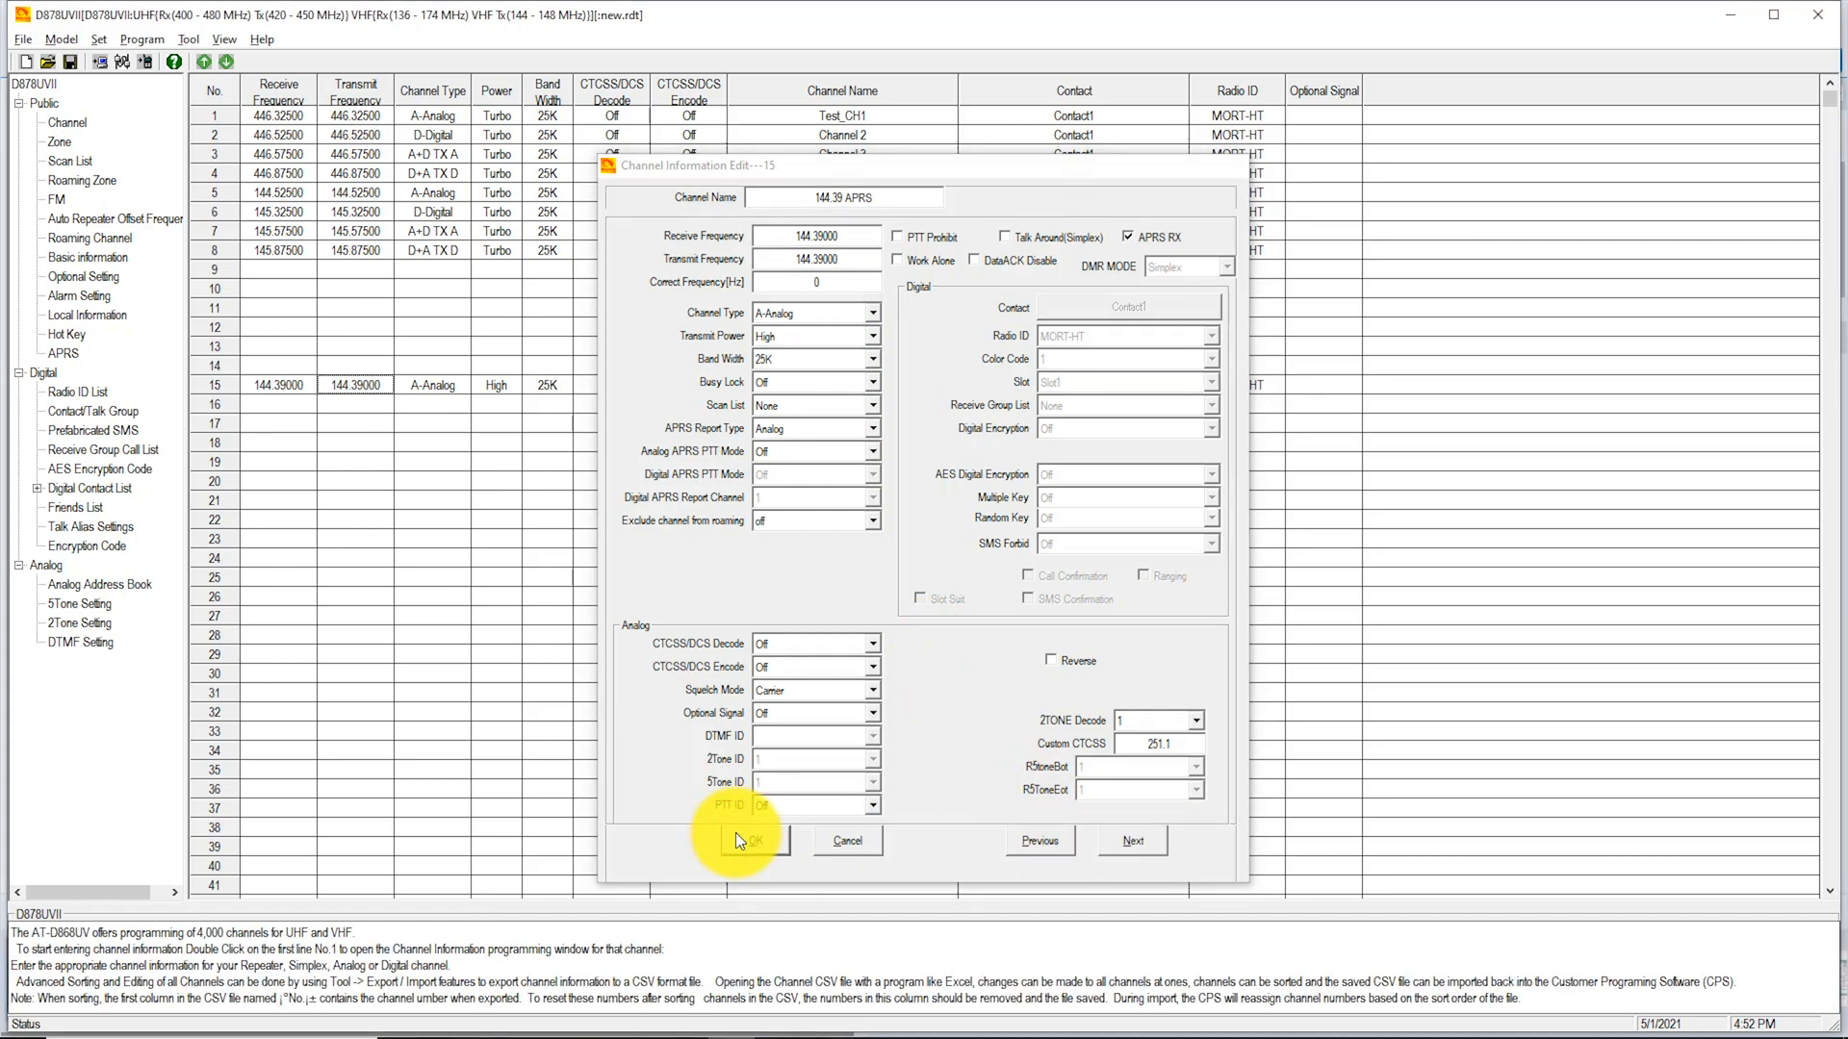
# Save channel 15 as analog 144.39000 with APRS RX and Analog report type.
pyautogui.click(750, 840)
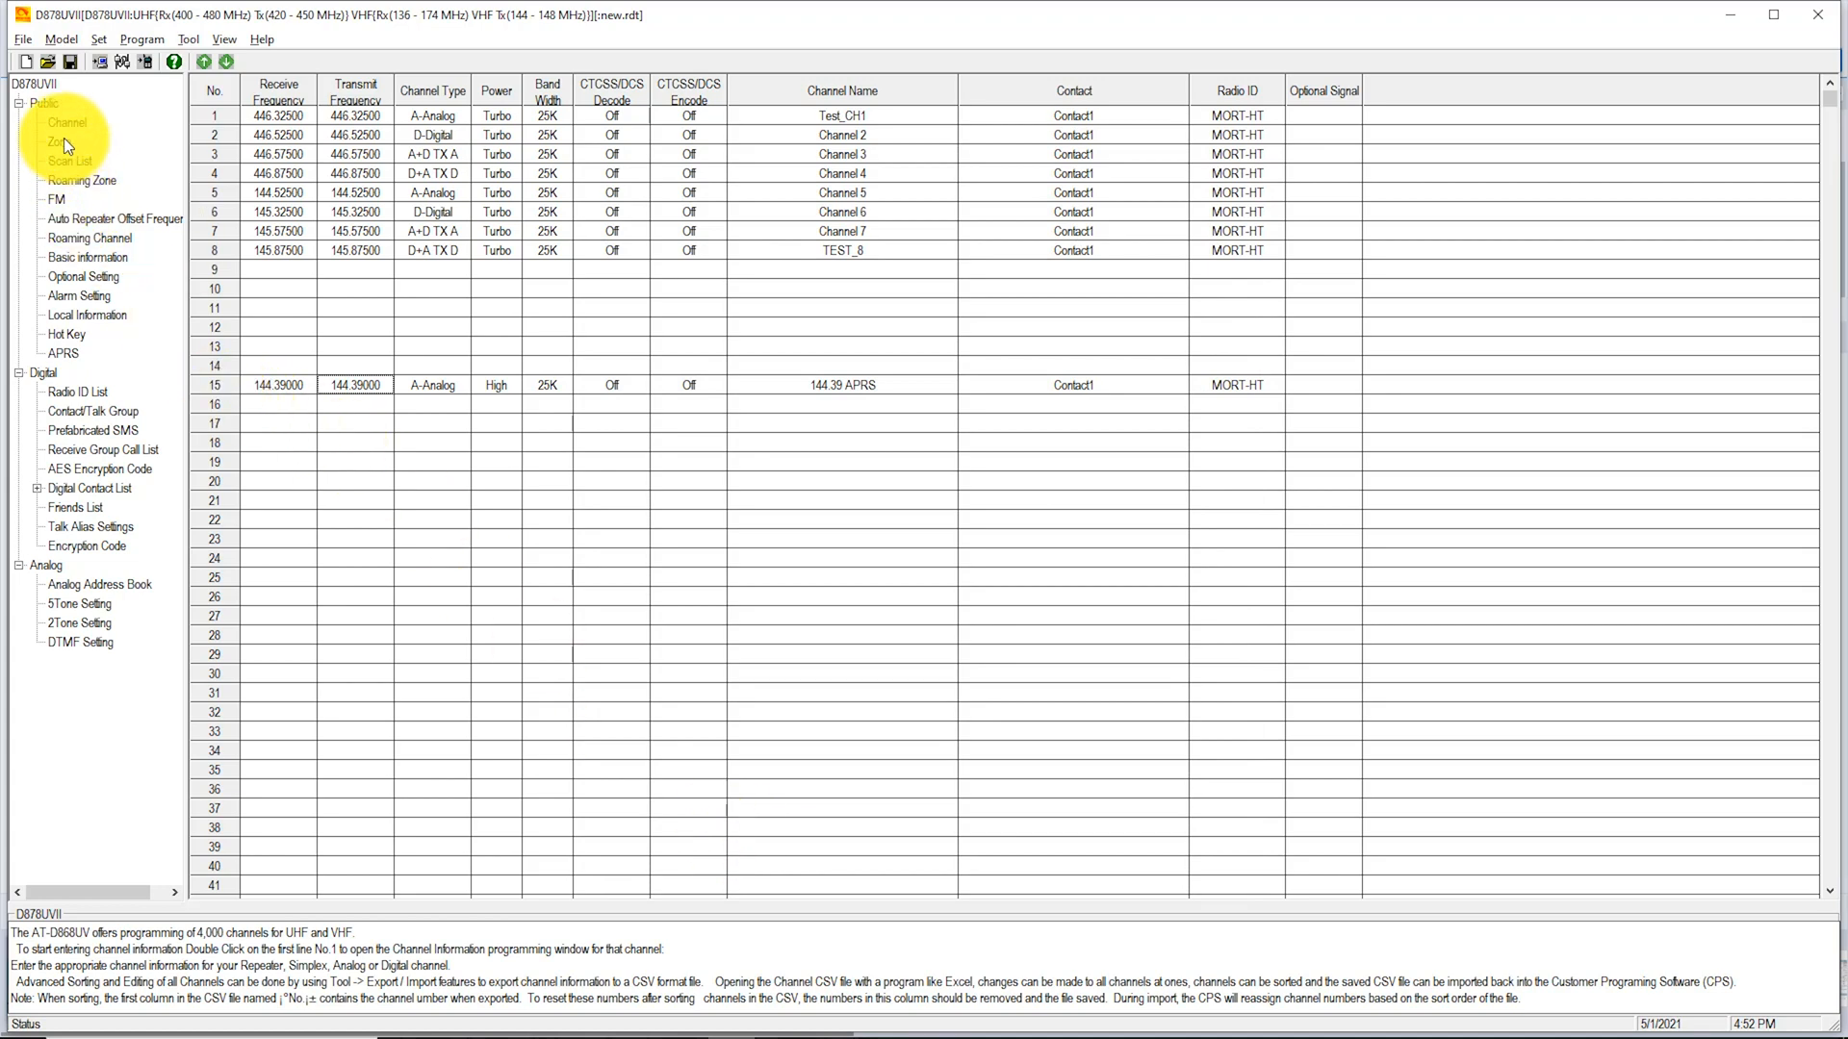
# Check that zone APRS holds only 144.39 APRS as its A and B channel.
pyautogui.click(56, 142)
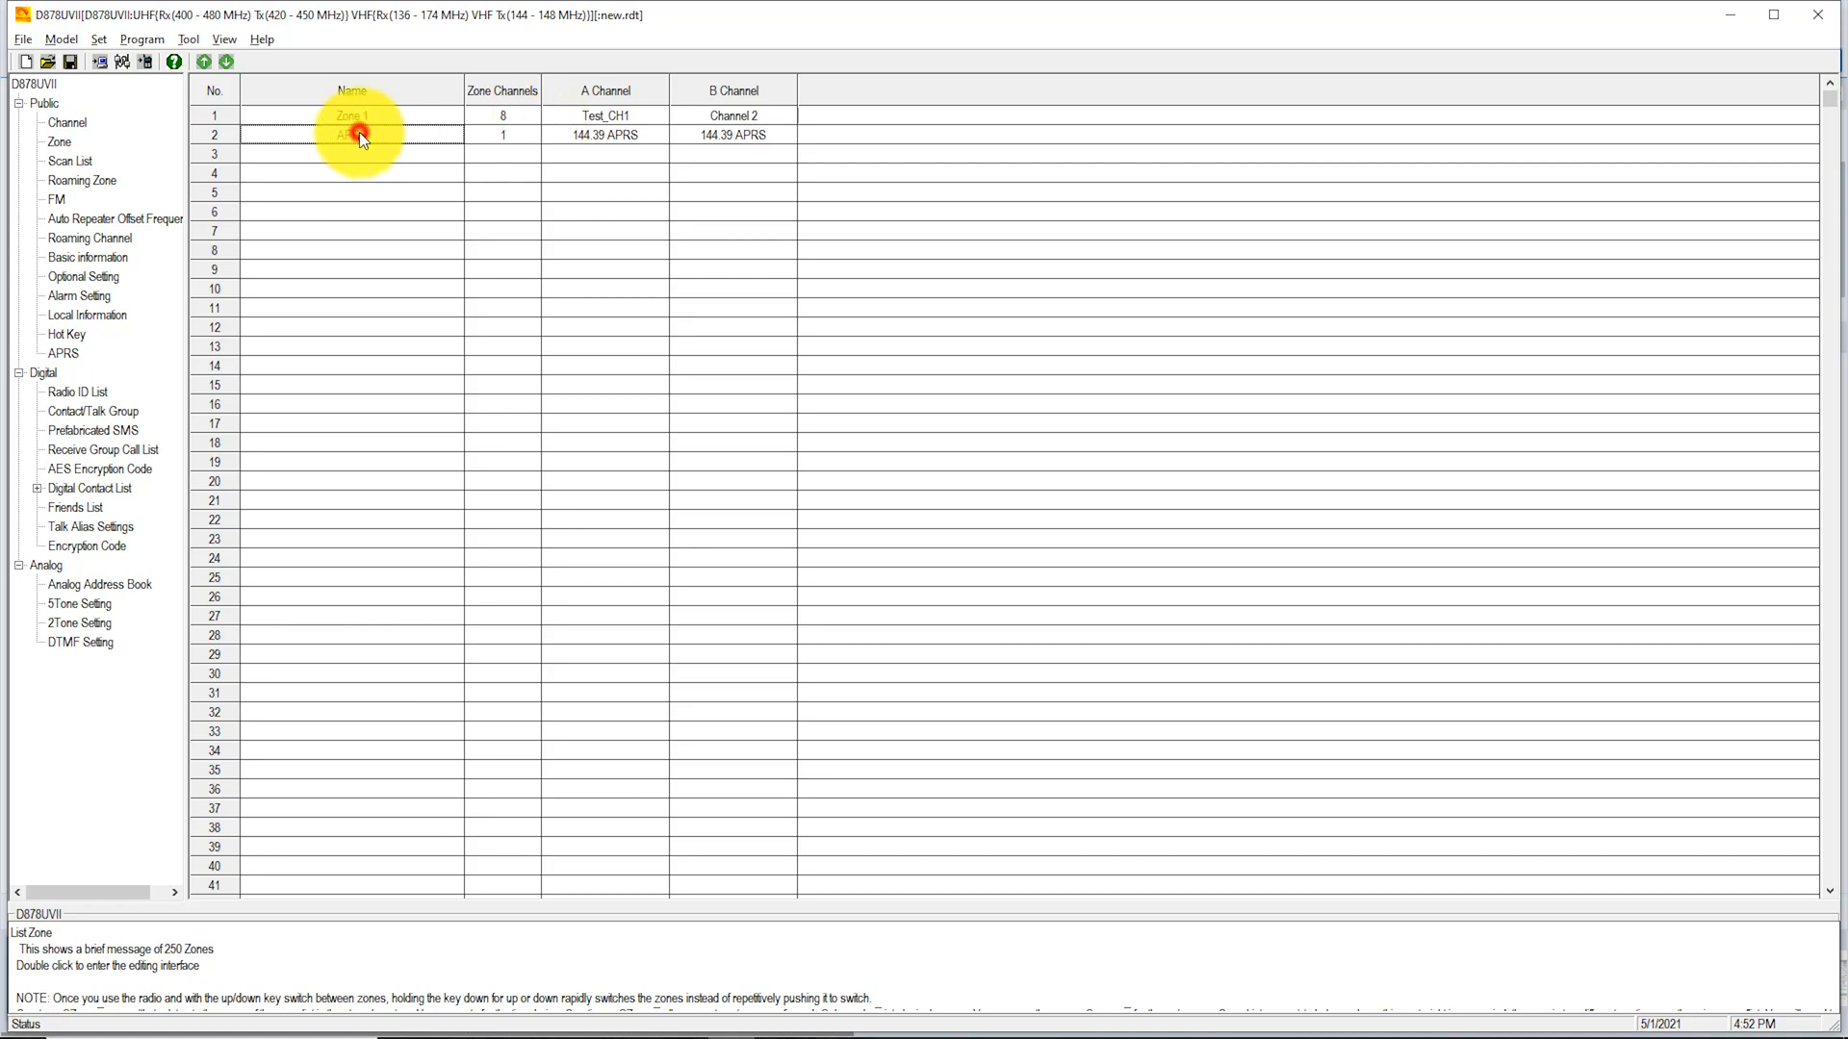
pyautogui.doubleClick(359, 134)
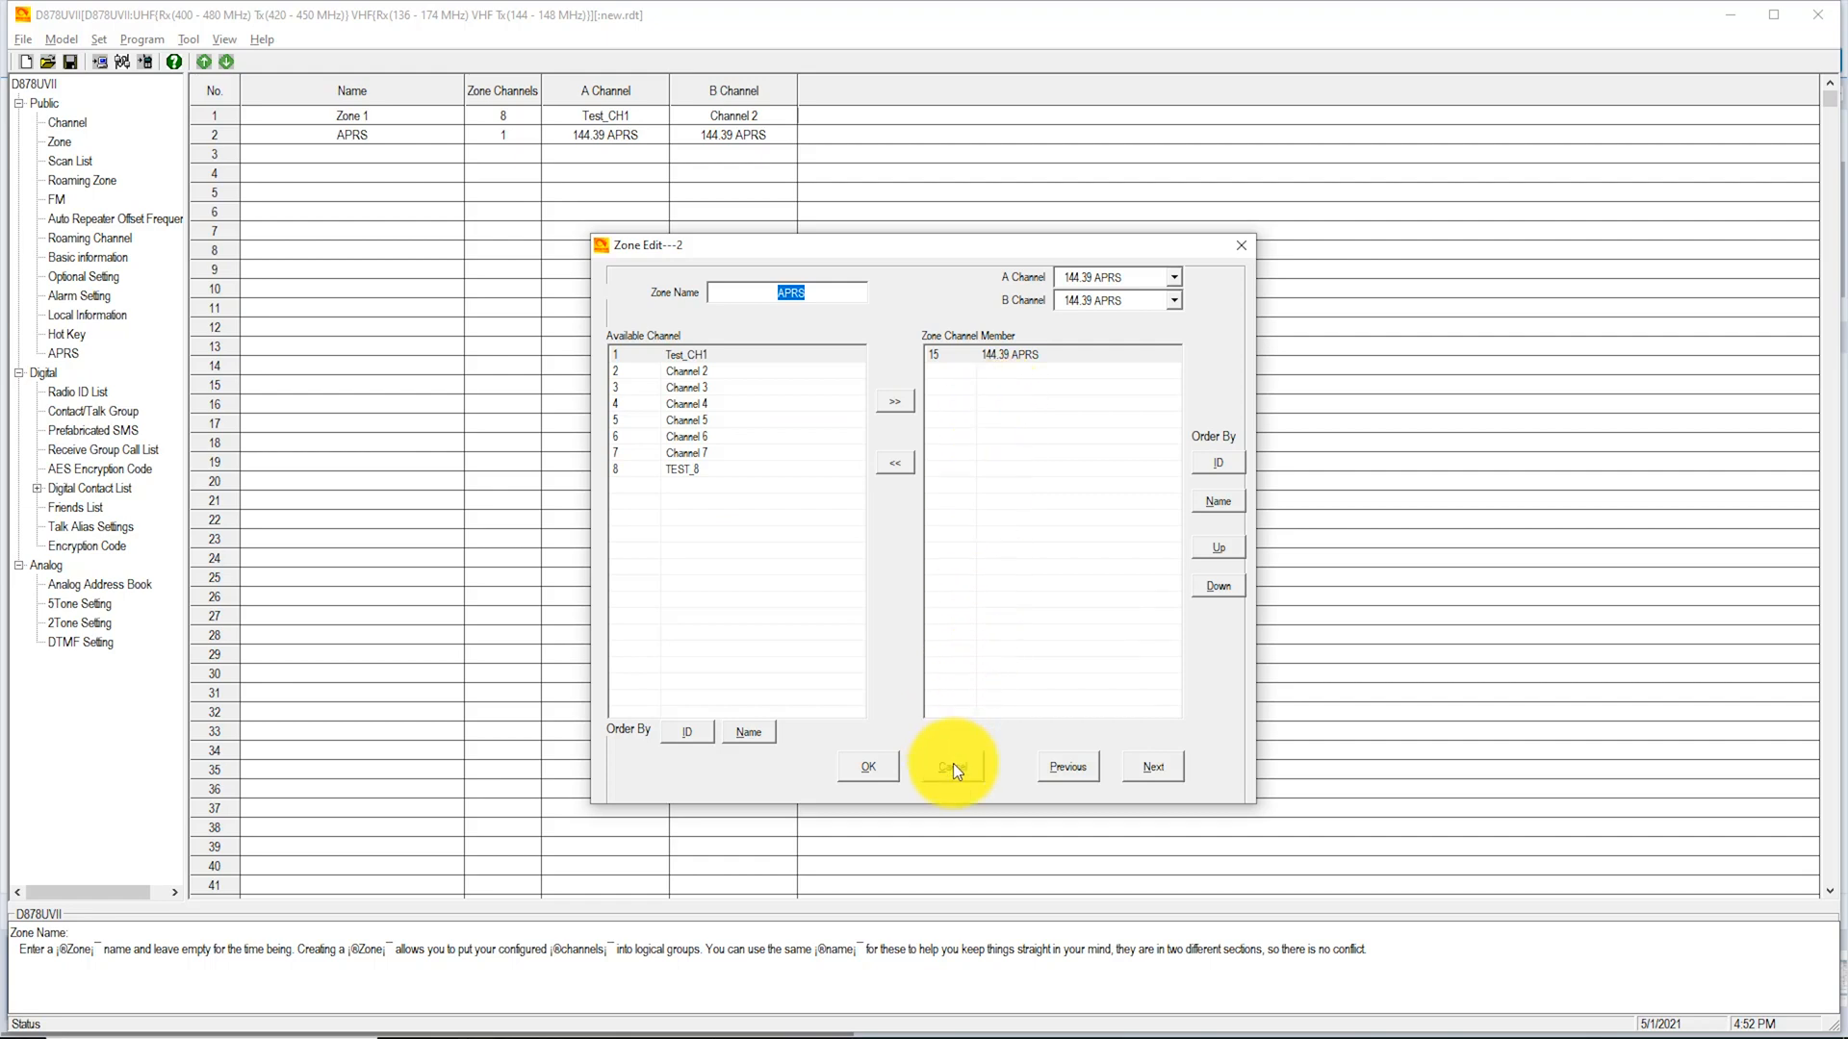
pyautogui.moveTo(955, 772)
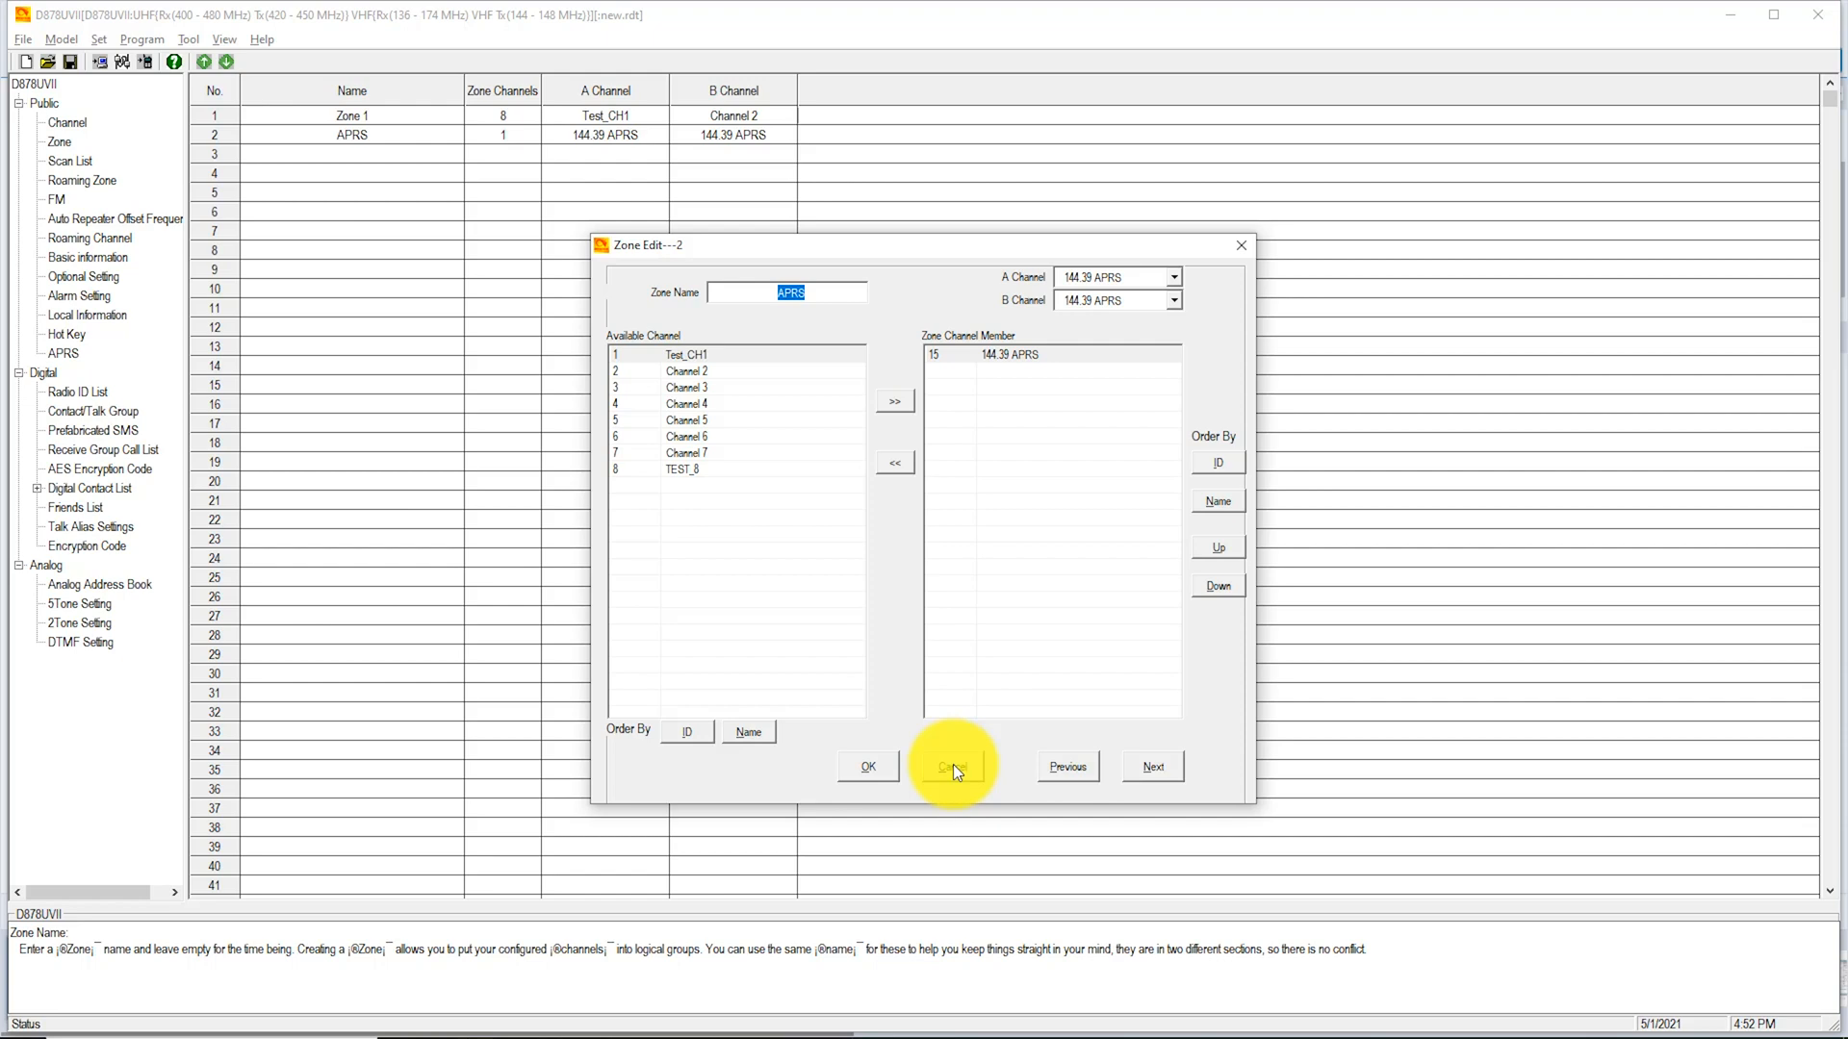
pyautogui.moveTo(943, 773)
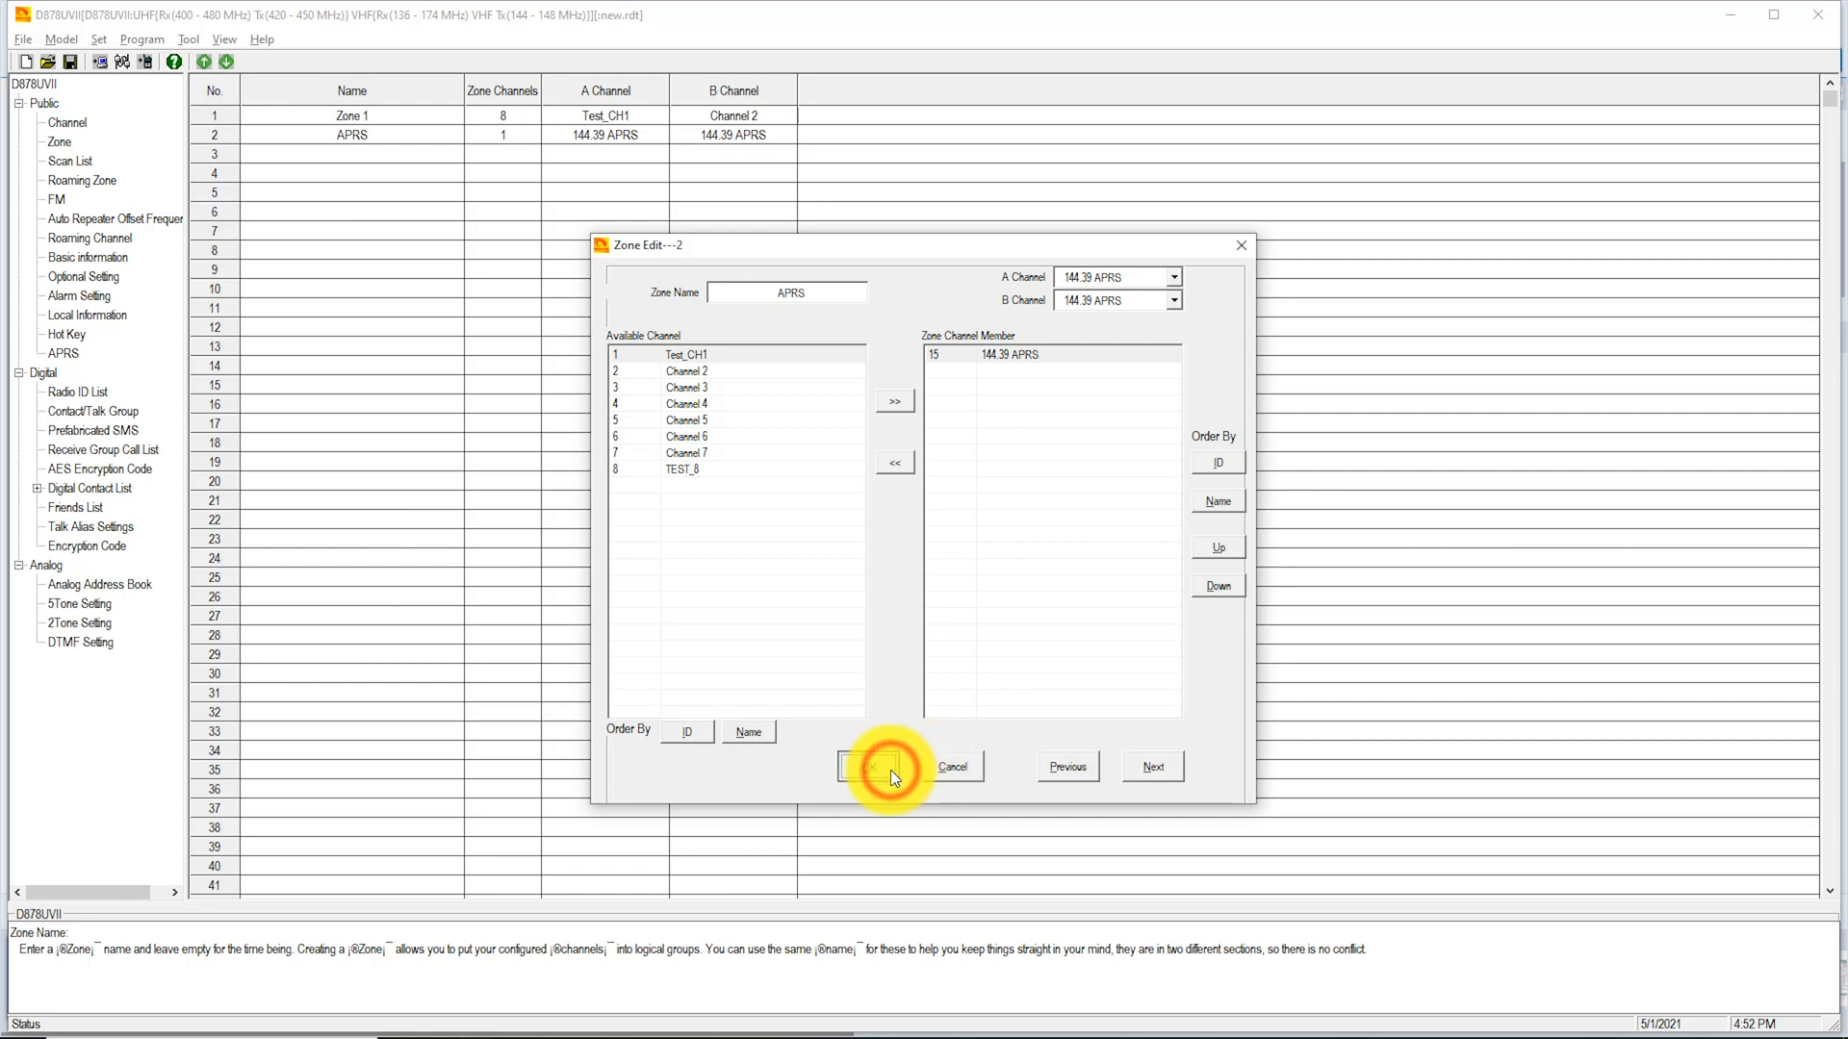
pyautogui.click(883, 767)
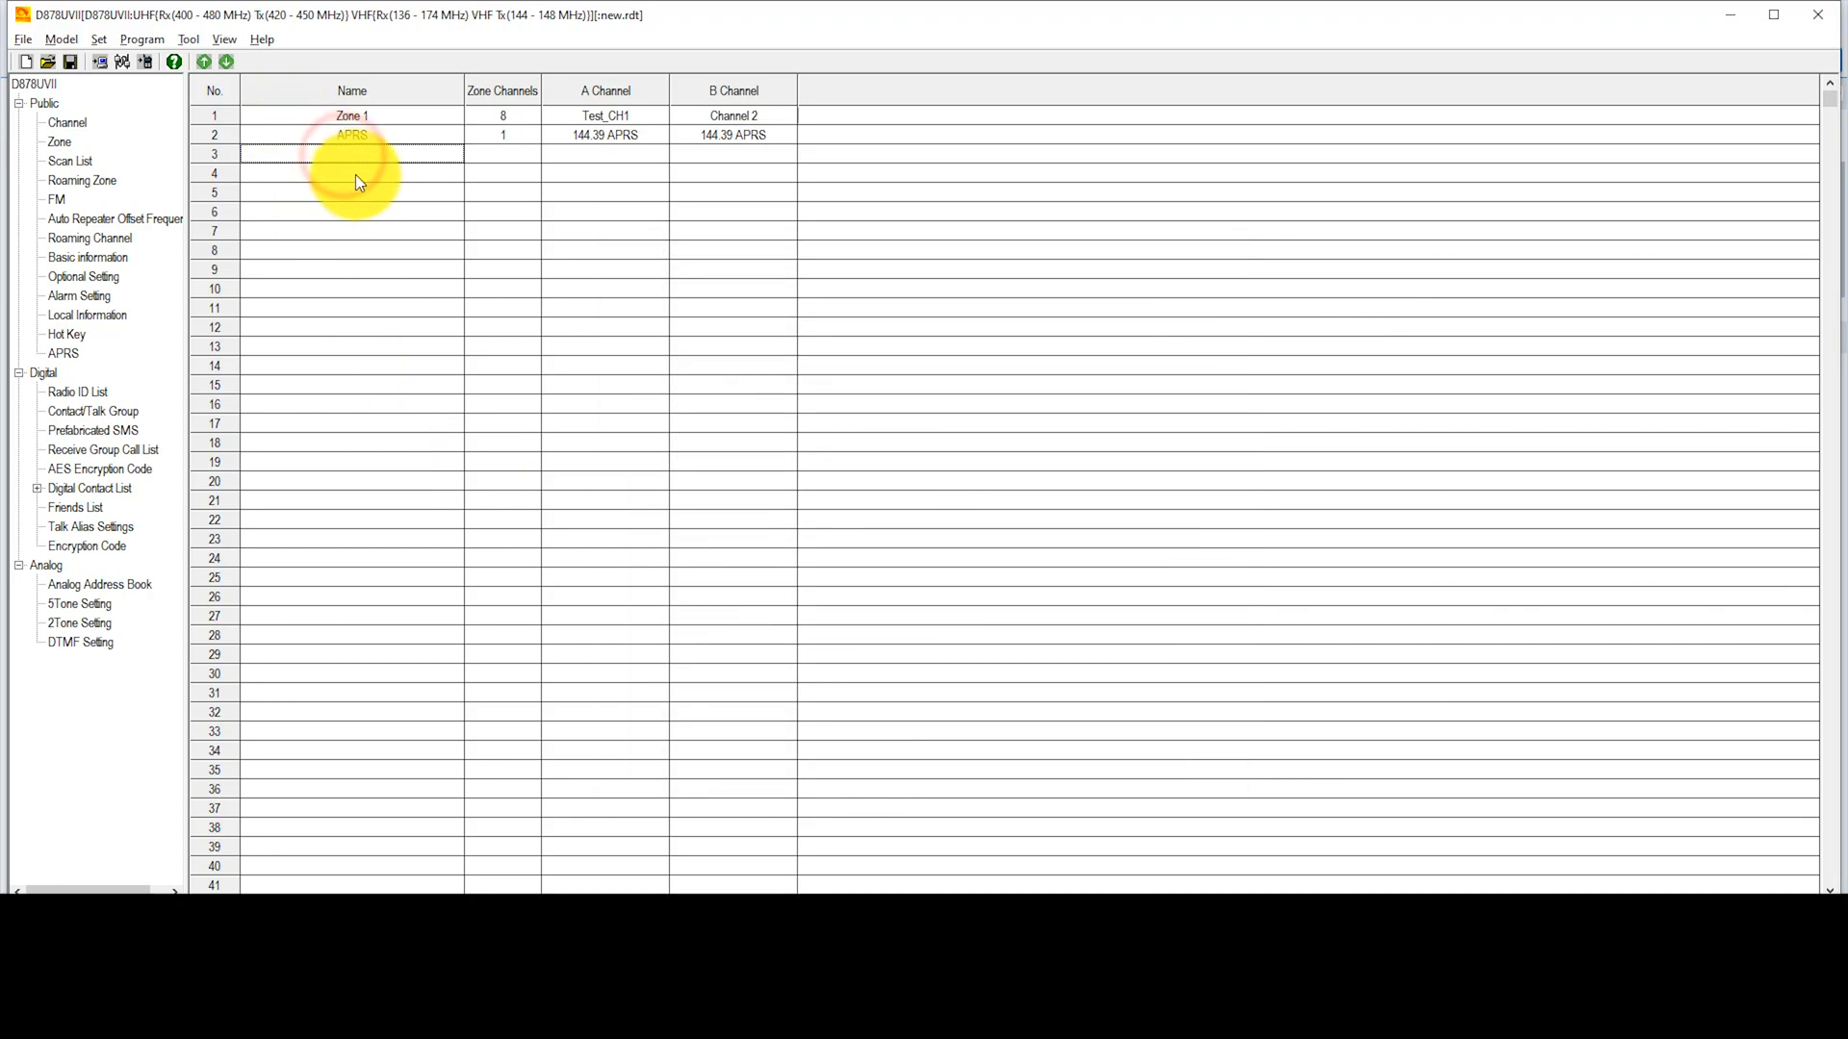
# Create zone 3 named APRS2 with 144.39 APRS as its only member.
pyautogui.doubleClick(351, 153)
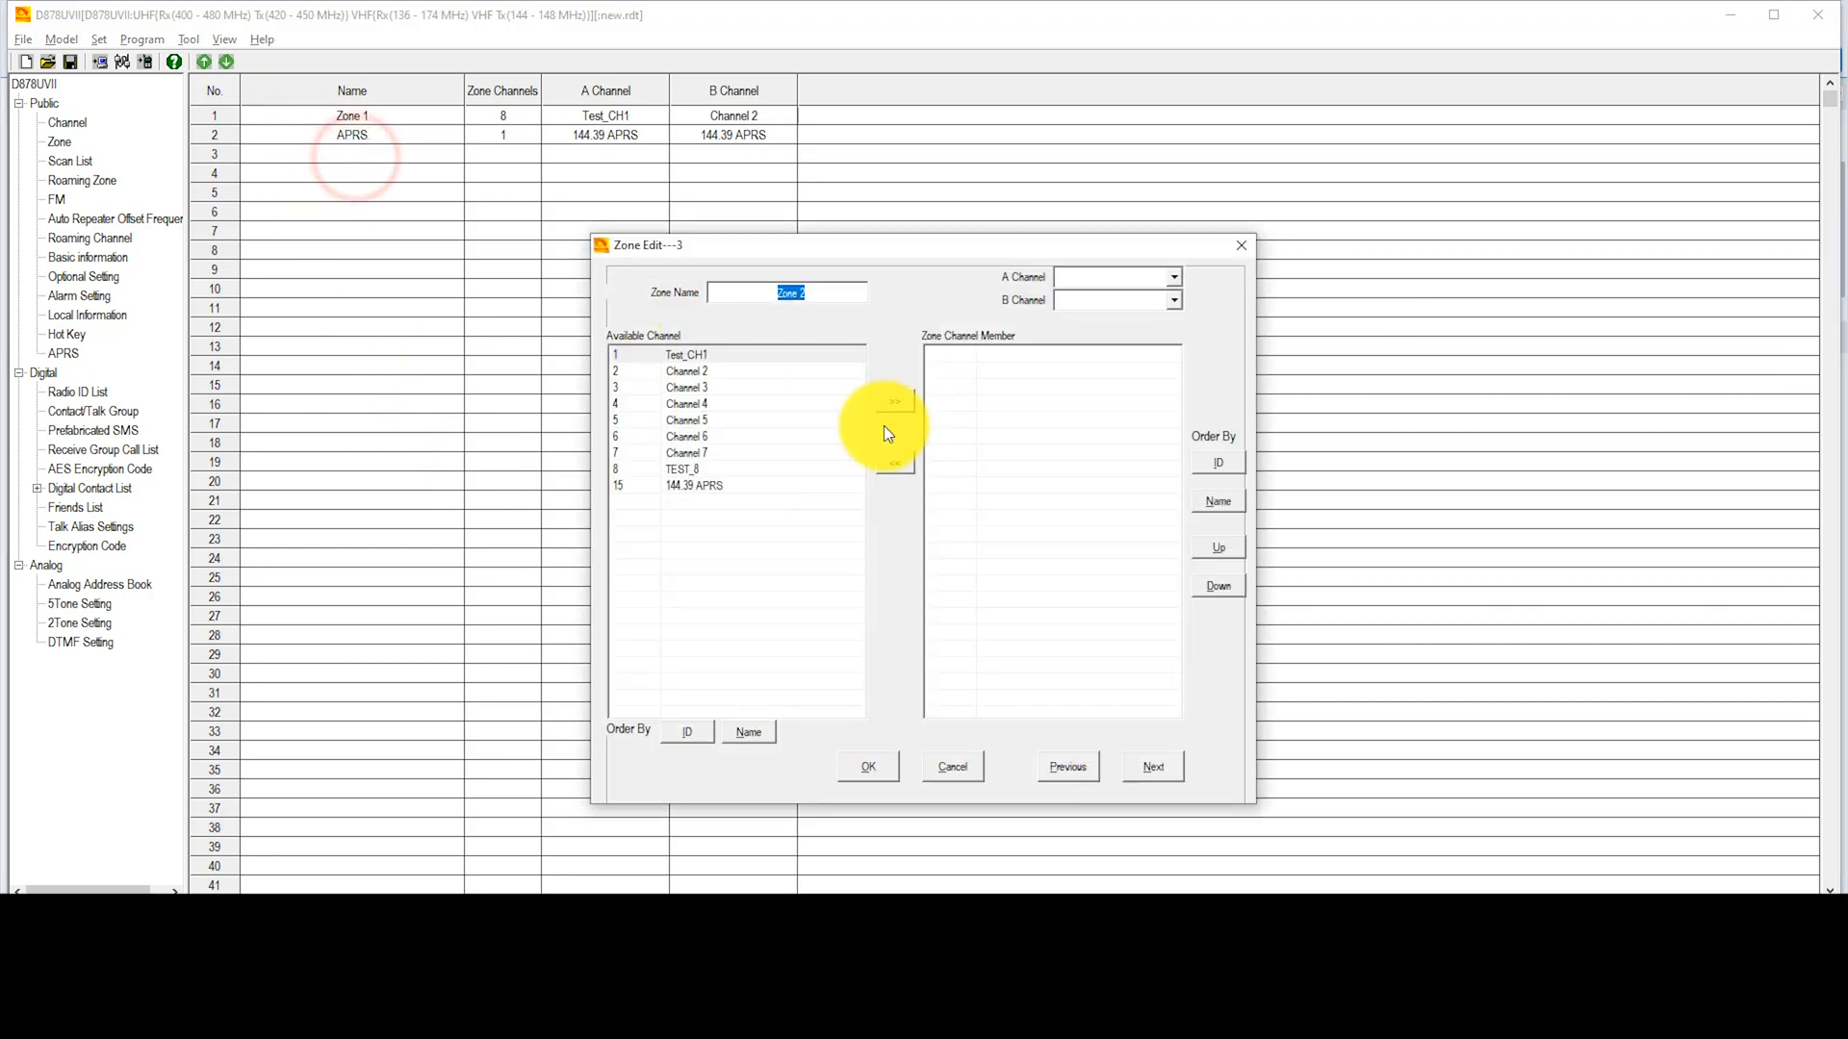
pyautogui.write('APRS2')
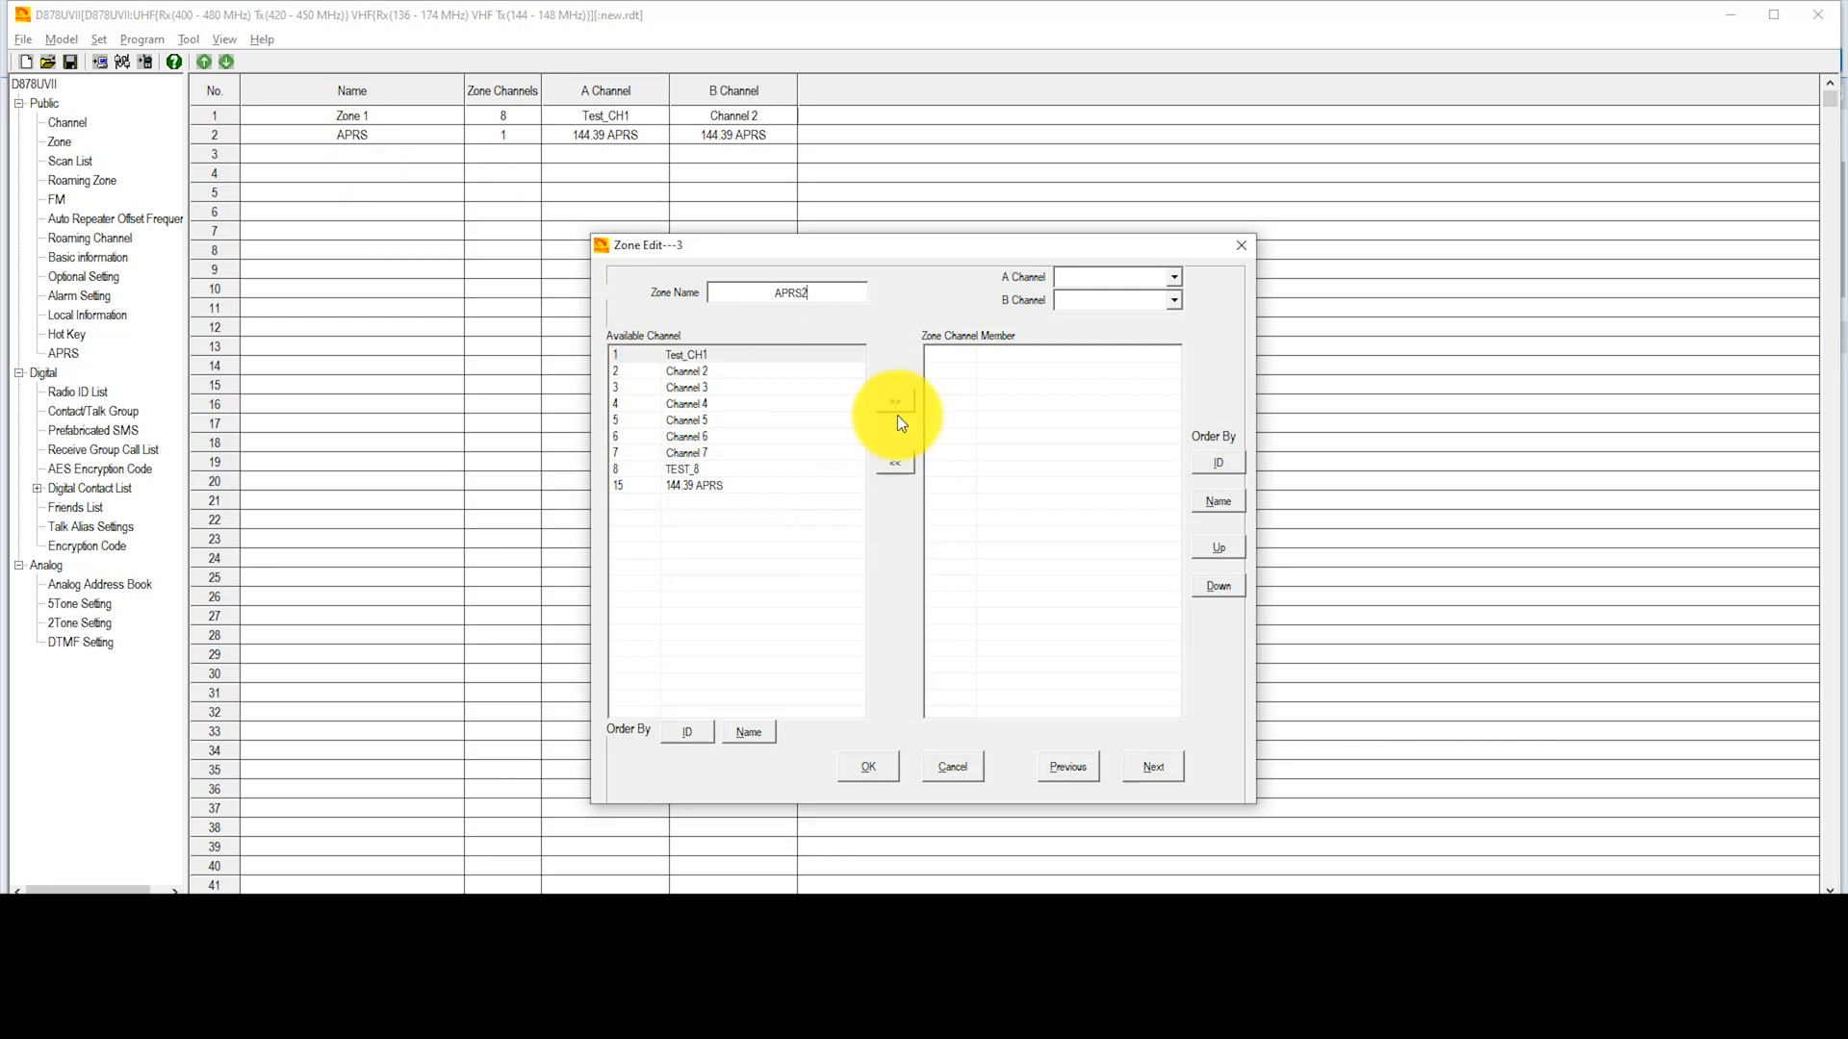
pyautogui.moveTo(809, 488)
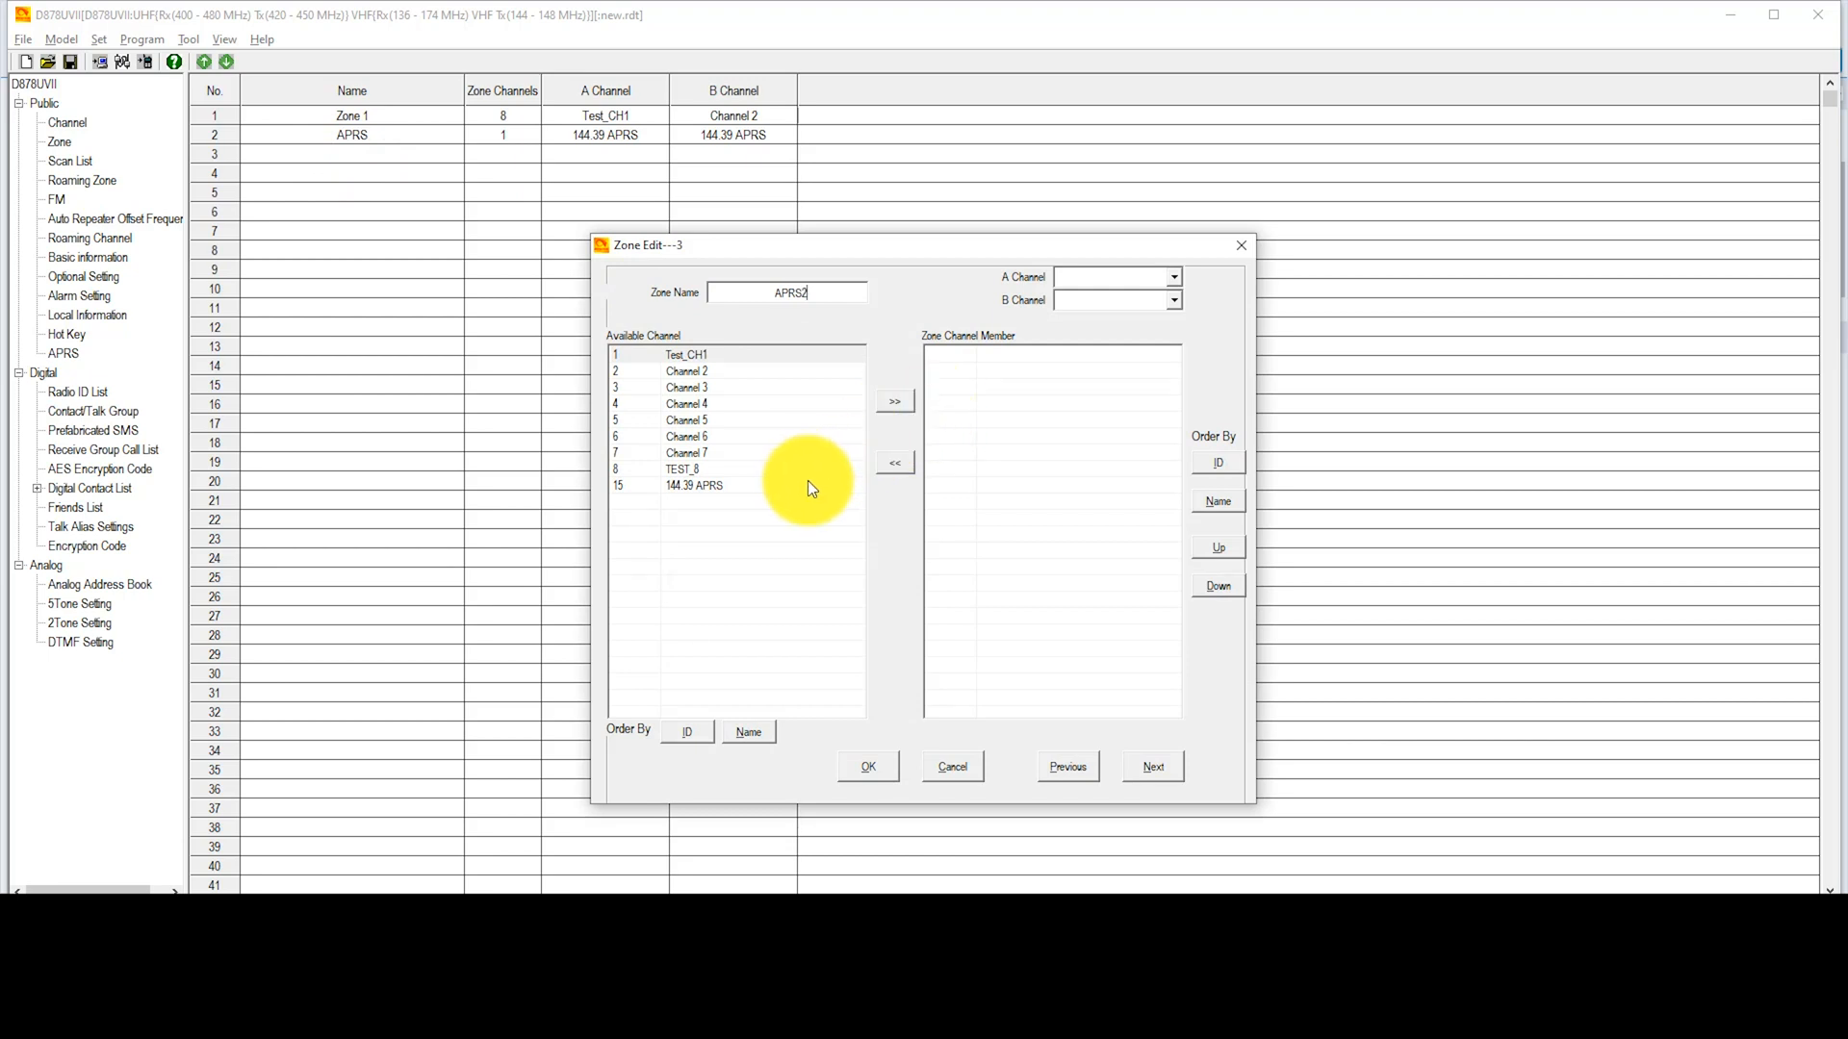
pyautogui.click(695, 485)
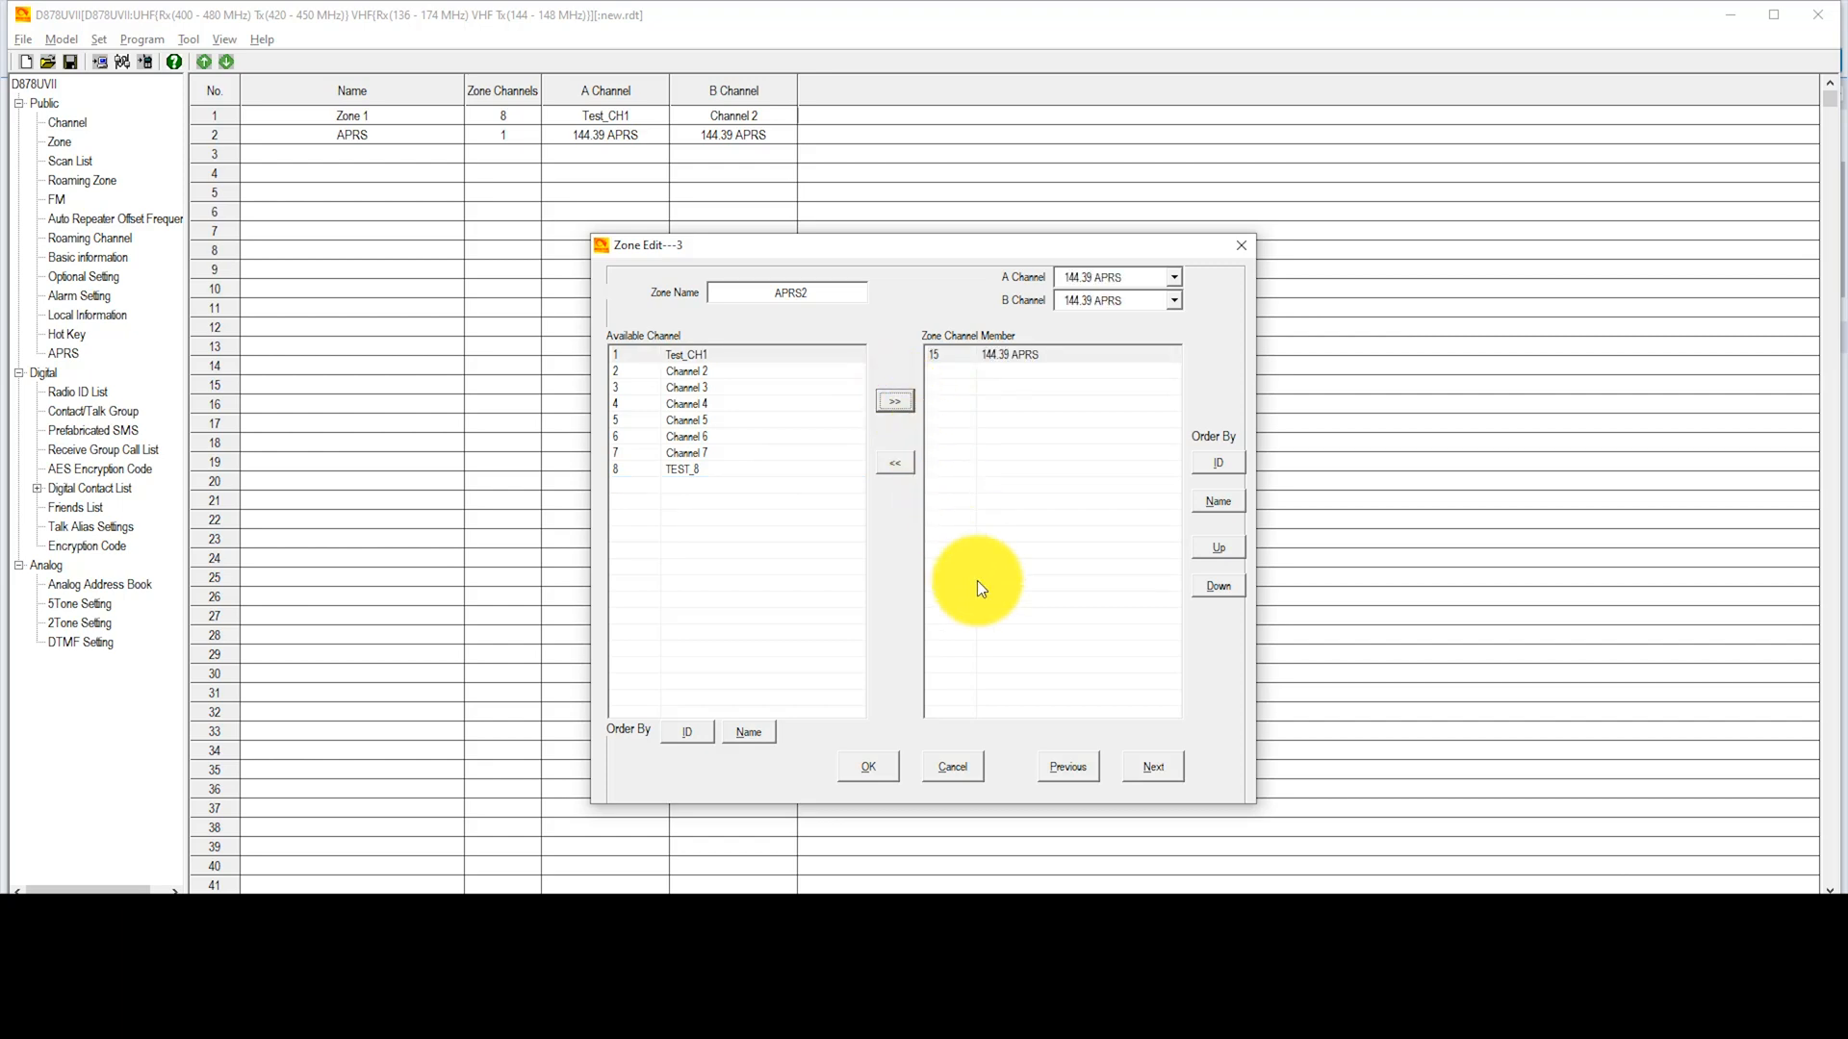
pyautogui.click(867, 767)
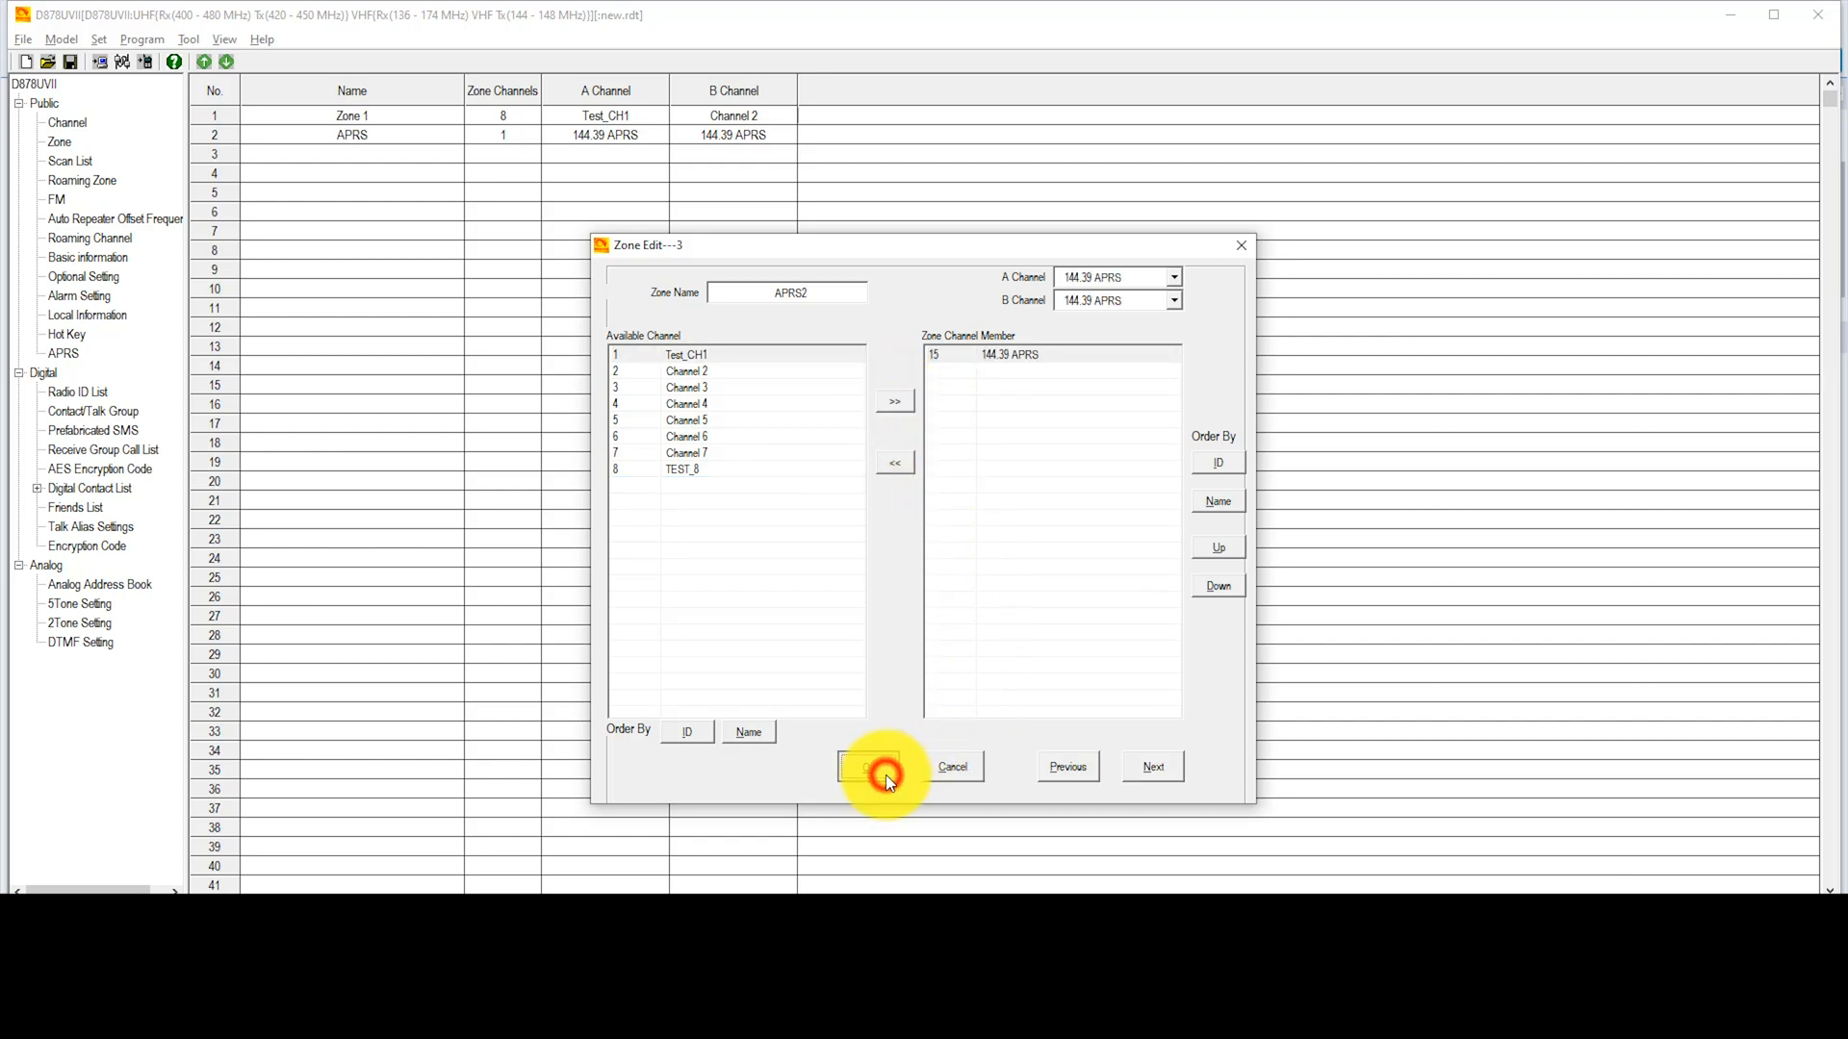
pyautogui.click(868, 766)
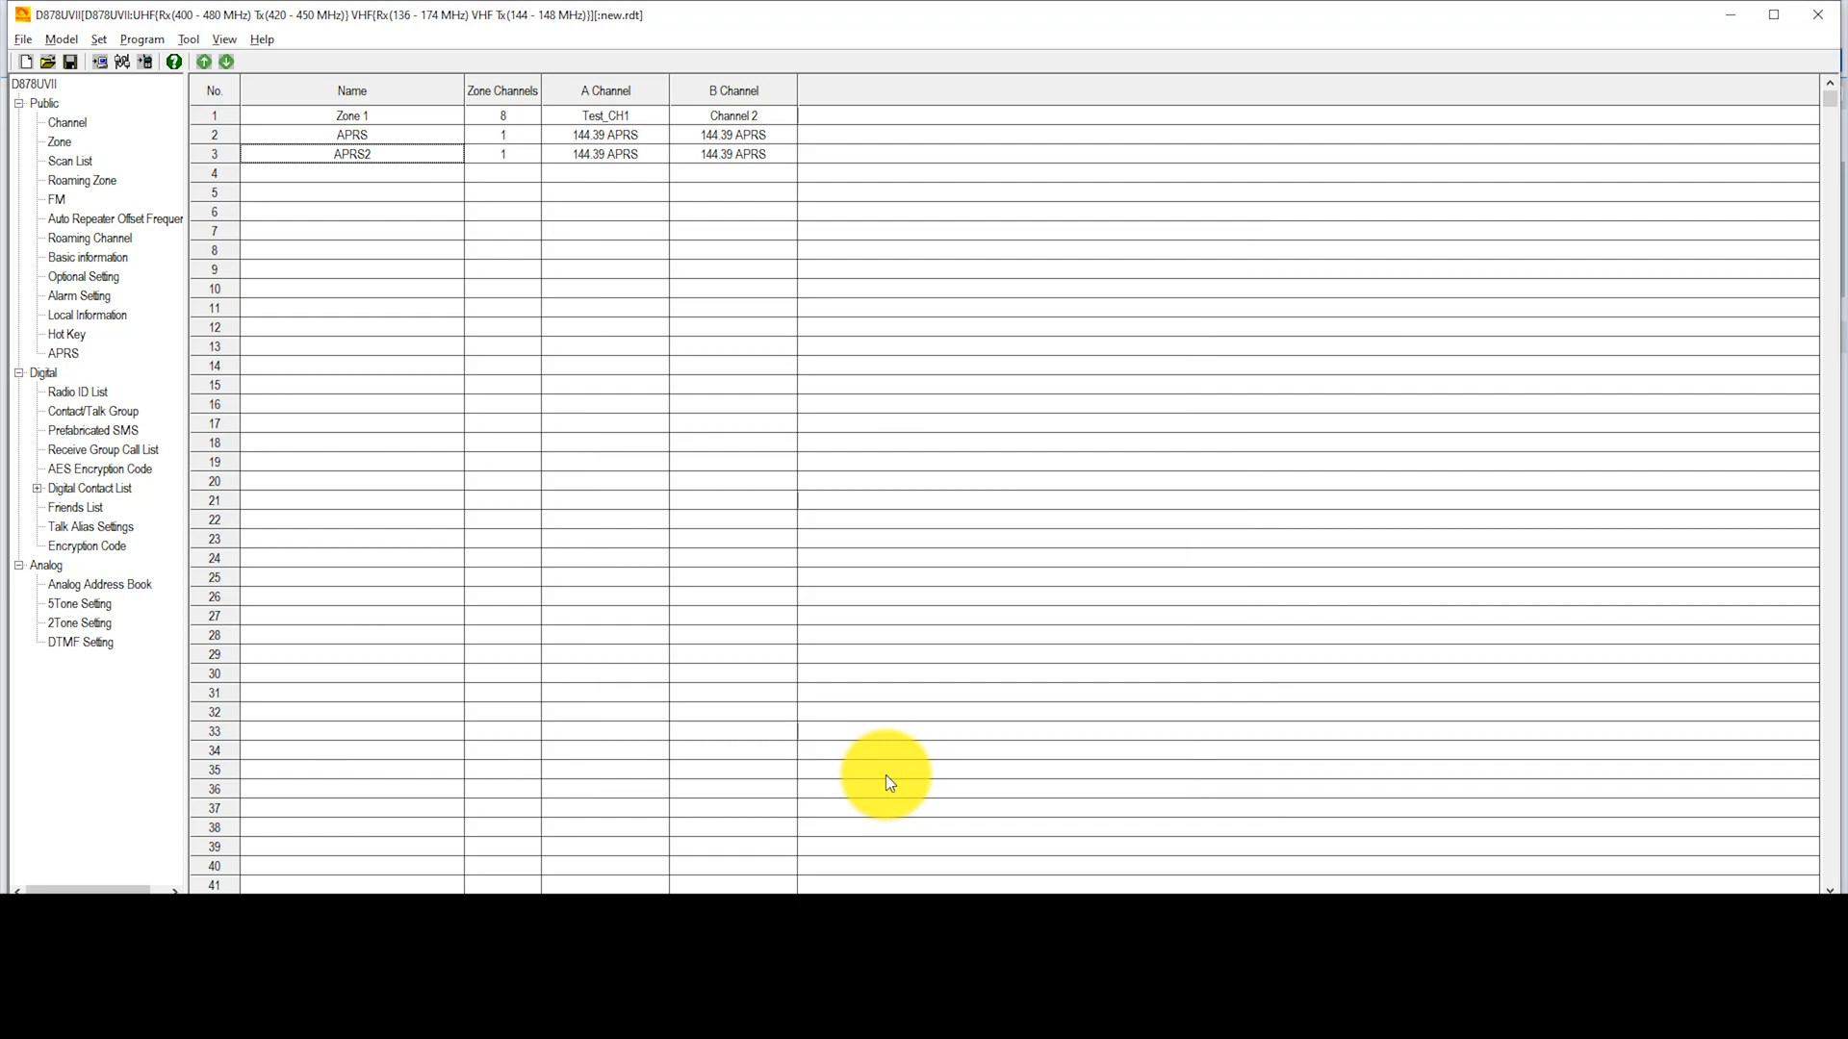
pyautogui.moveTo(401, 139)
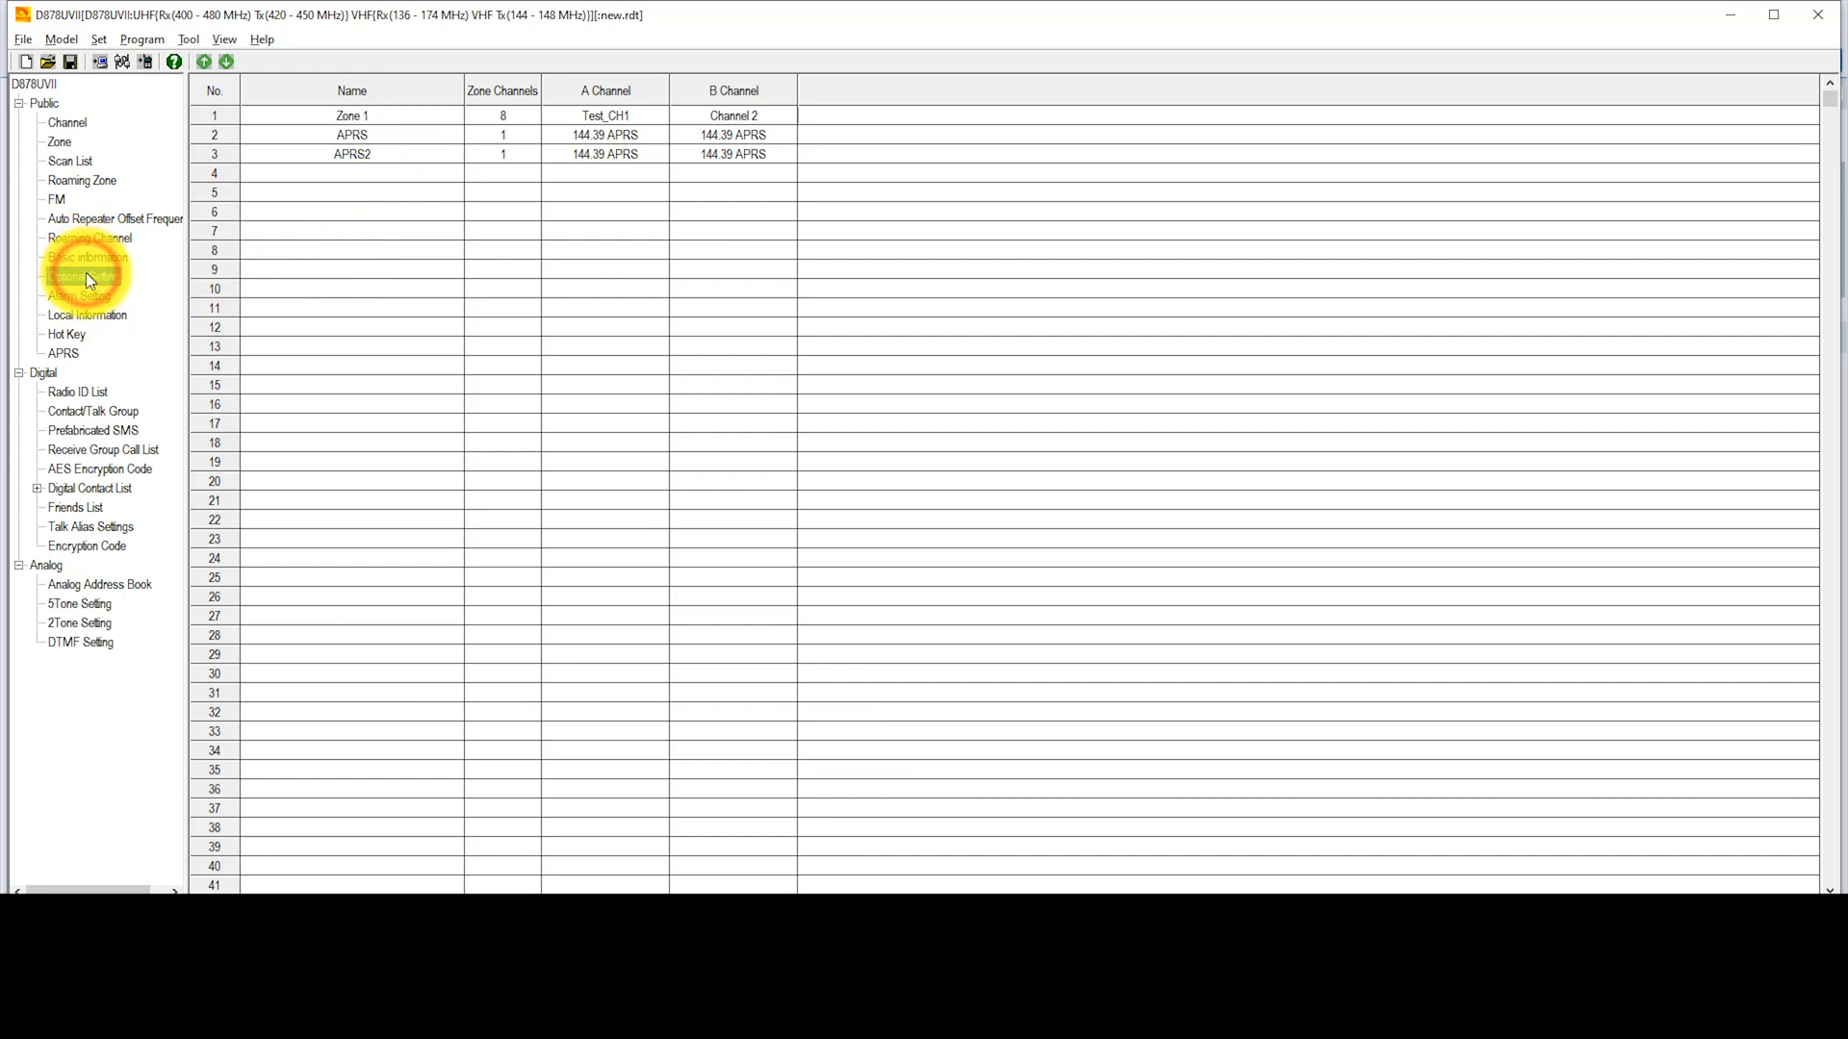
# Show the Key Function tab of the Optional Setting page.
pyautogui.click(83, 276)
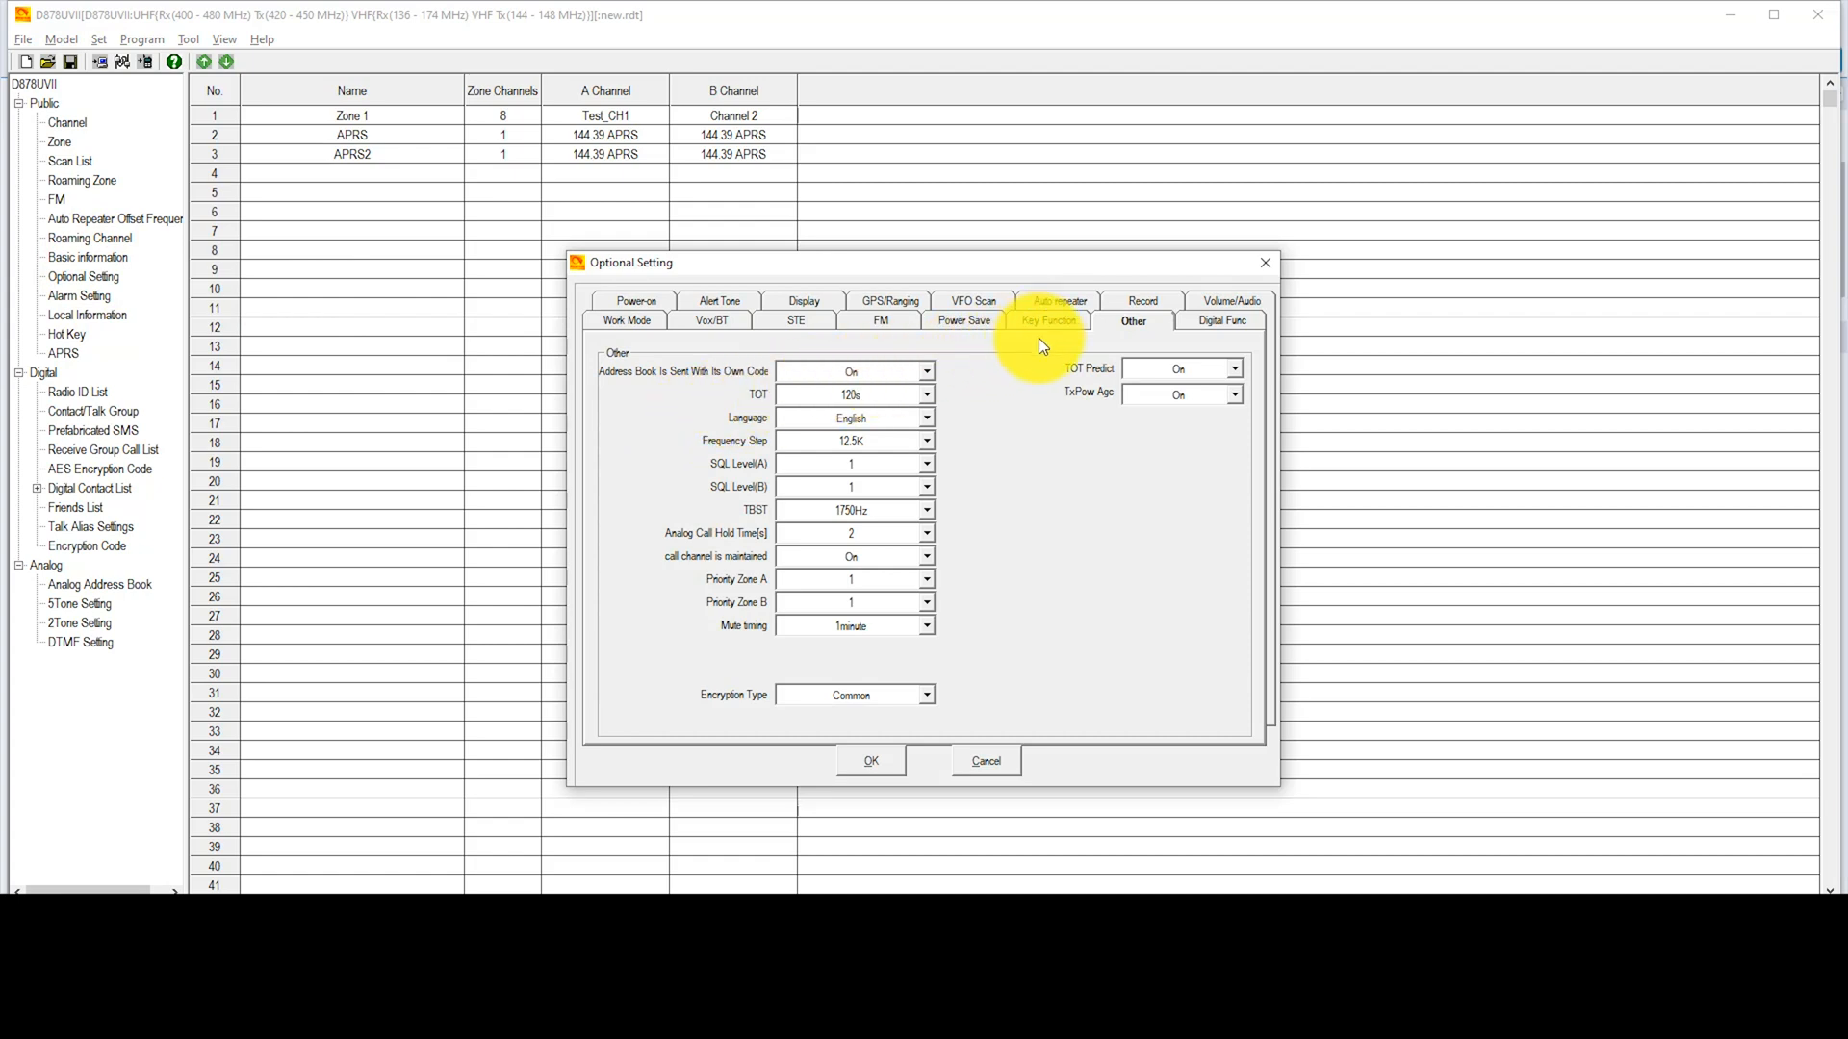
pyautogui.moveTo(1007, 363)
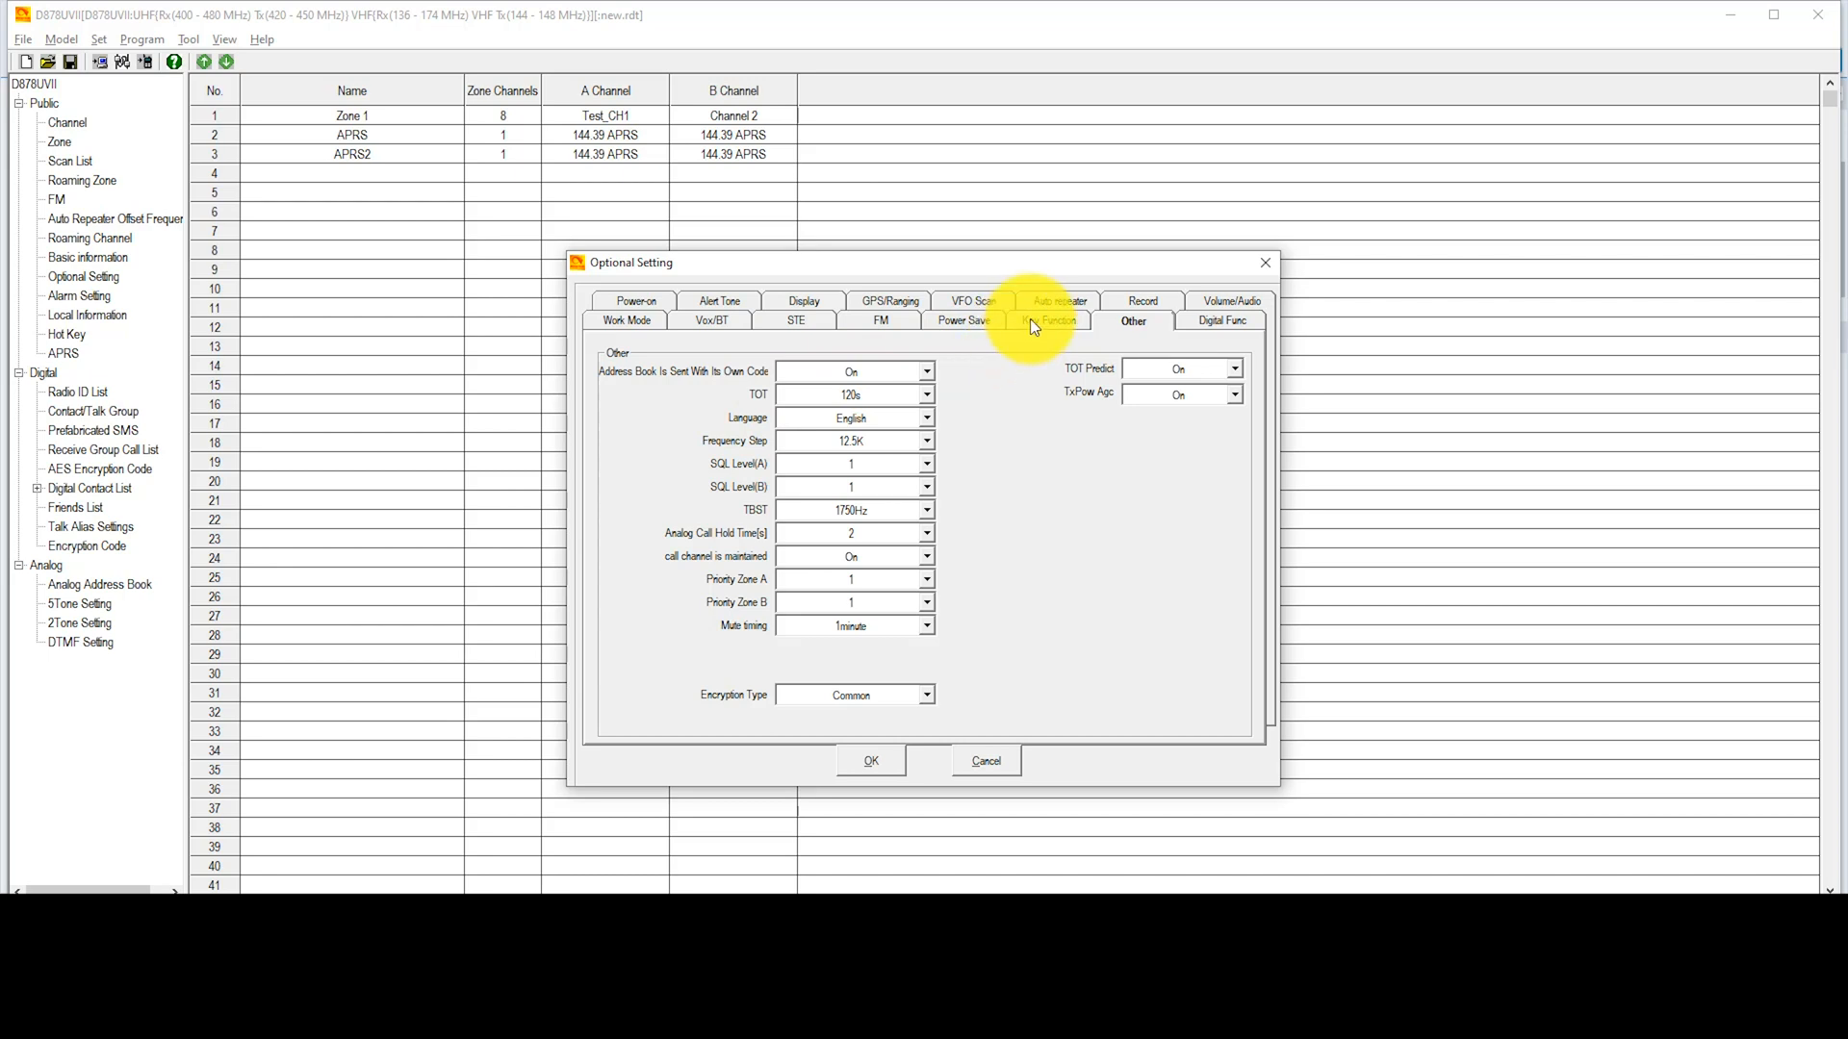
pyautogui.click(1049, 320)
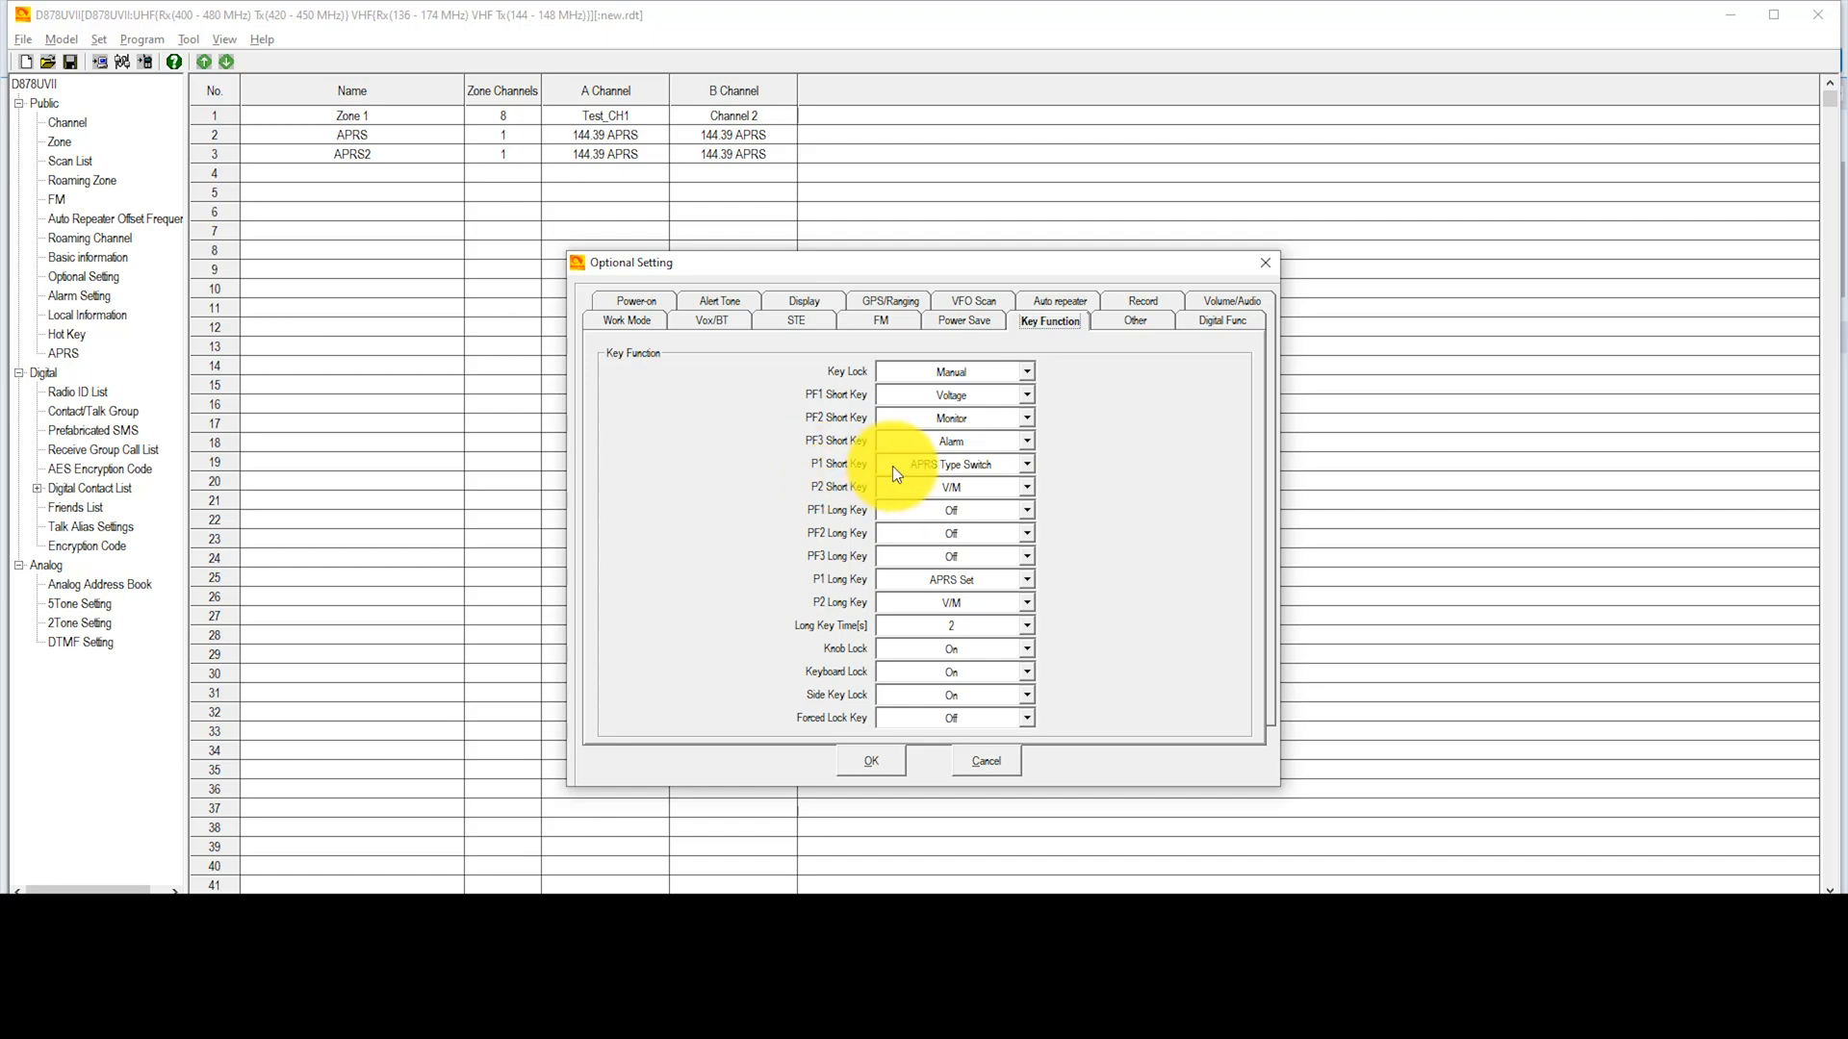
# Keep P1 short press on APRS Type Switch and P1 long press on APRS Set.
pyautogui.click(1026, 463)
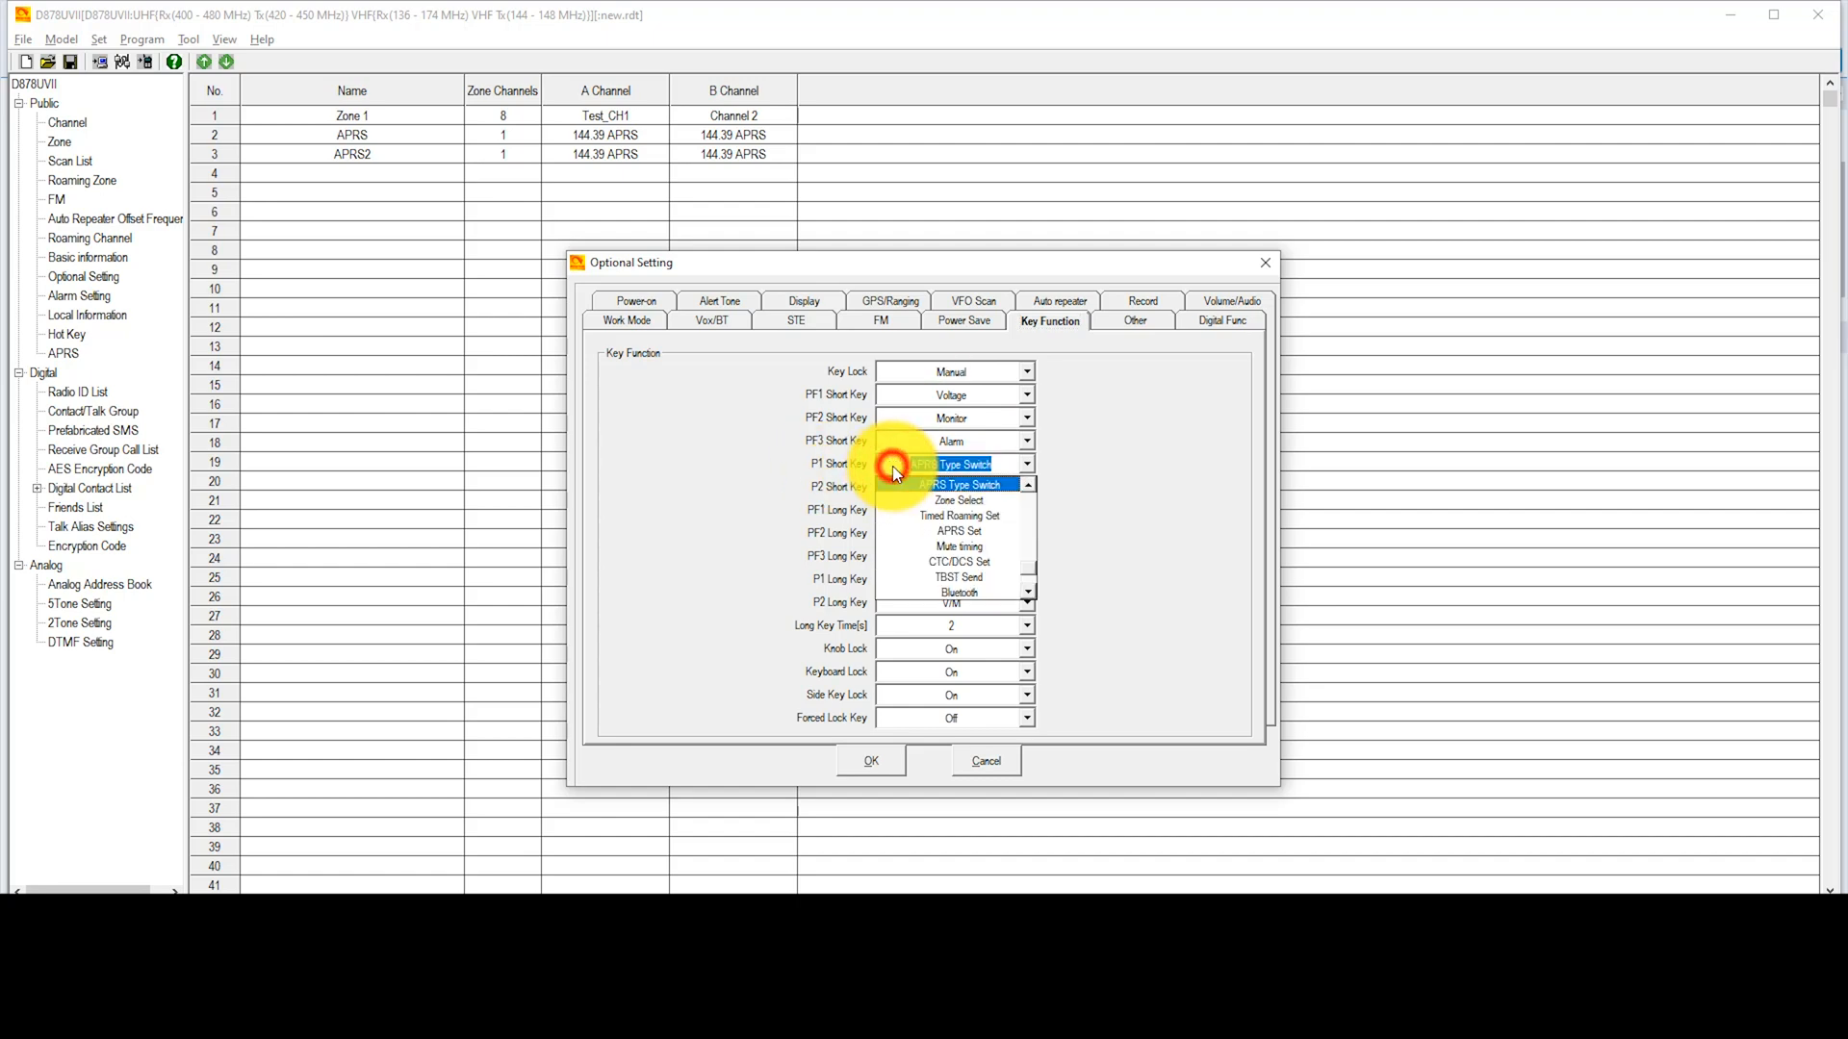
pyautogui.click(955, 464)
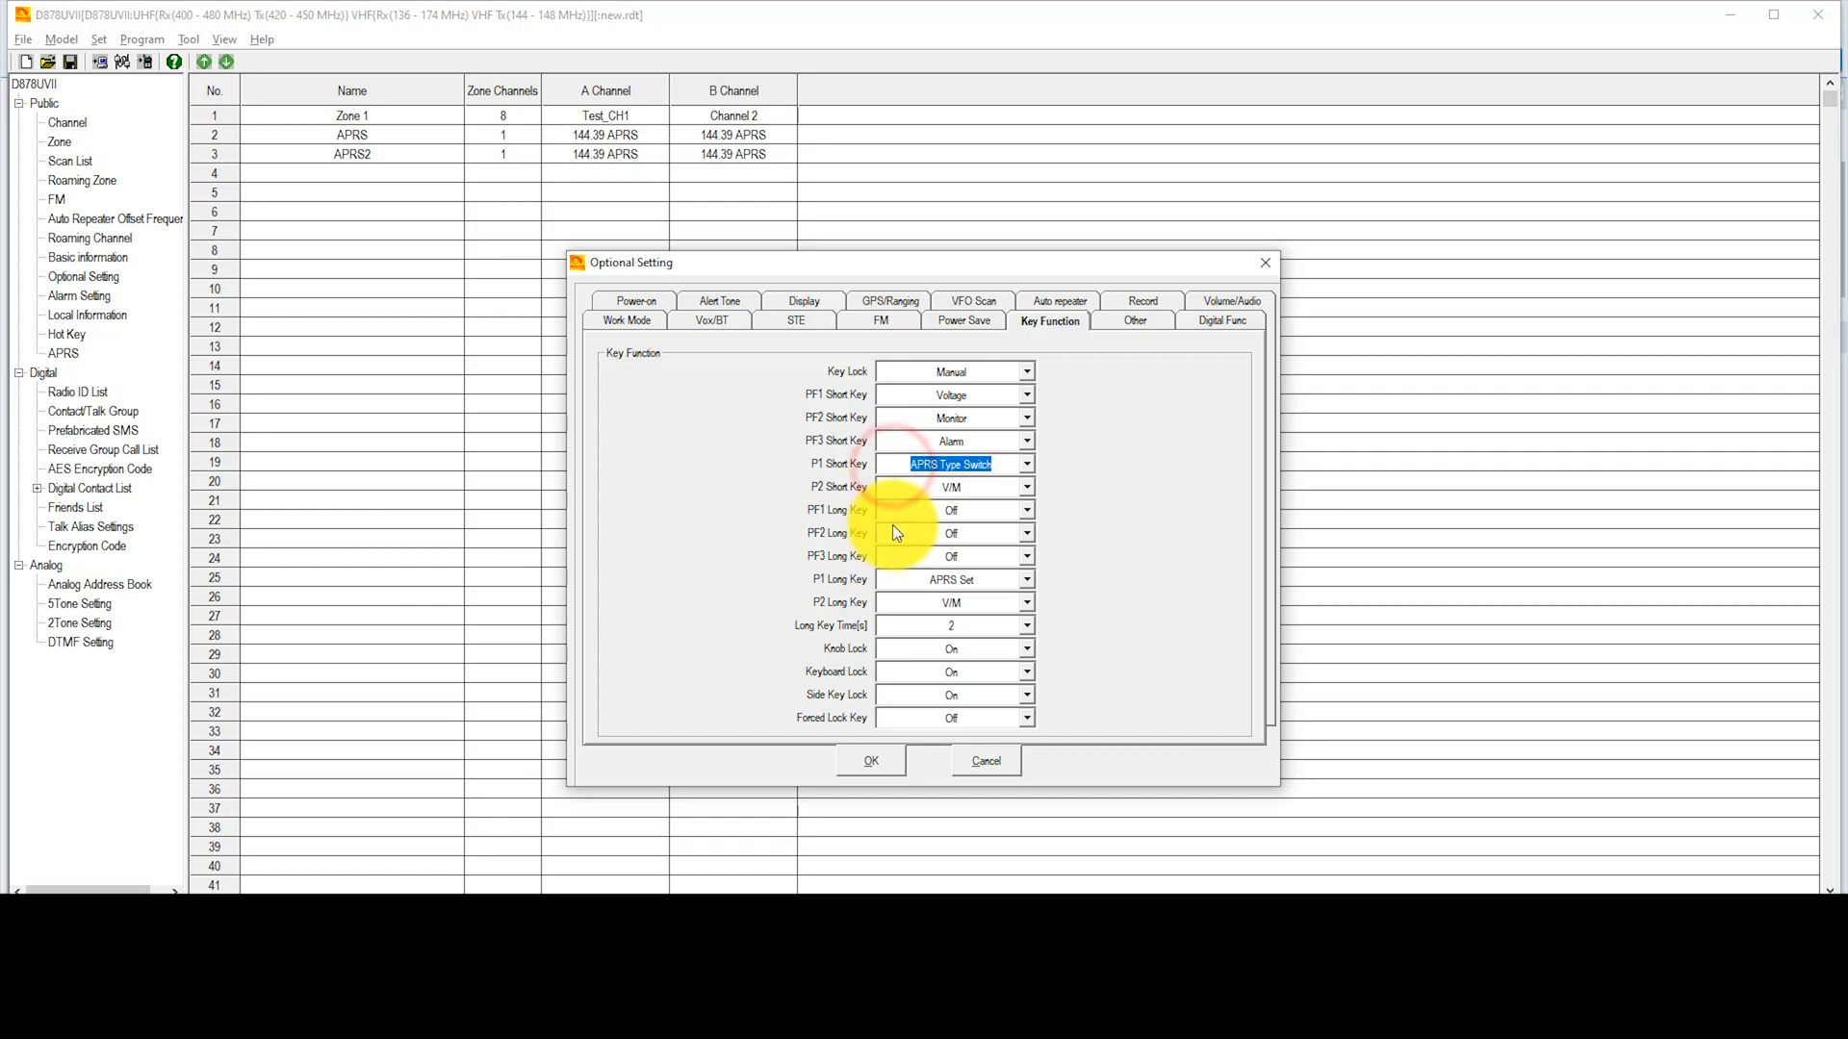
pyautogui.click(1024, 578)
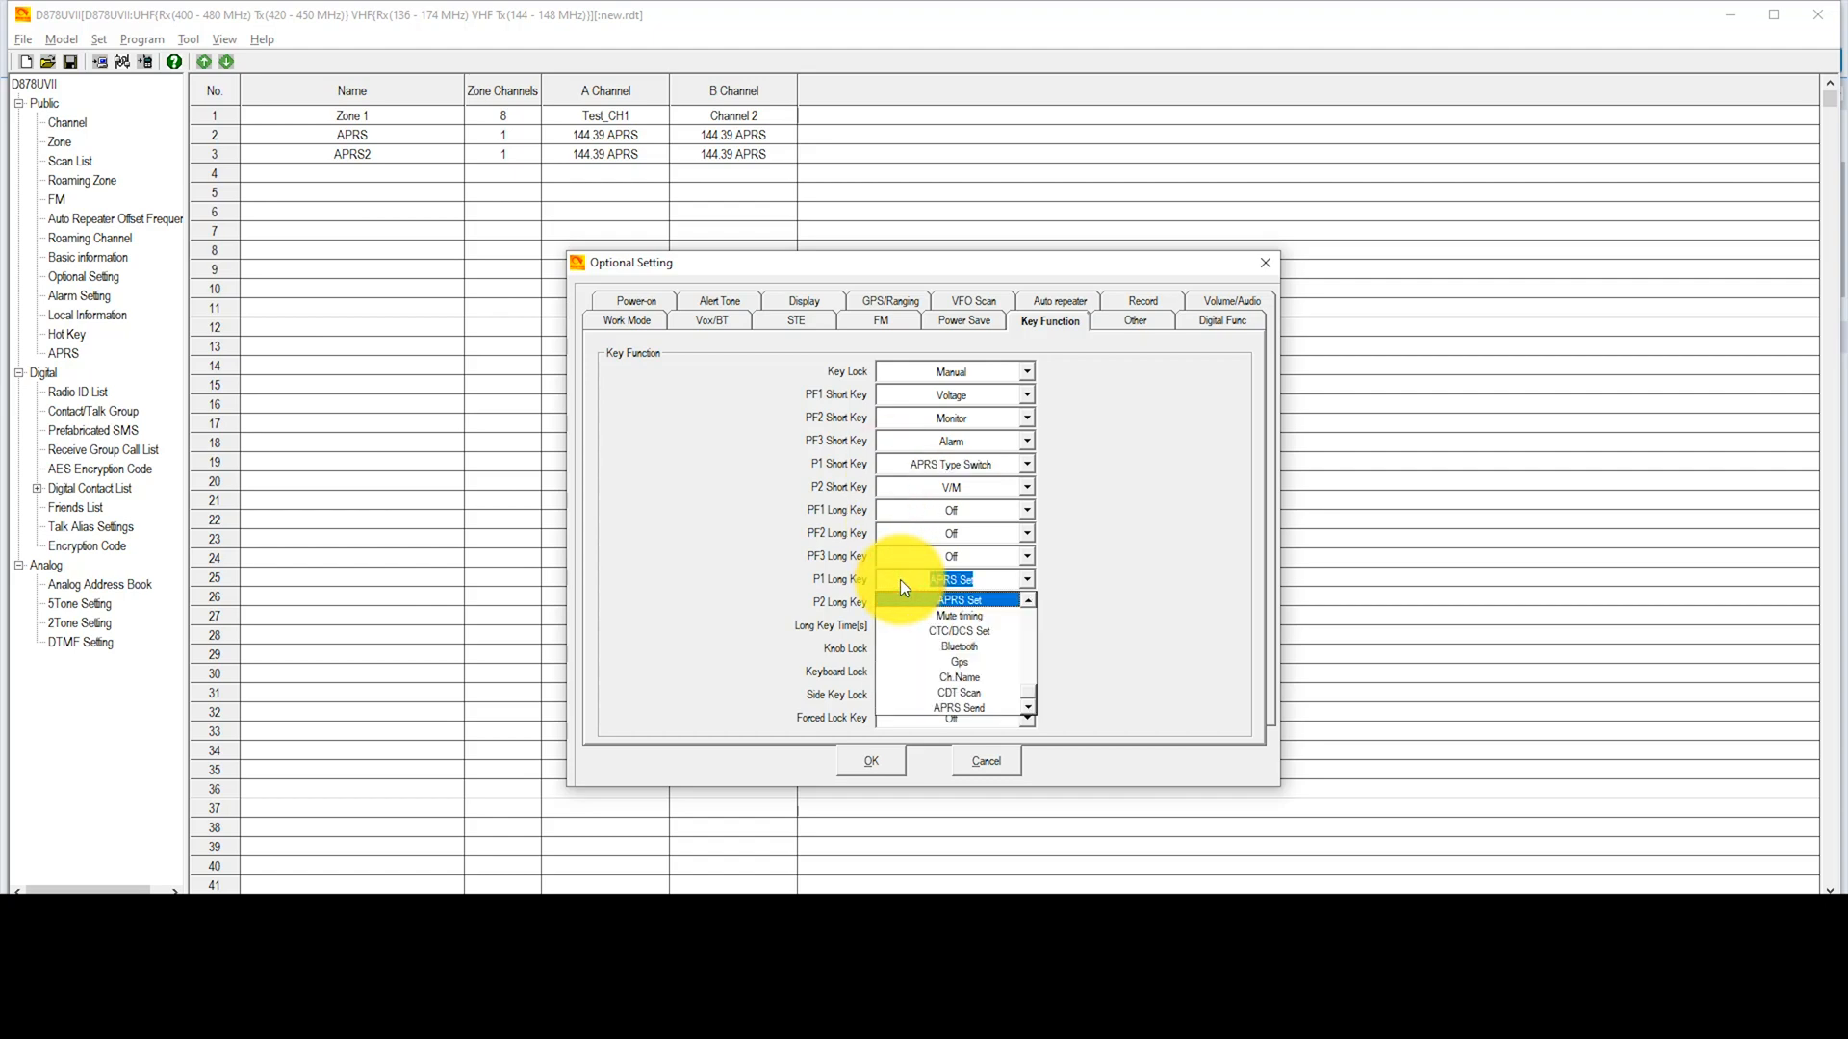
pyautogui.click(952, 599)
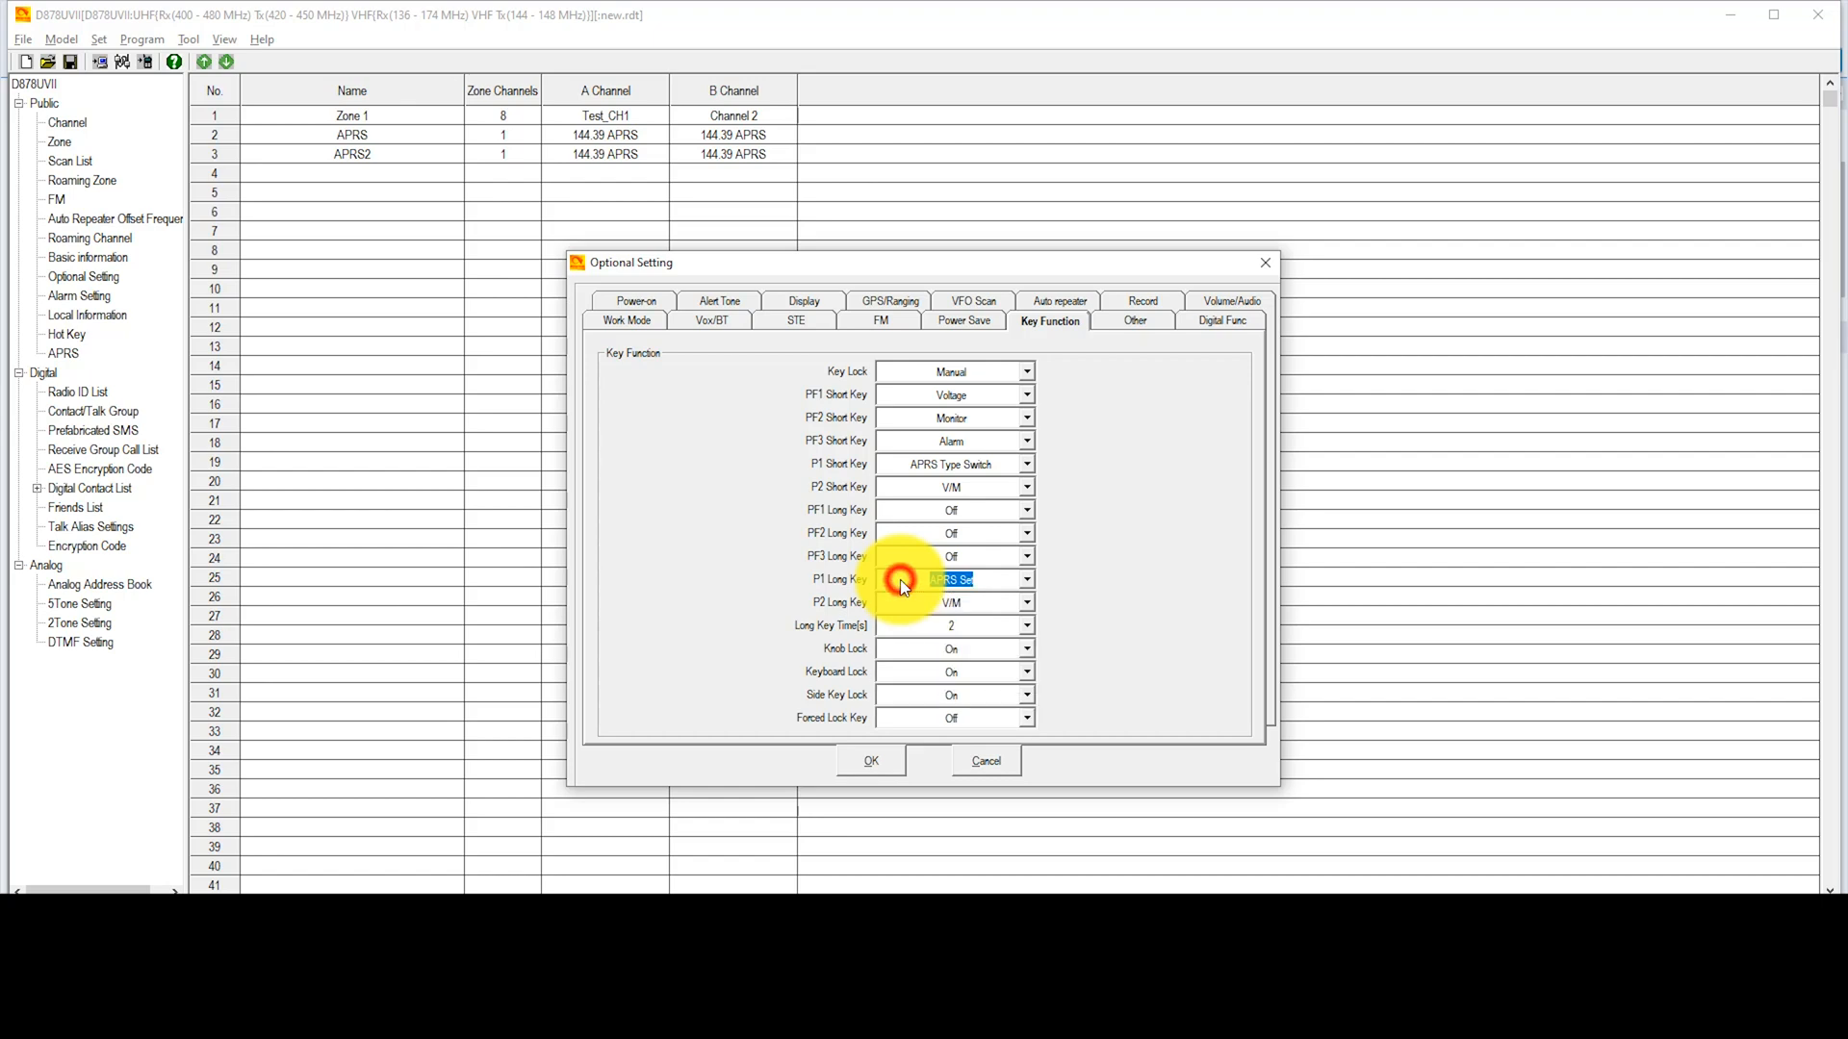
pyautogui.click(887, 300)
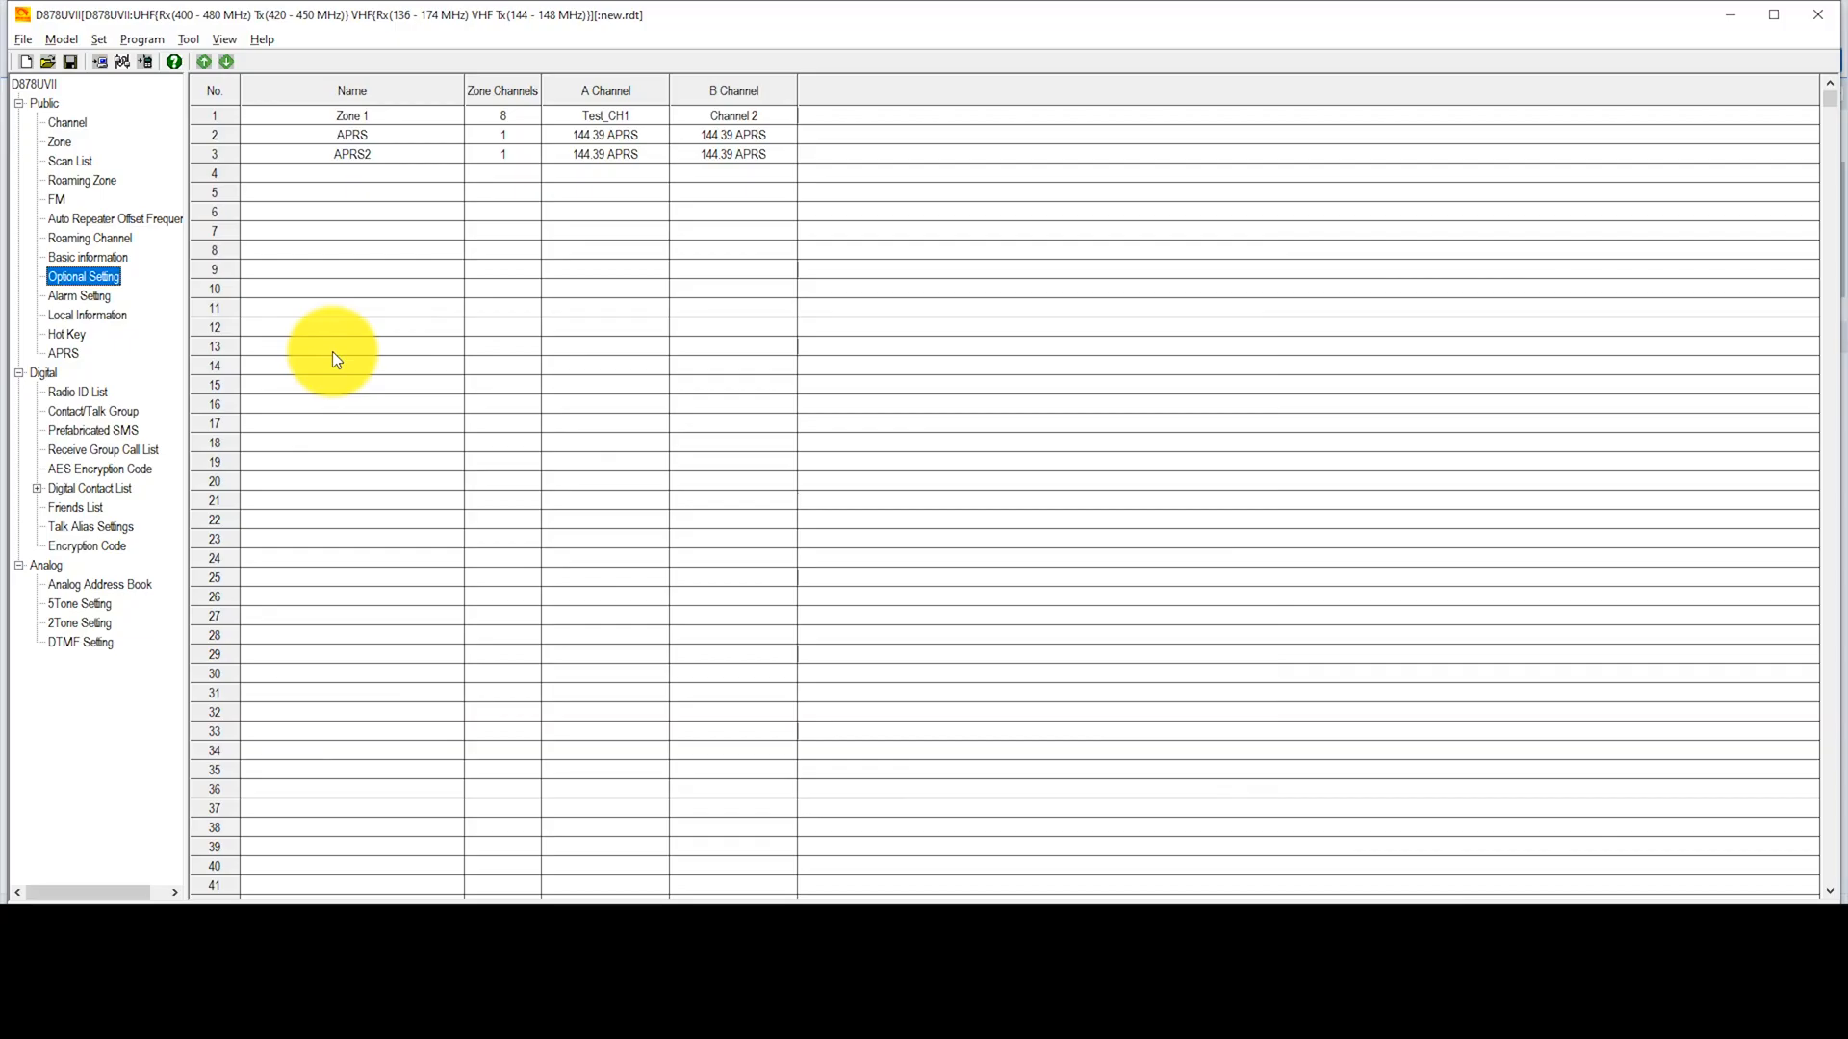
pyautogui.moveTo(153, 368)
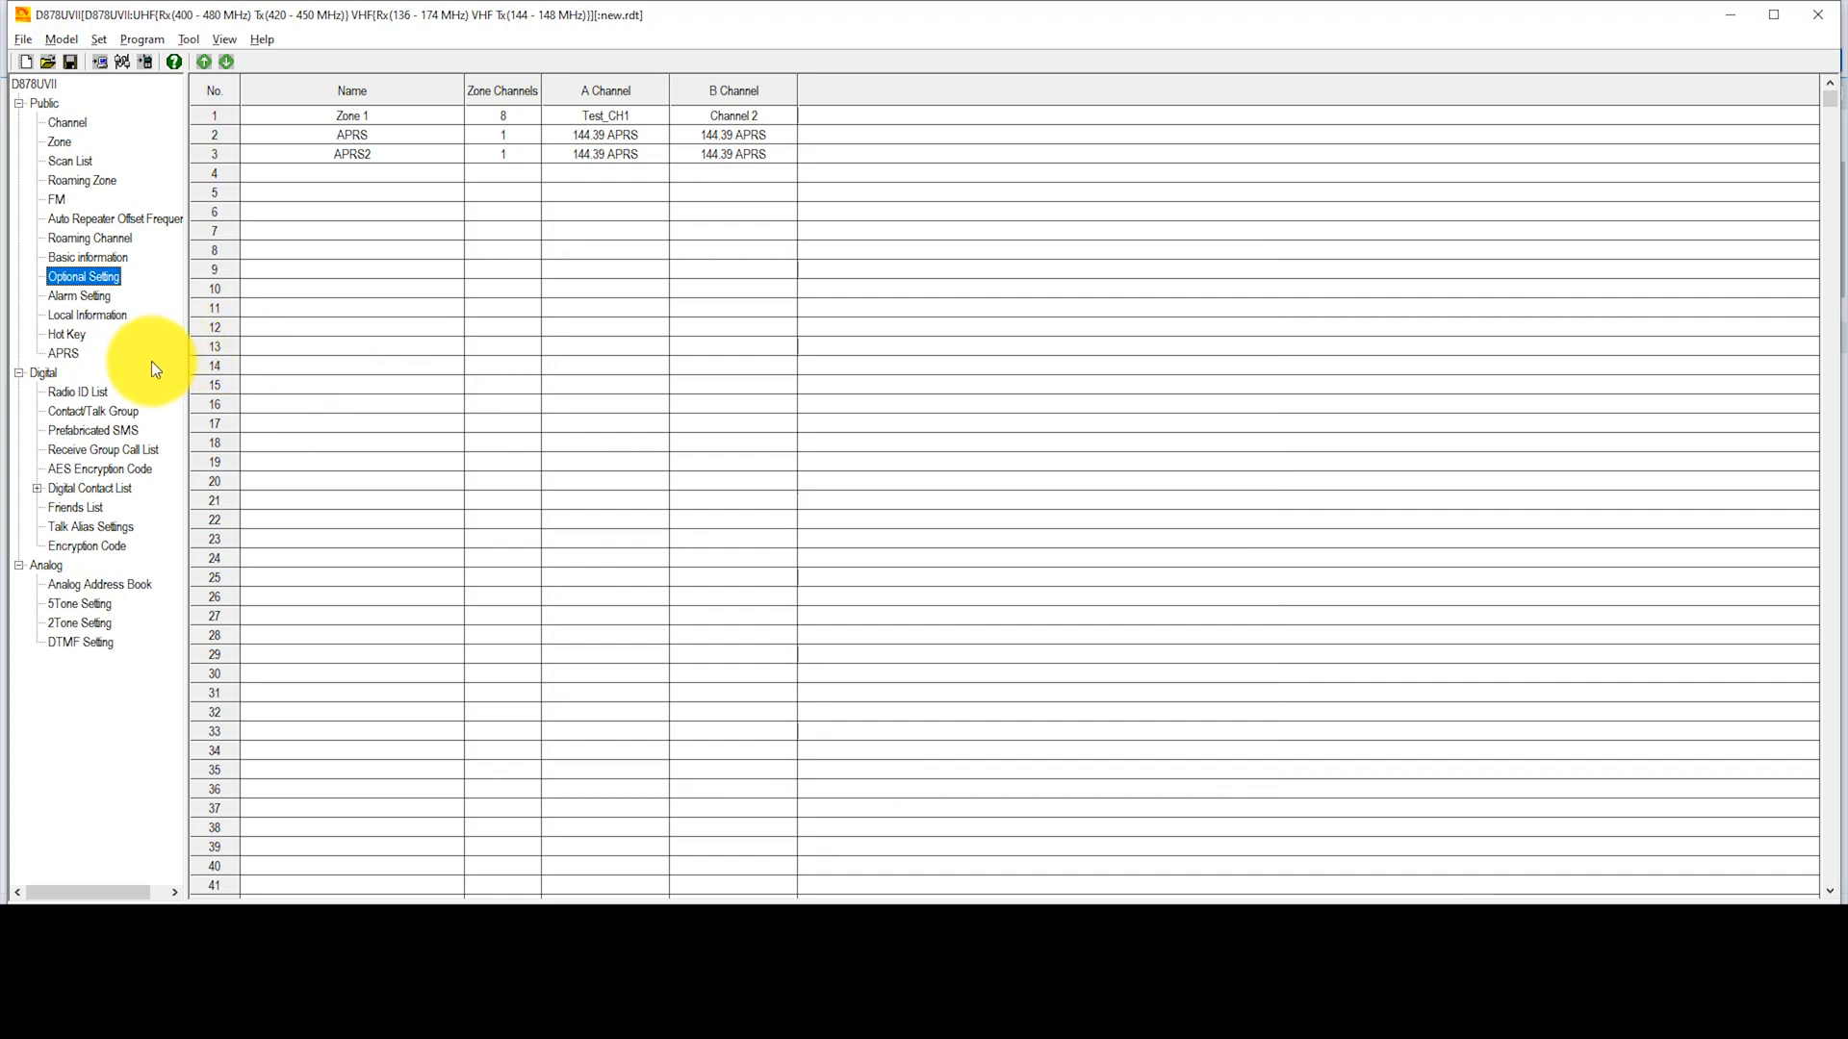
pyautogui.click(63, 352)
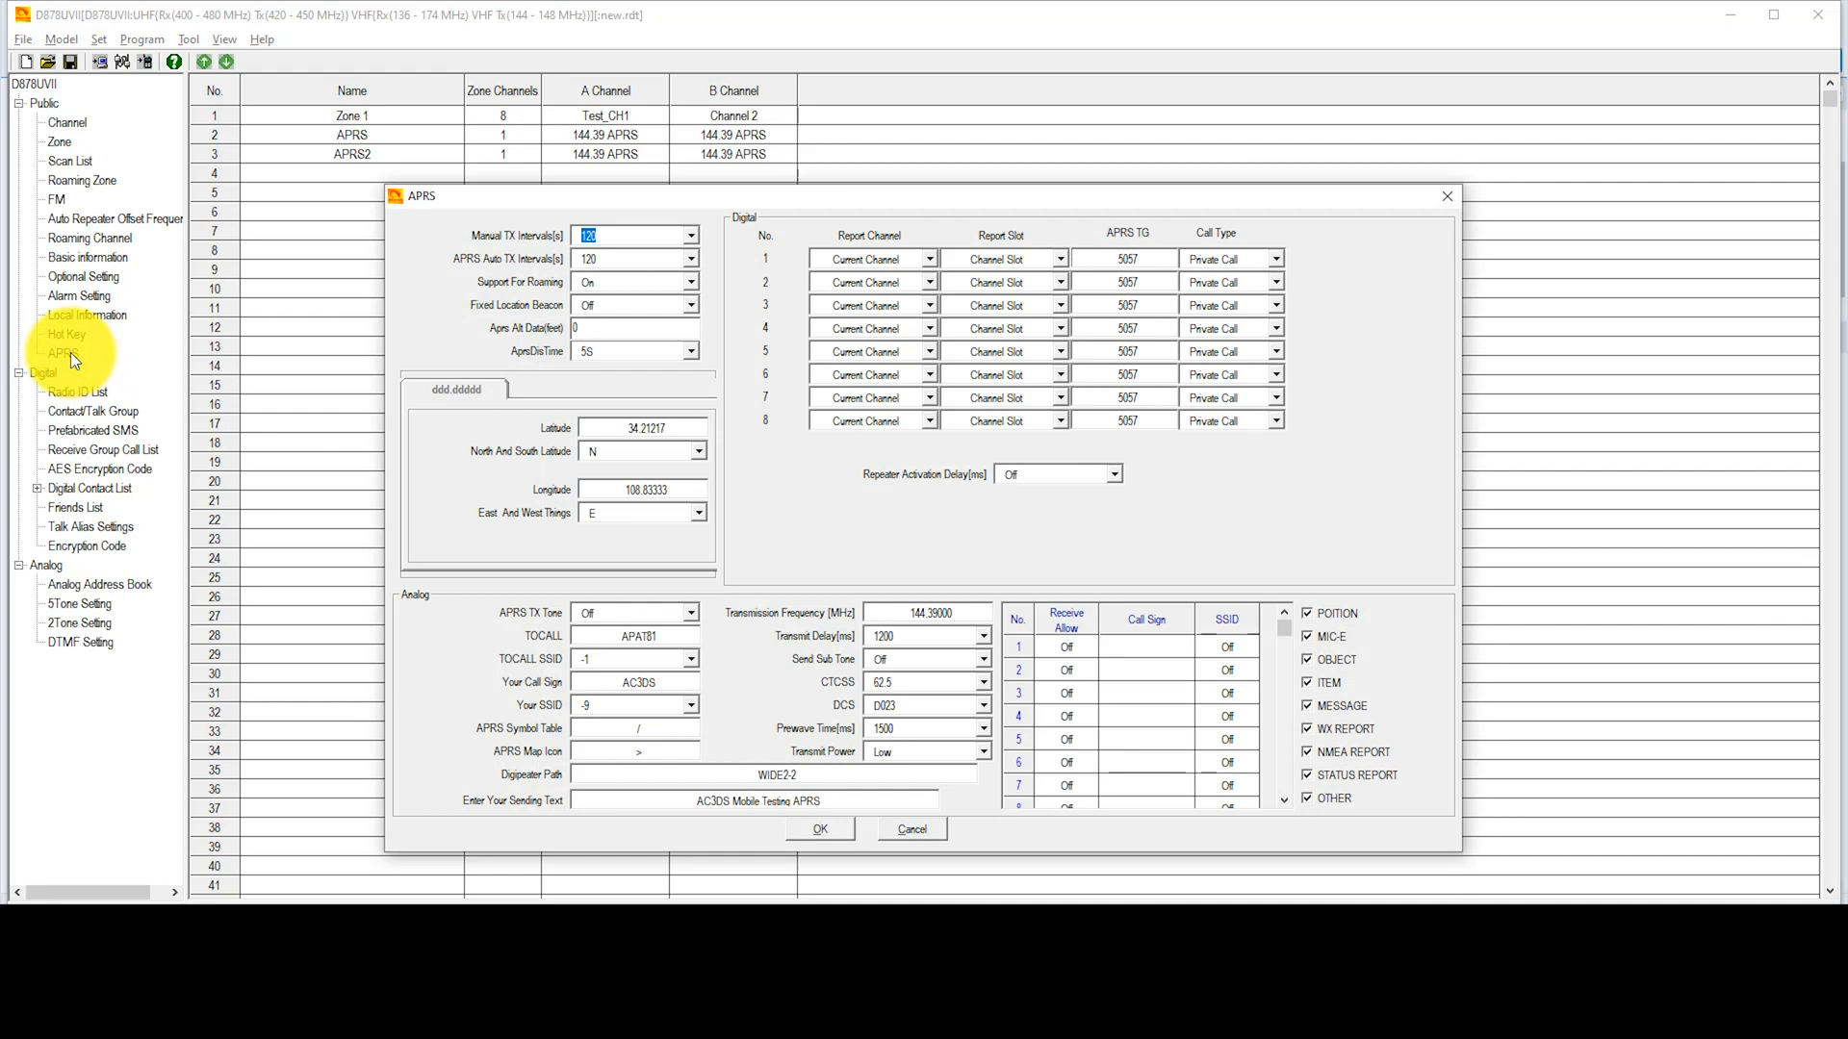
pyautogui.moveTo(124, 351)
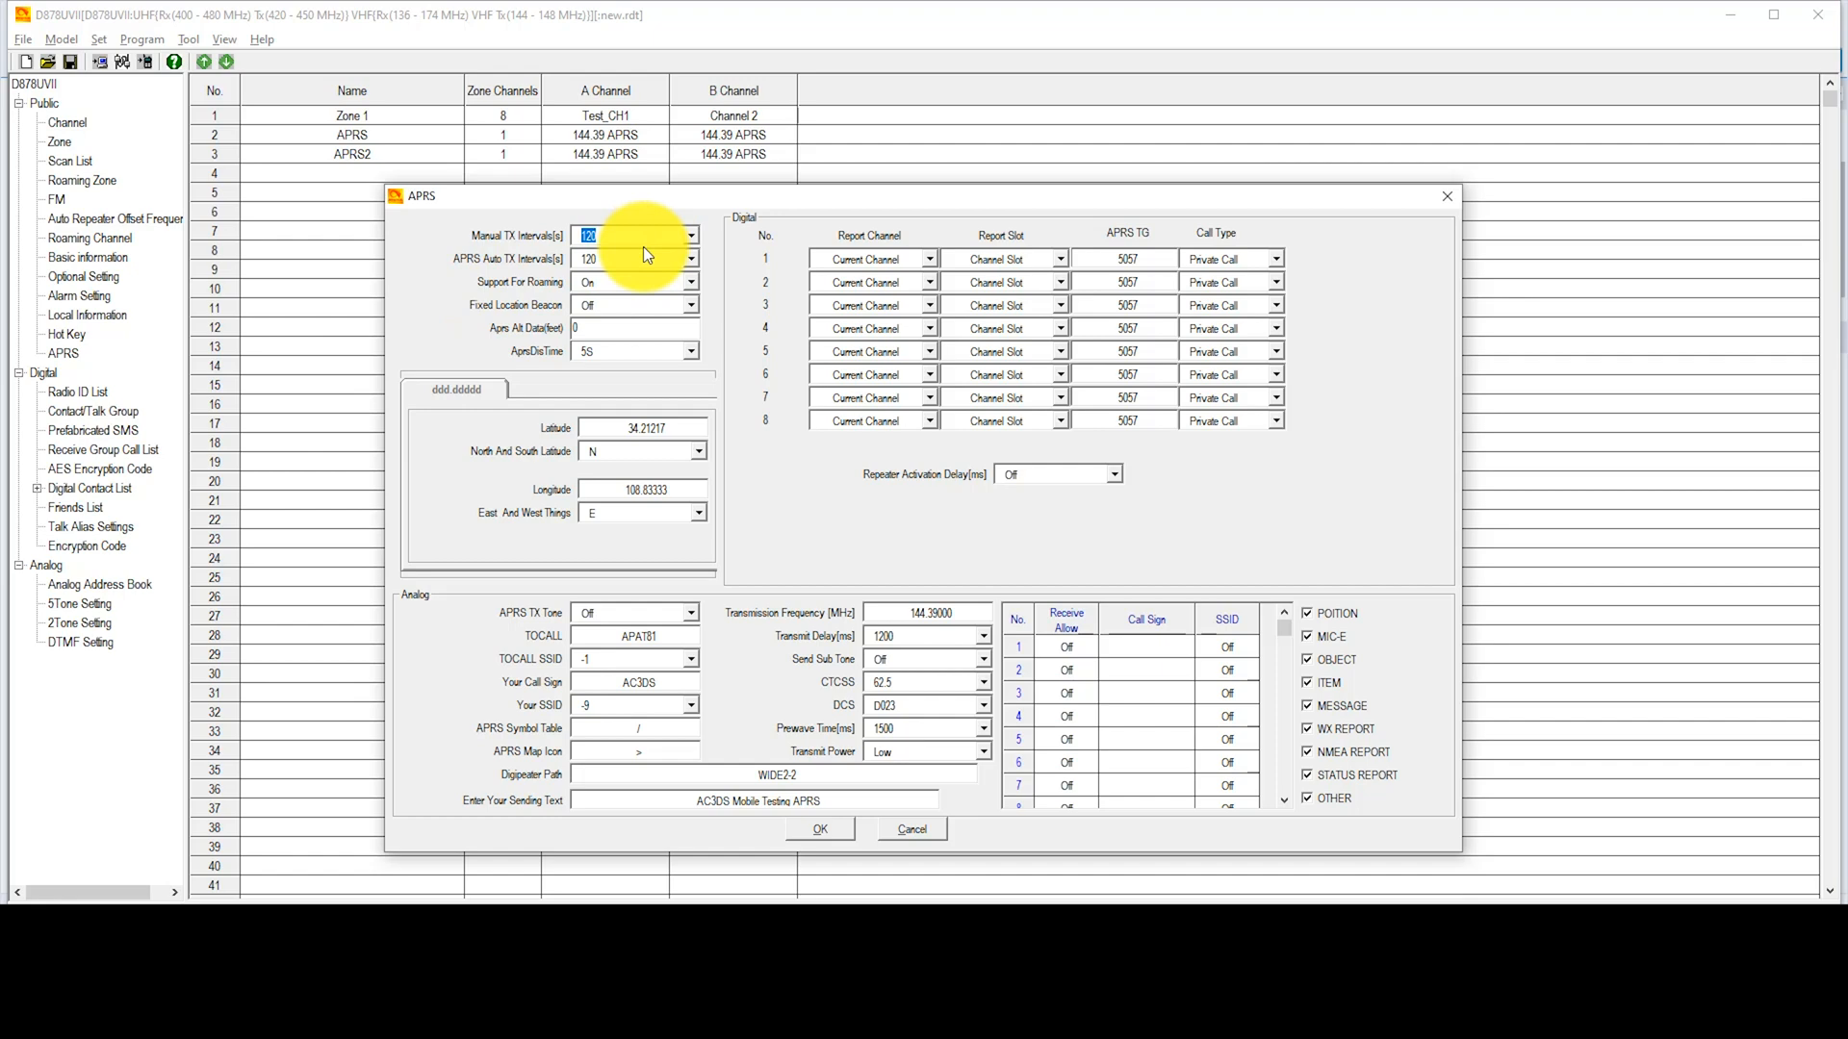
pyautogui.moveTo(646, 258)
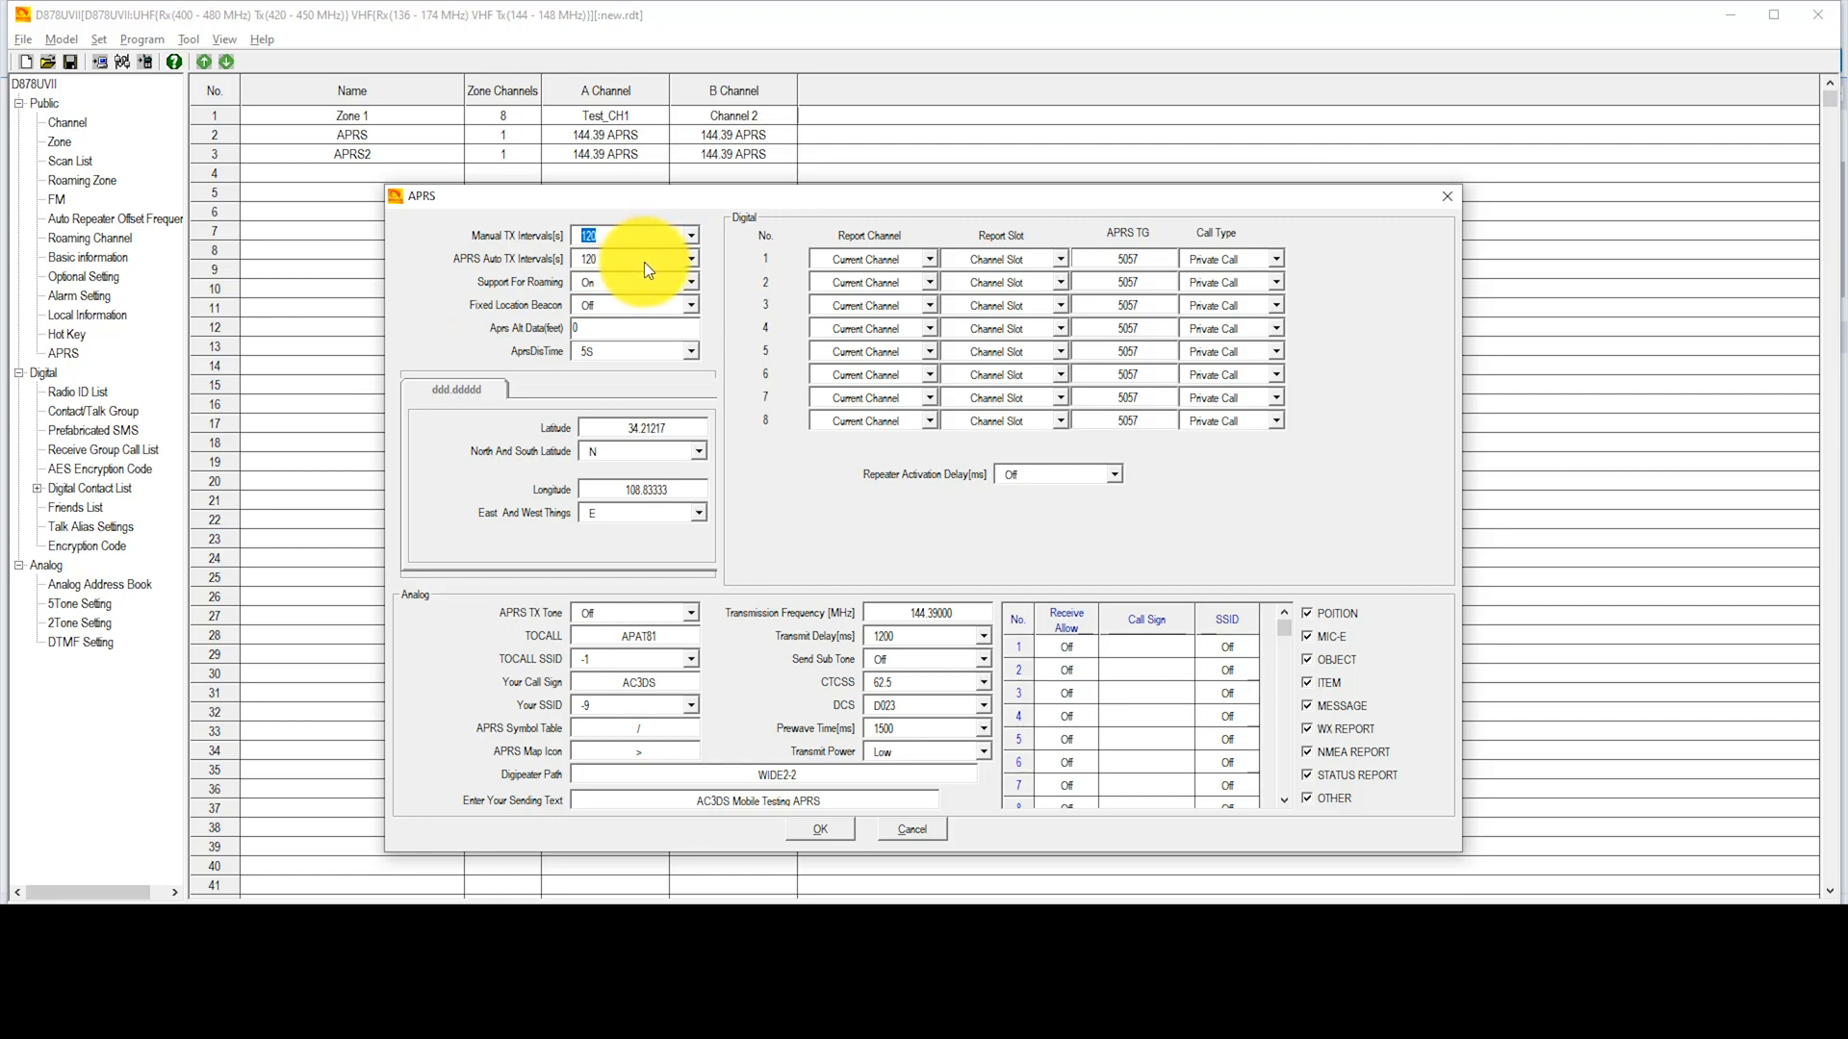
pyautogui.moveTo(646, 272)
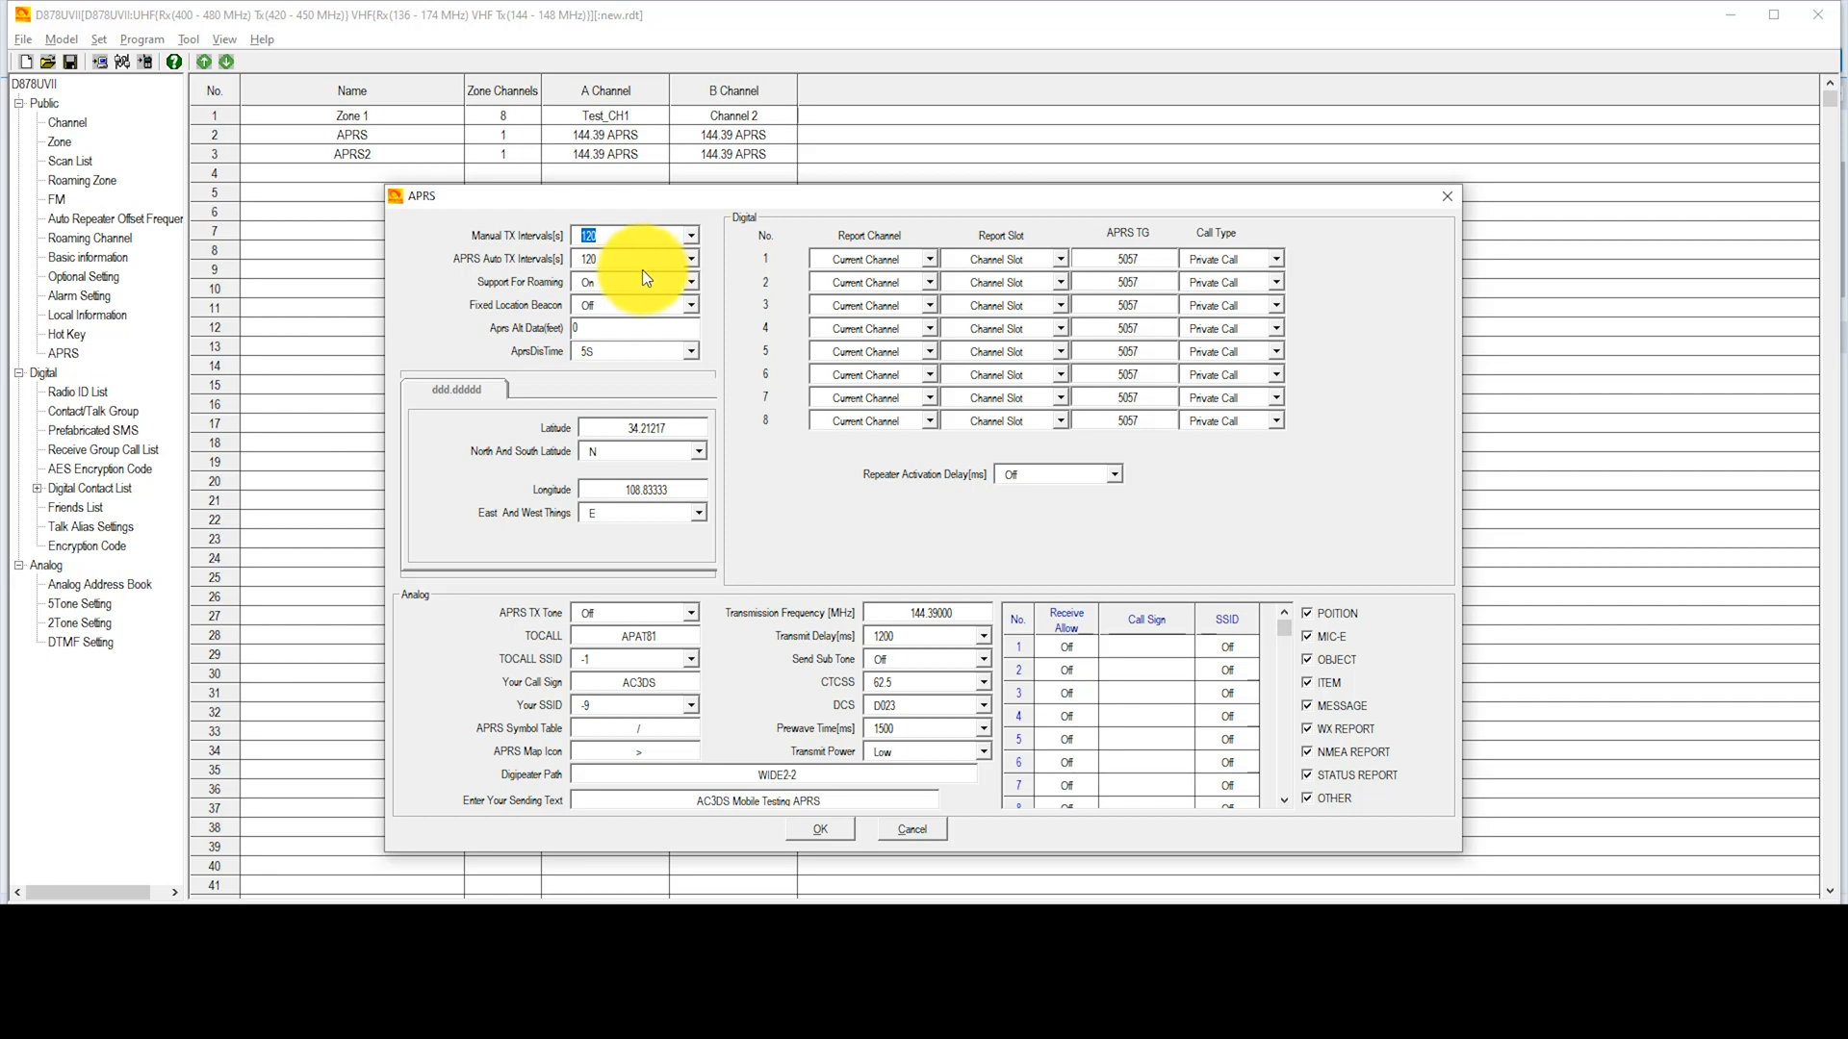
pyautogui.moveTo(644, 290)
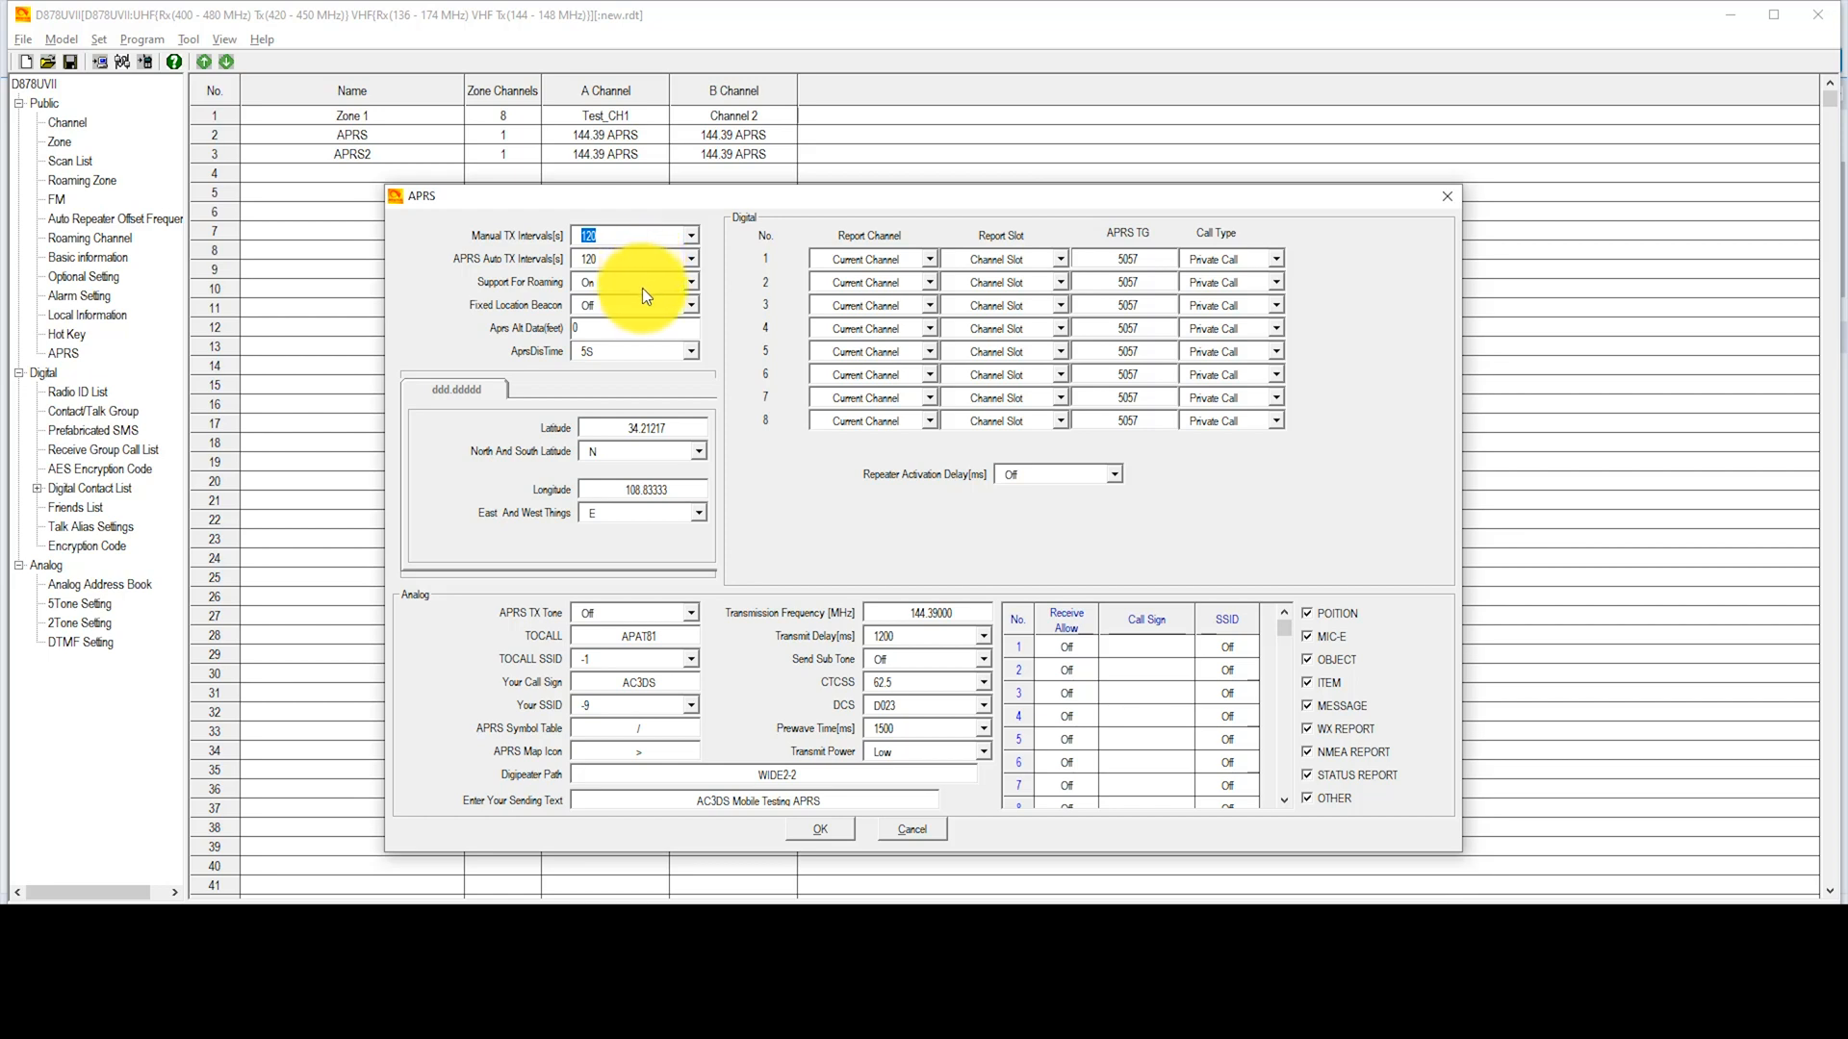
pyautogui.moveTo(645, 305)
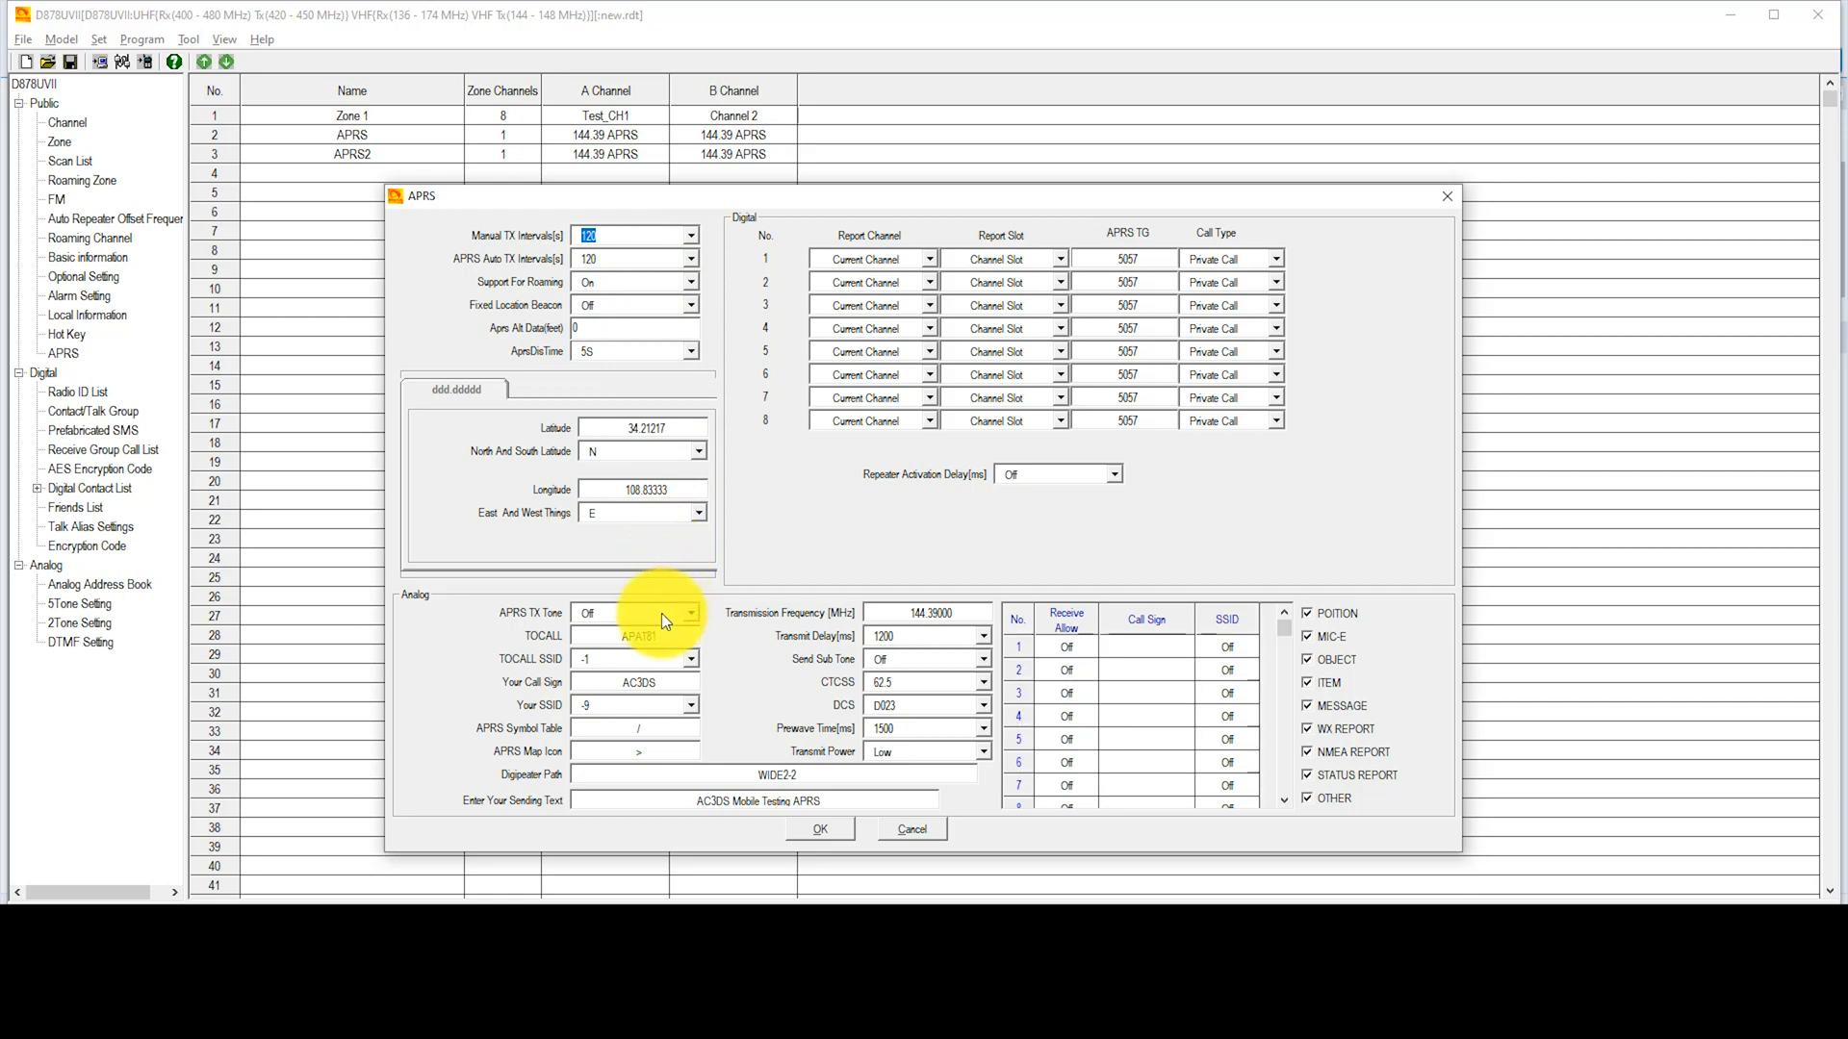
pyautogui.moveTo(663, 630)
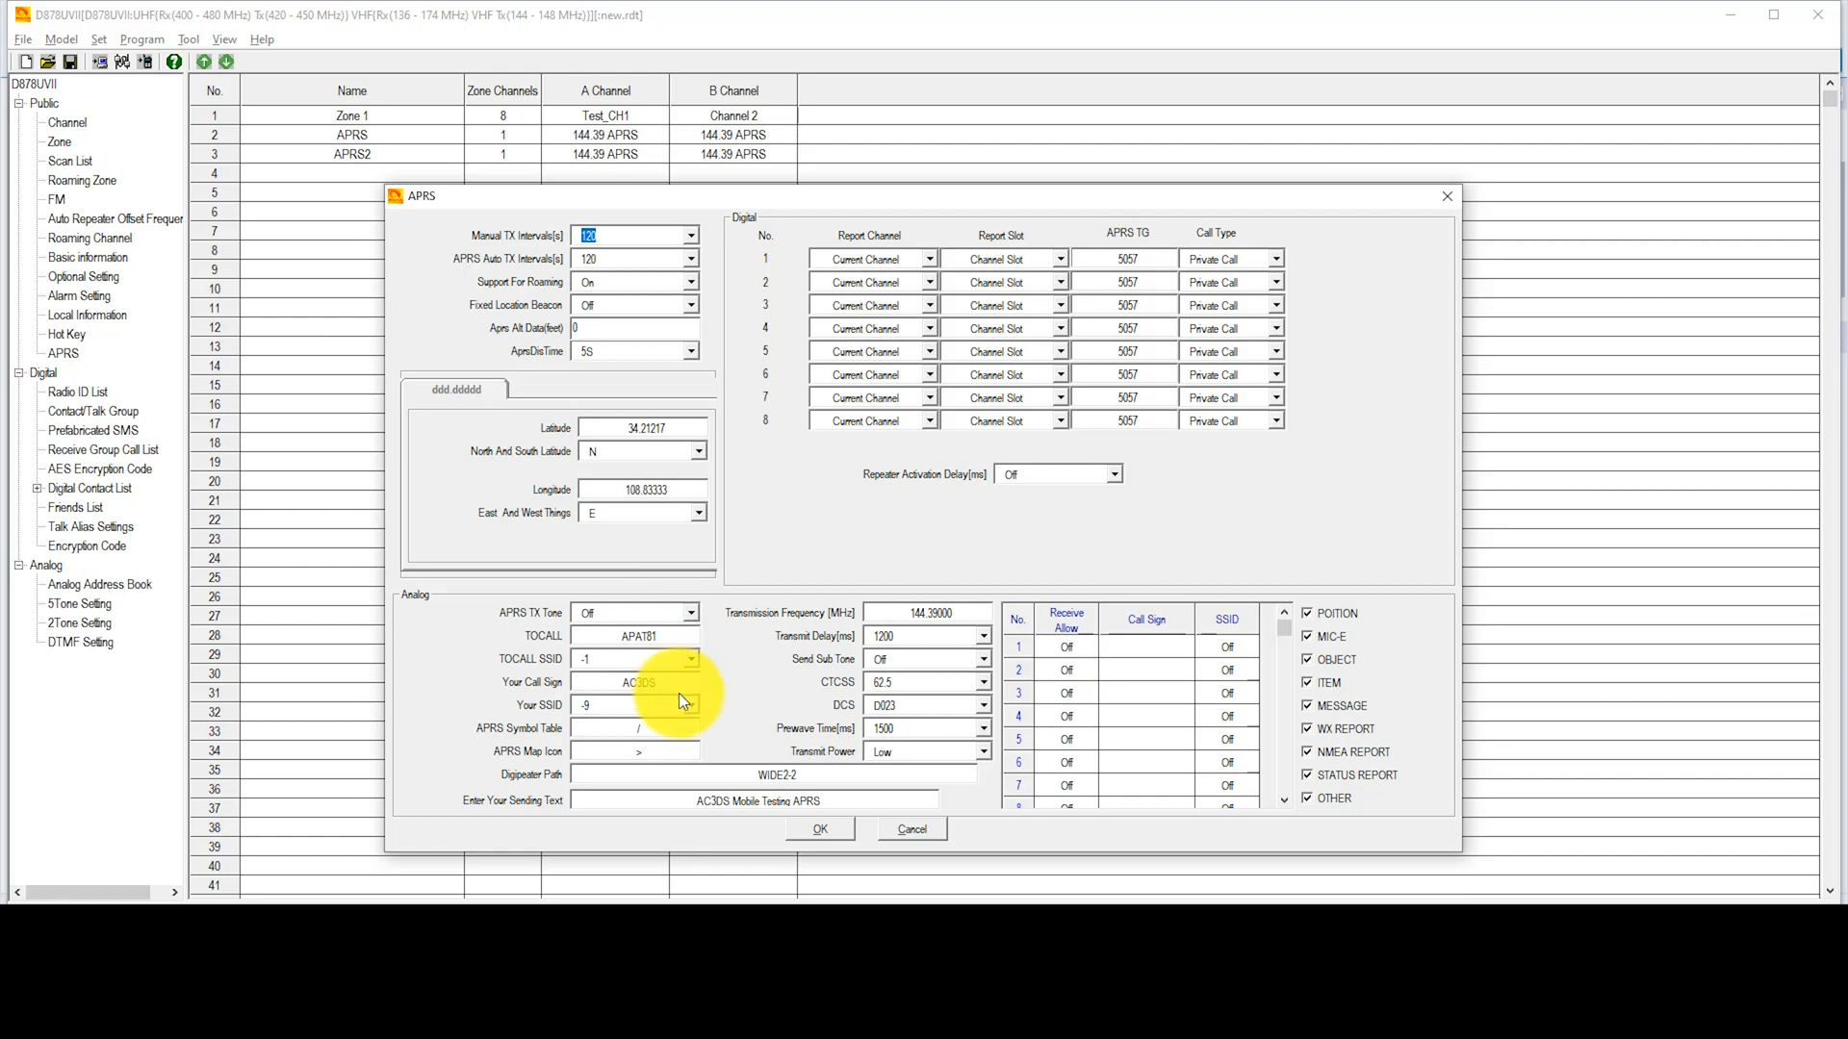
pyautogui.moveTo(681, 702)
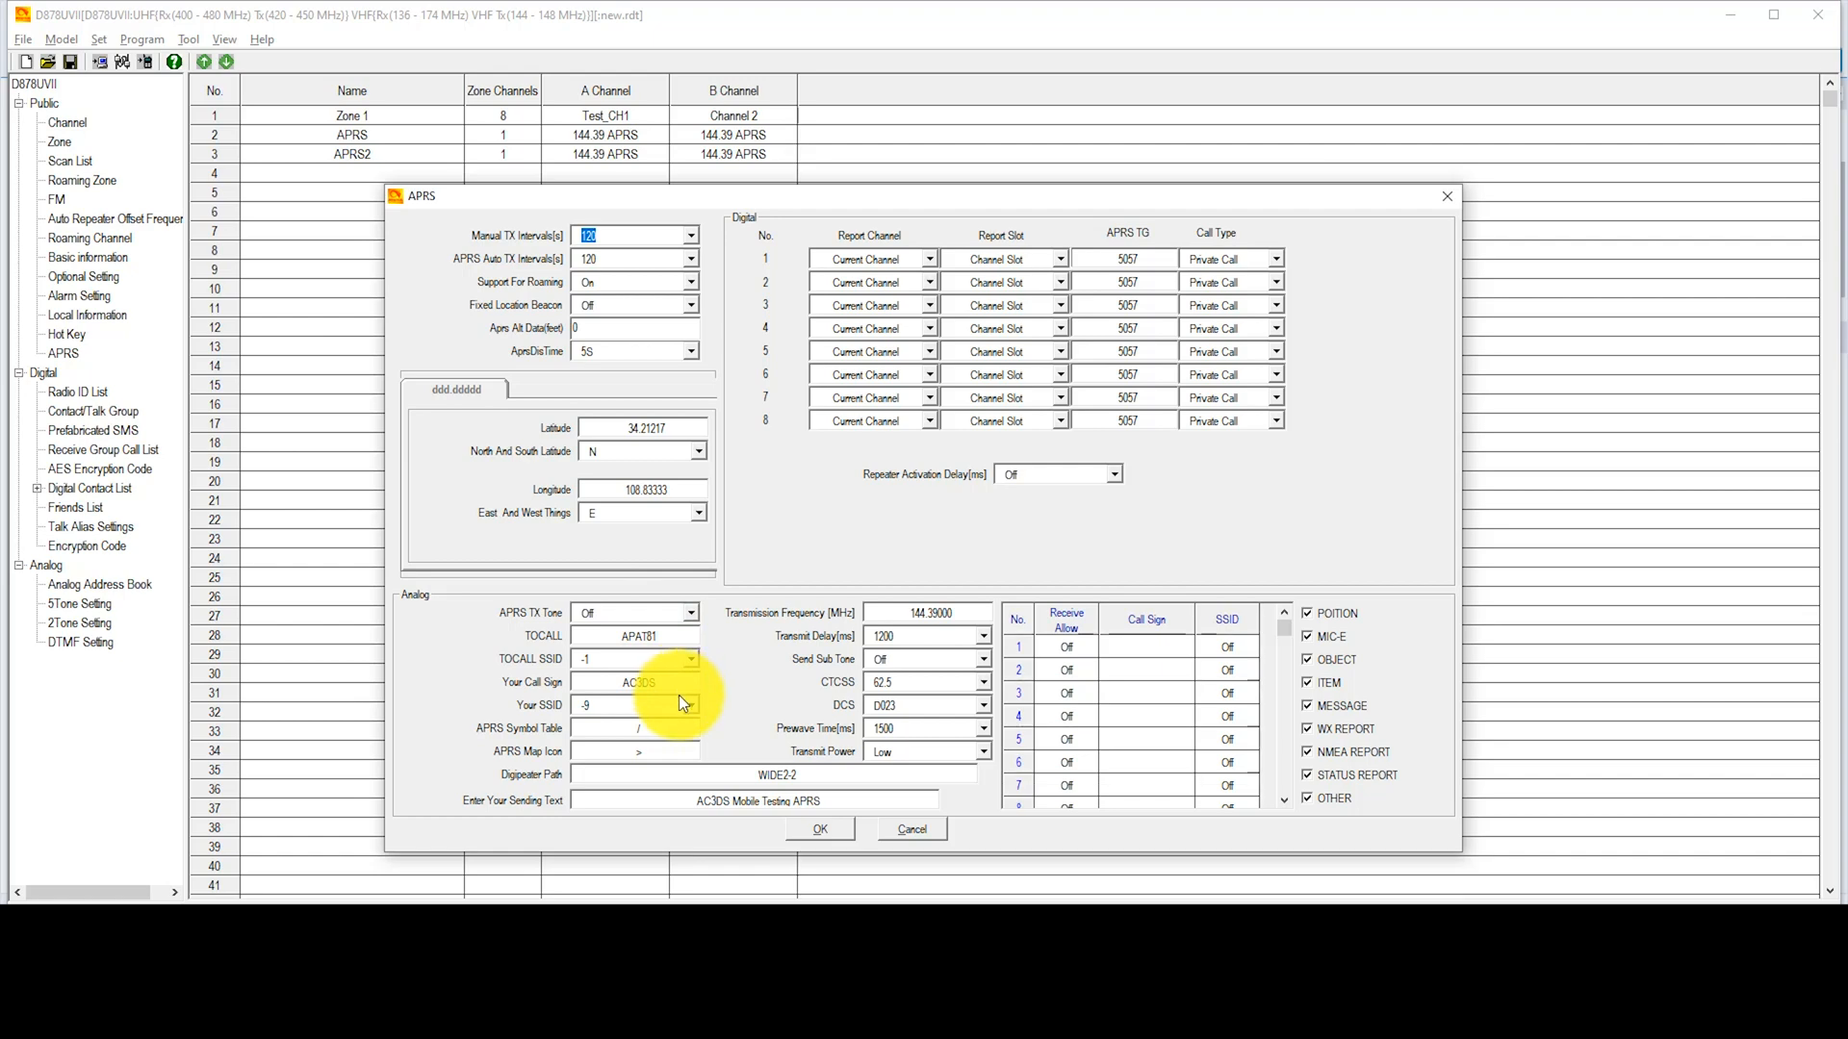
pyautogui.moveTo(682, 709)
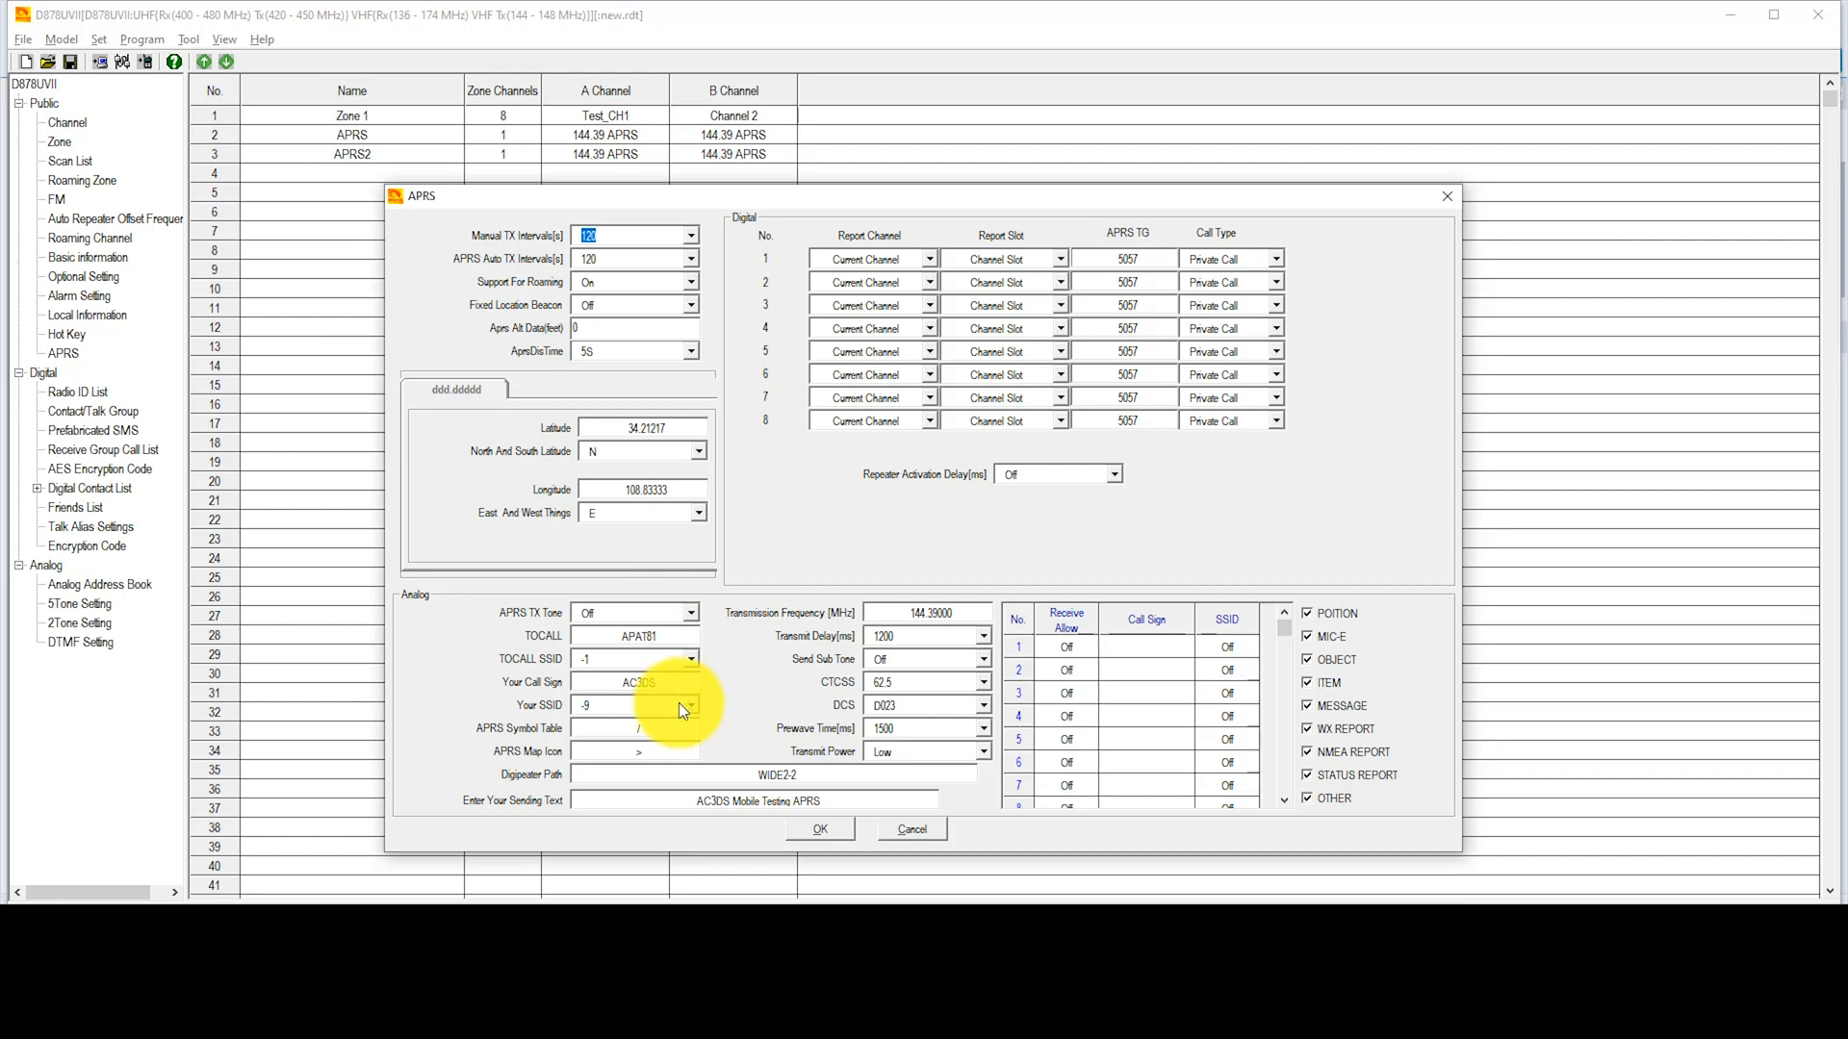
pyautogui.moveTo(679, 716)
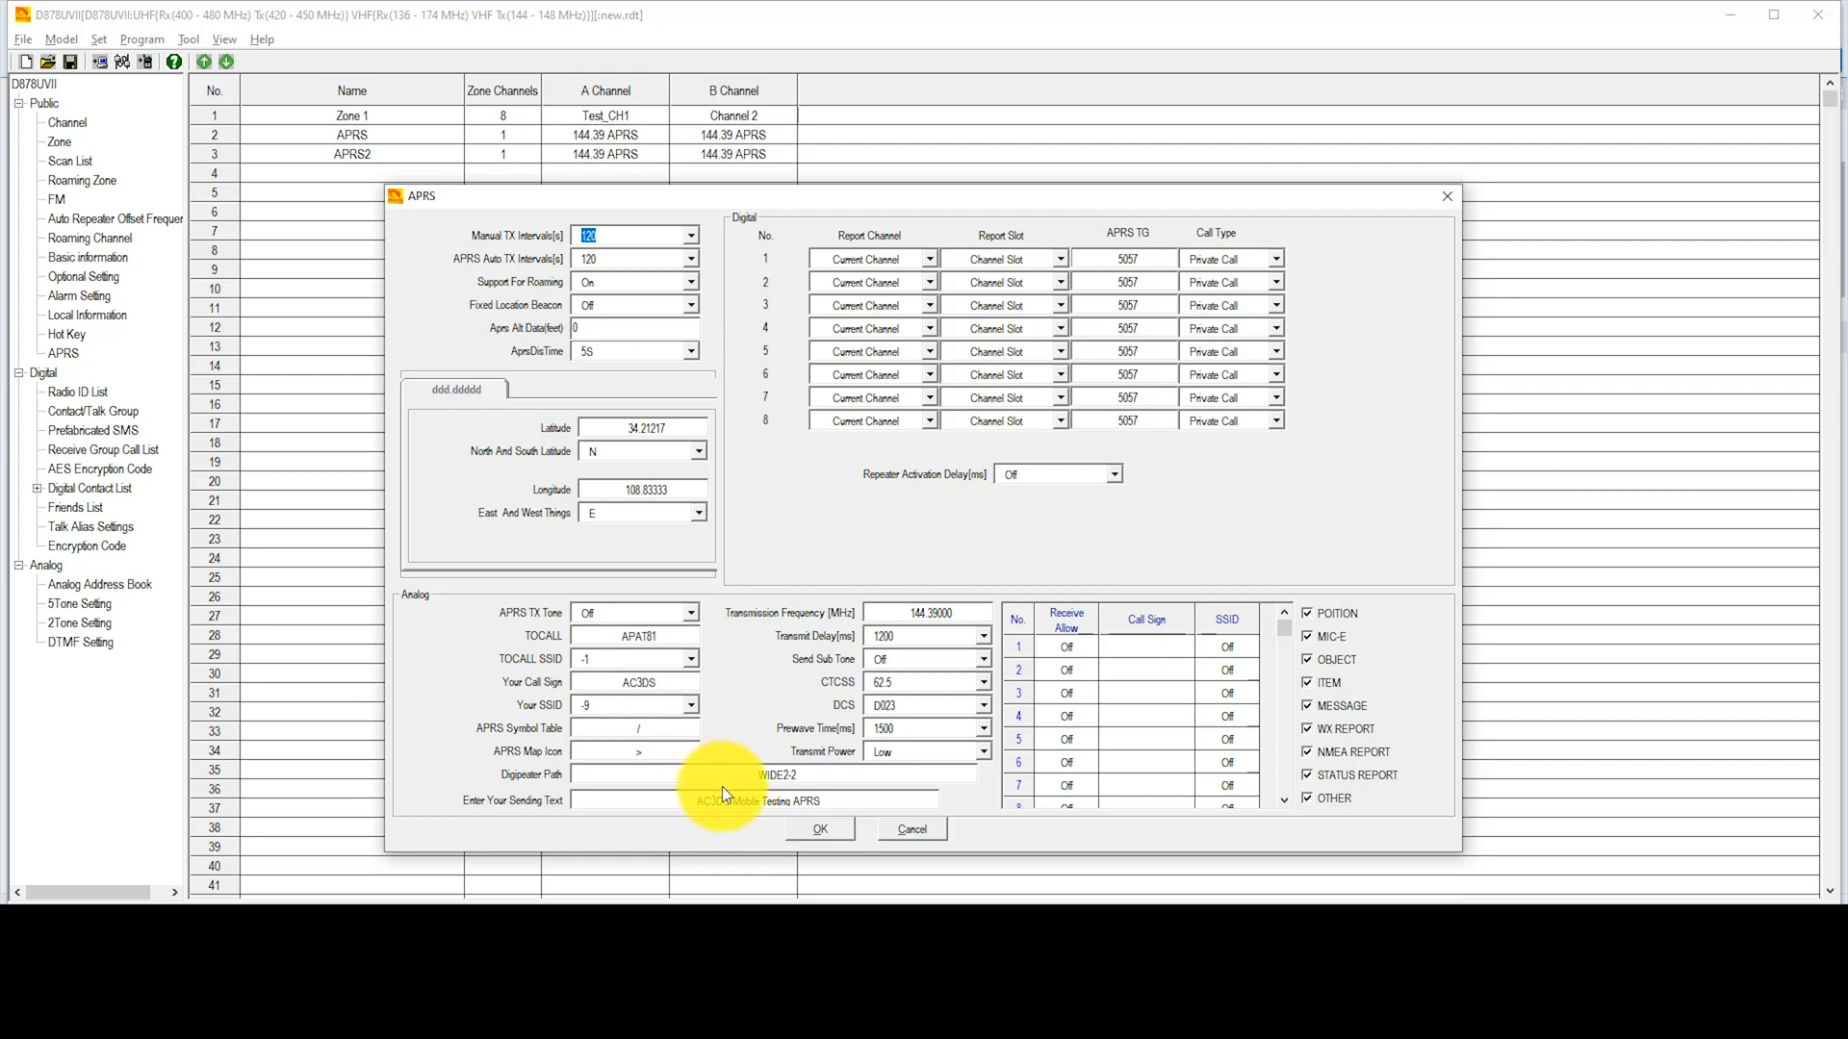
pyautogui.moveTo(742, 808)
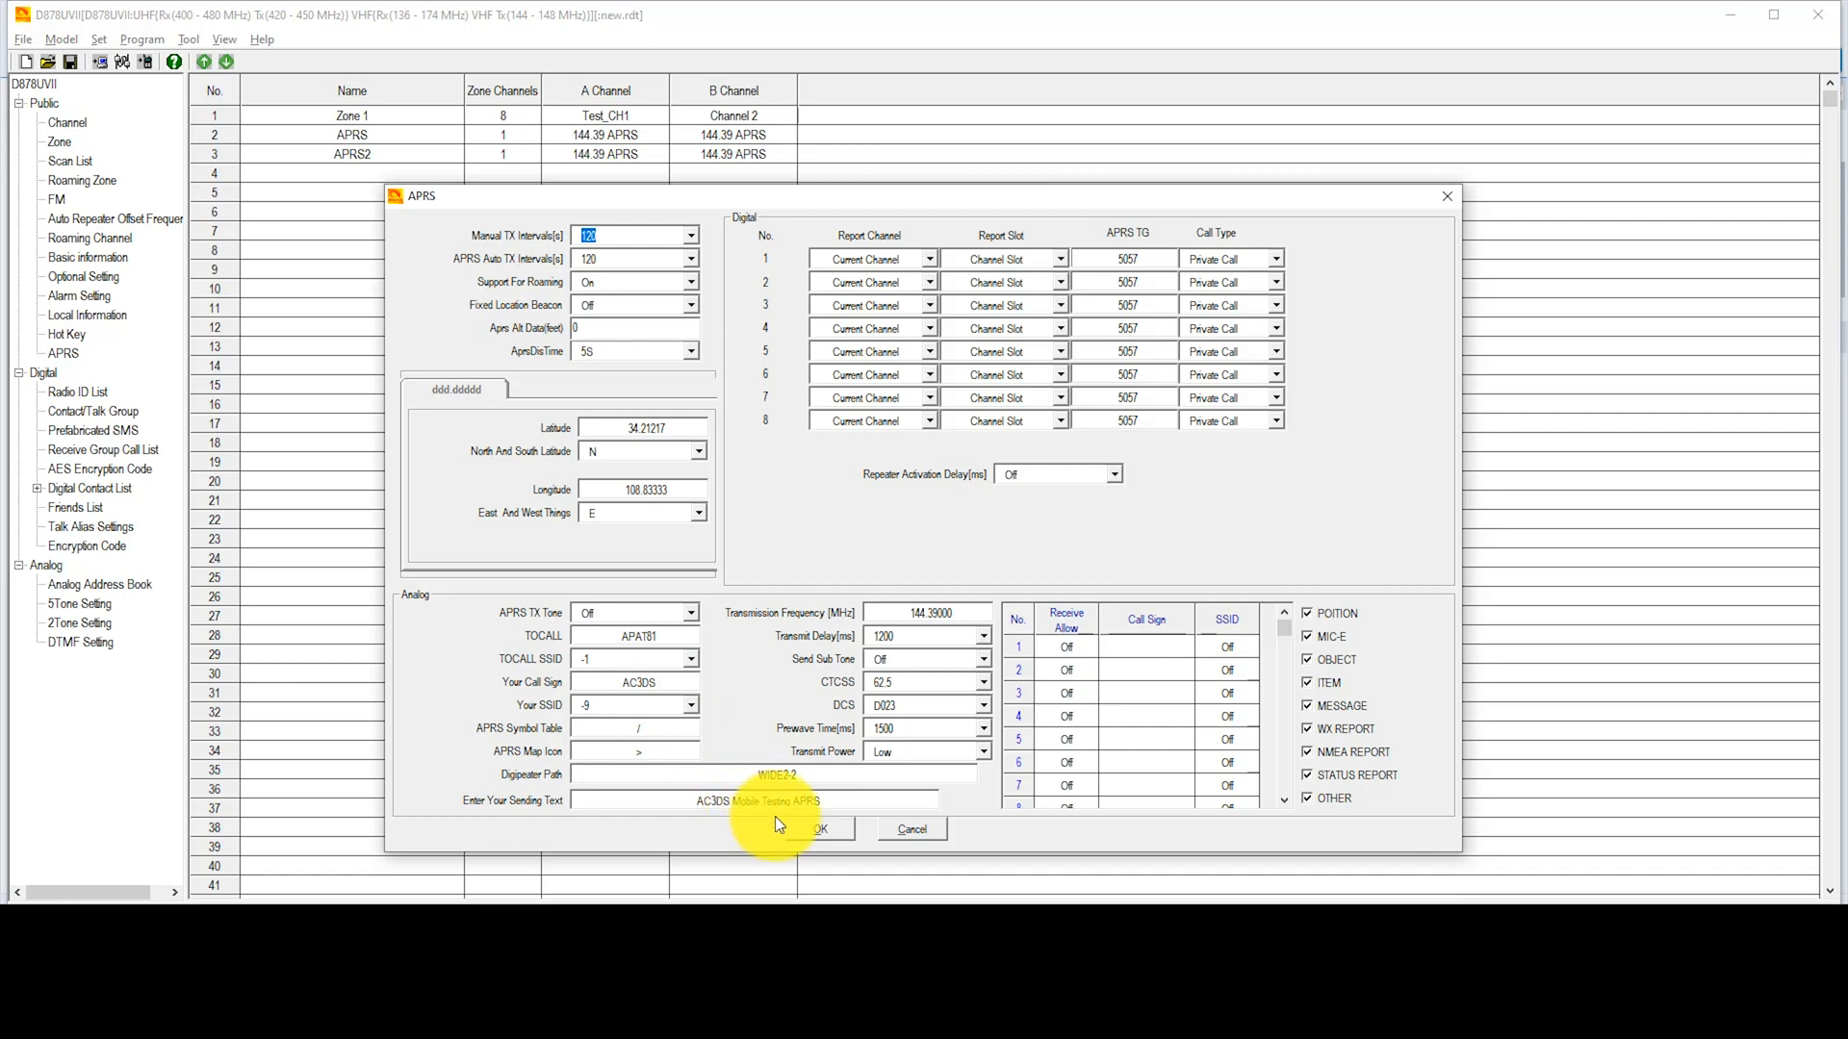
pyautogui.moveTo(799, 836)
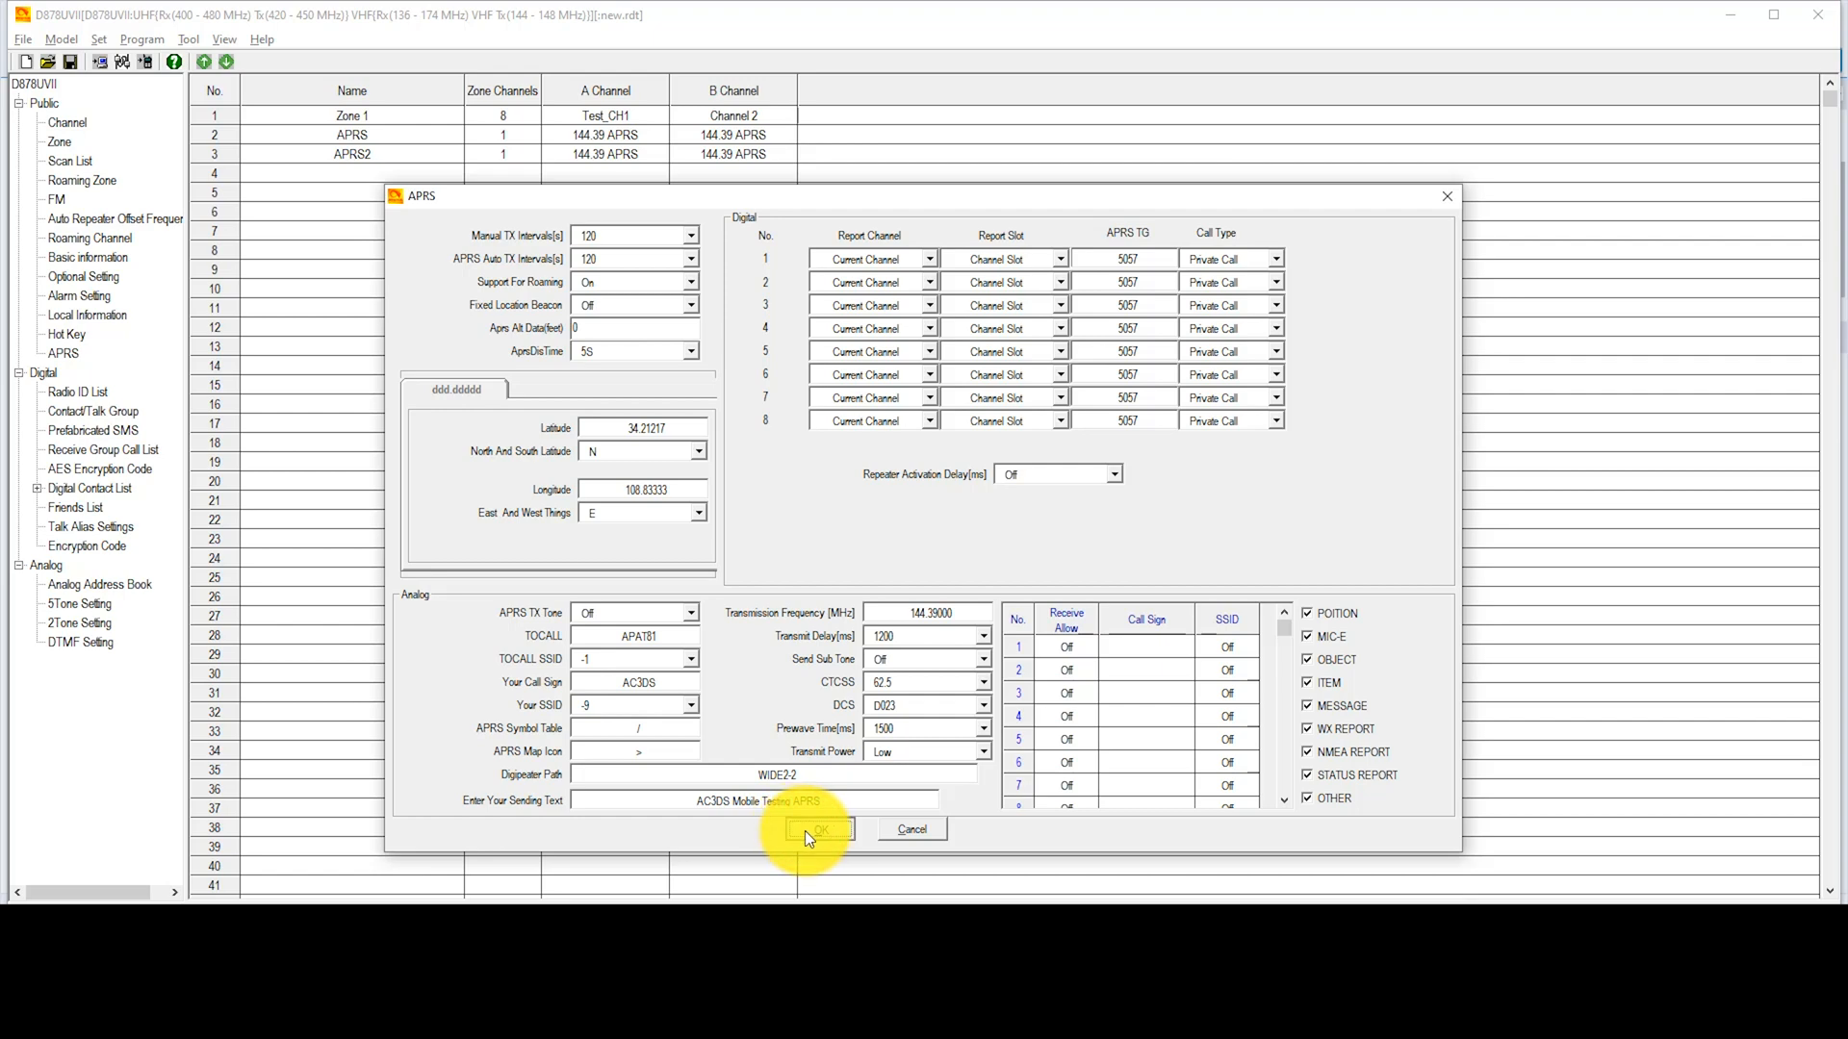
# Close the APRS settings with TX Tone Off, SSID -9, WIDE2-2 and 144.39000 MHz.
pyautogui.click(818, 829)
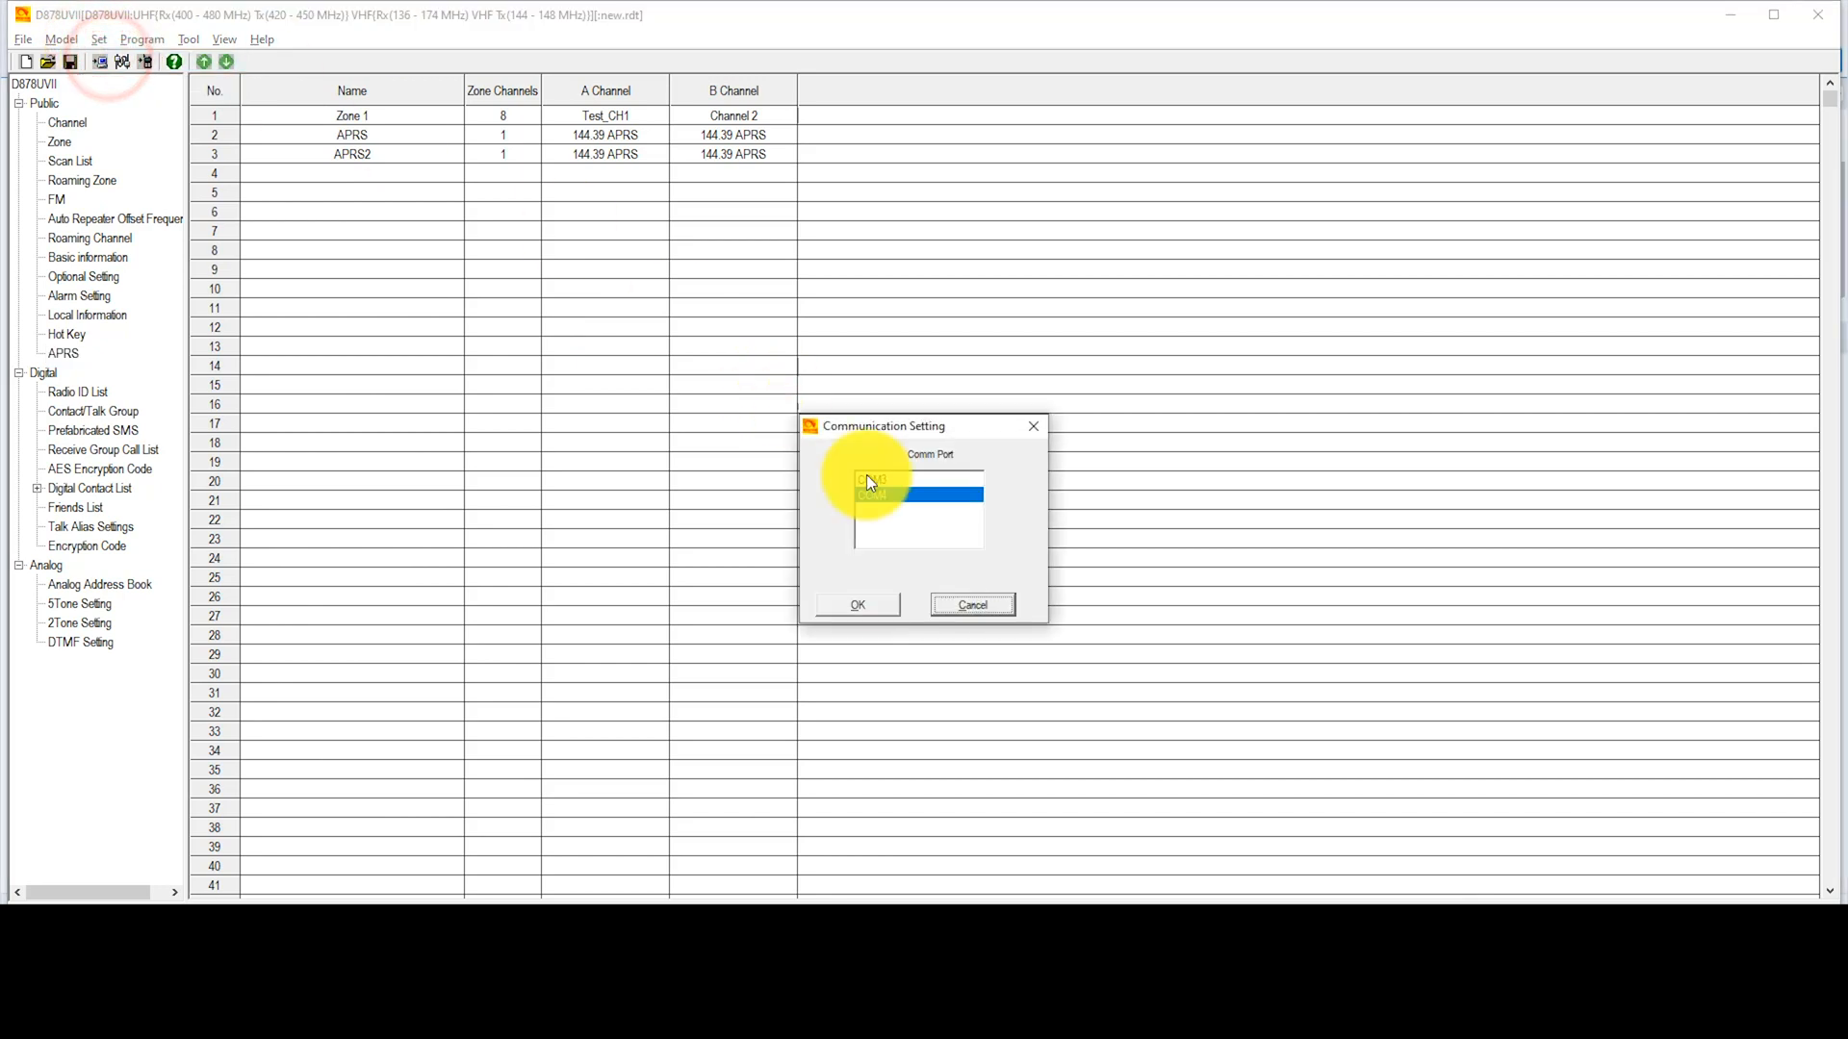
# Confirm the COM port, write Other Data to the radio, and acknowledge completion.
pyautogui.click(917, 479)
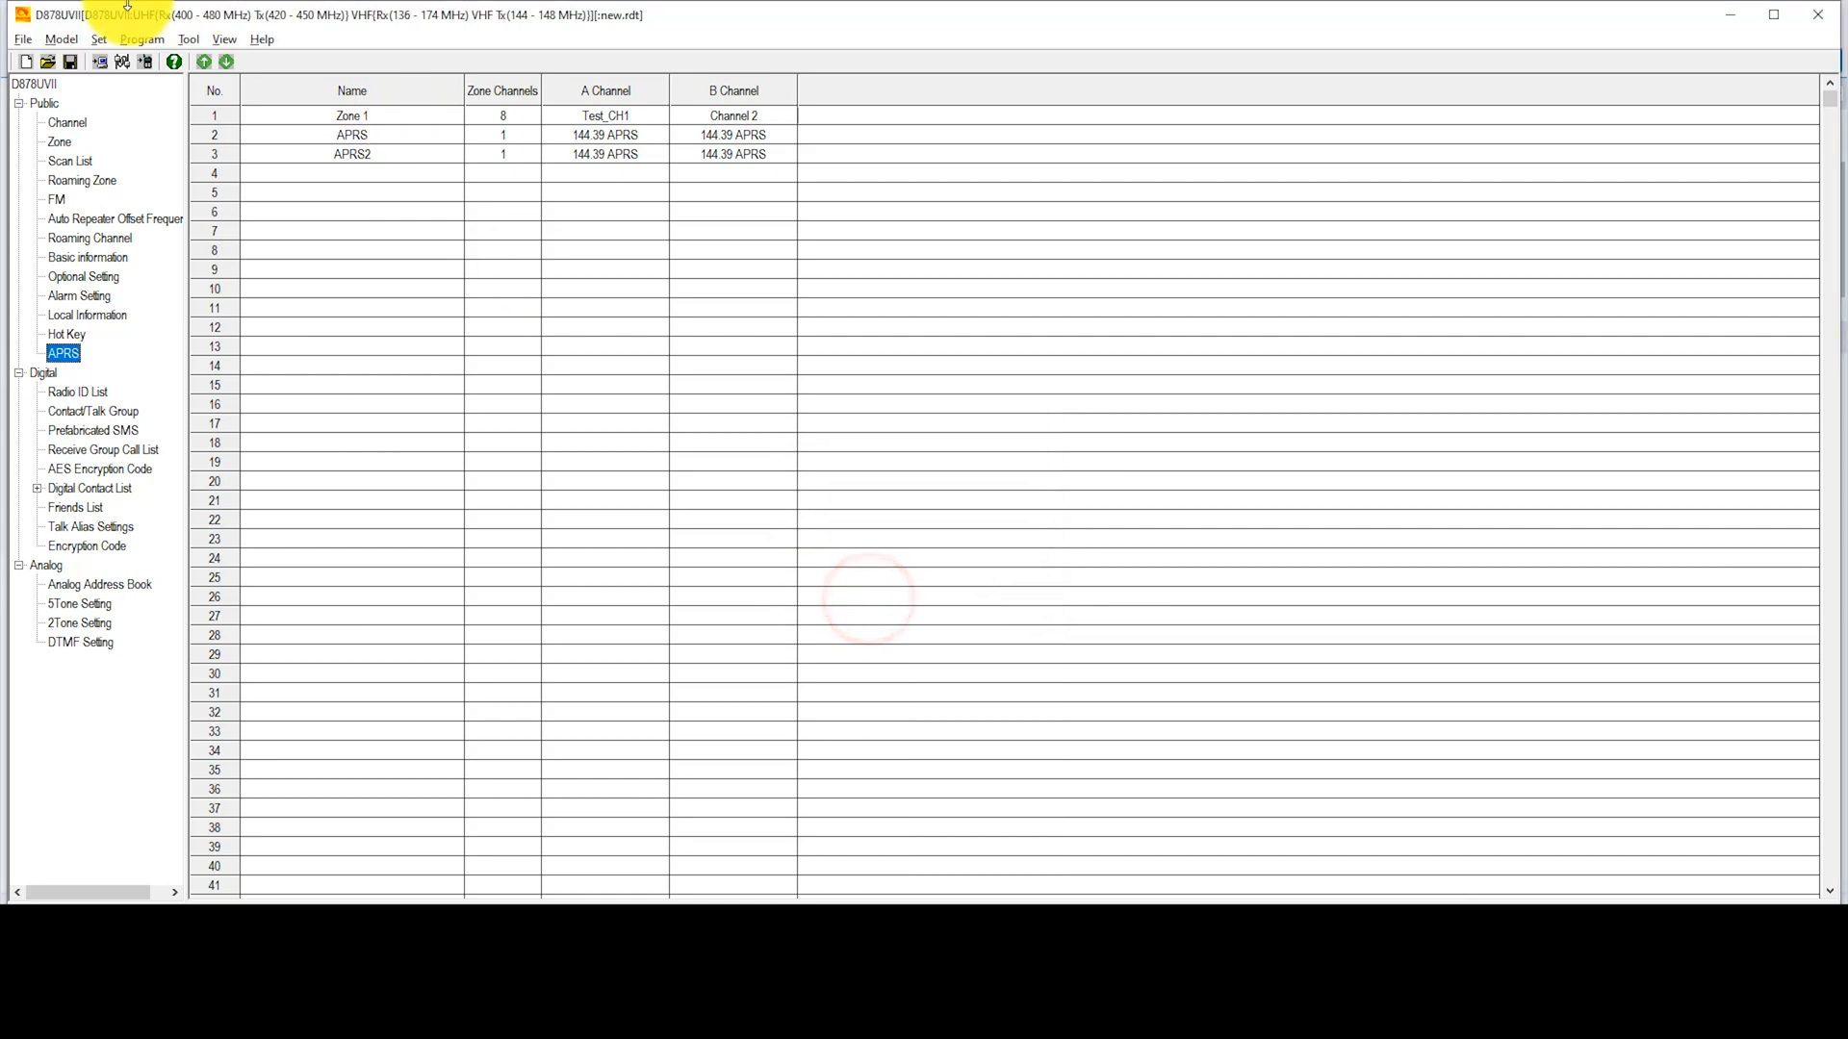
pyautogui.click(188, 39)
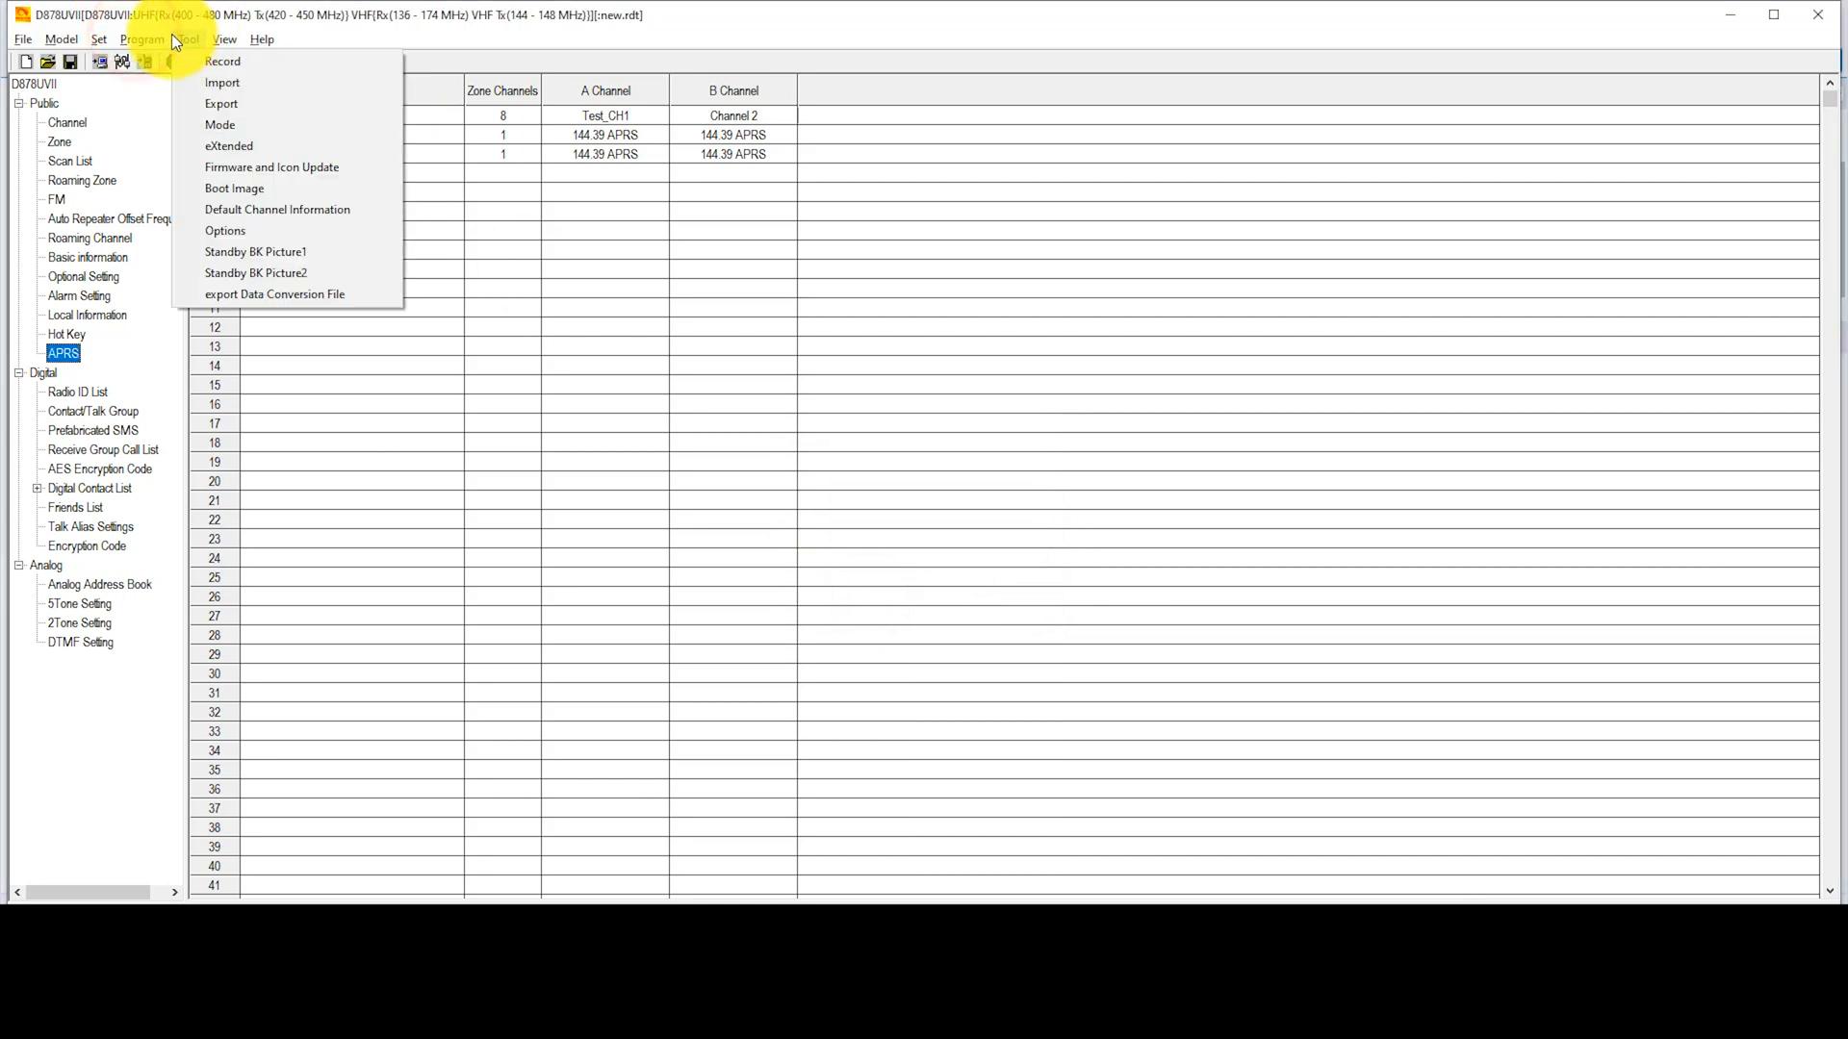
pyautogui.click(171, 62)
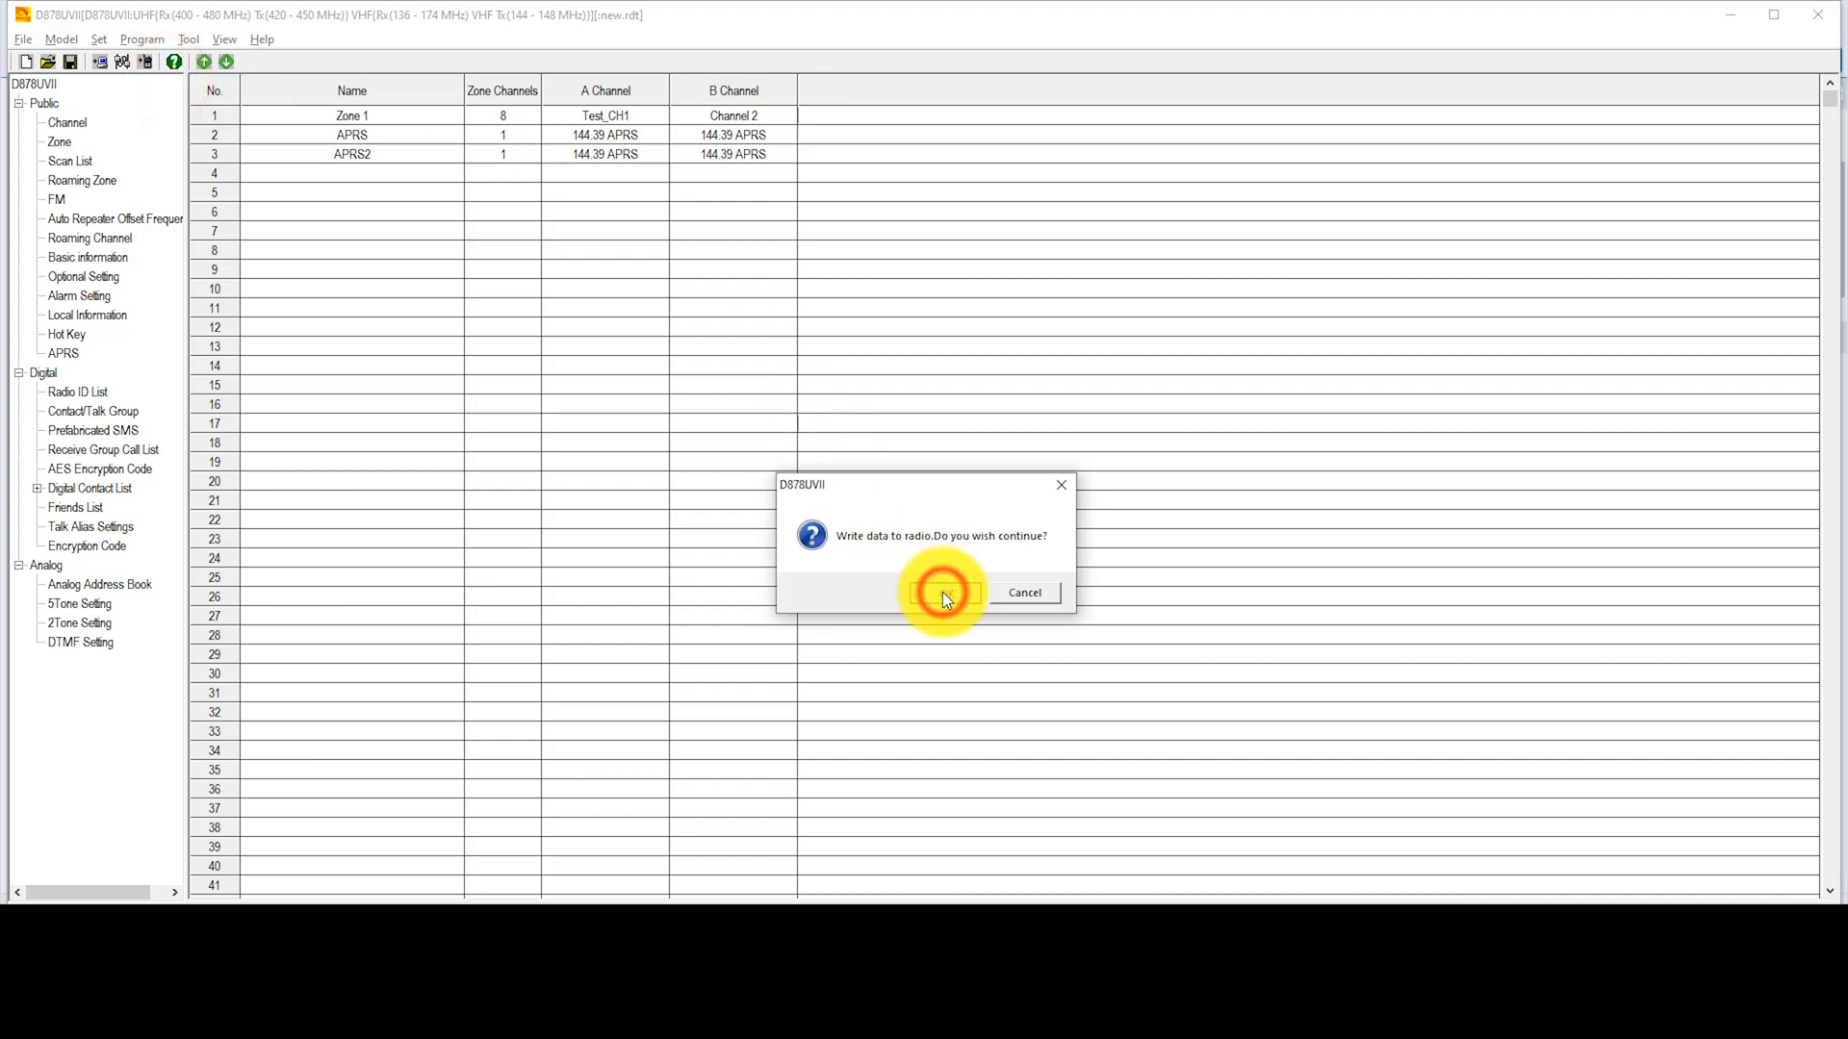
pyautogui.click(943, 593)
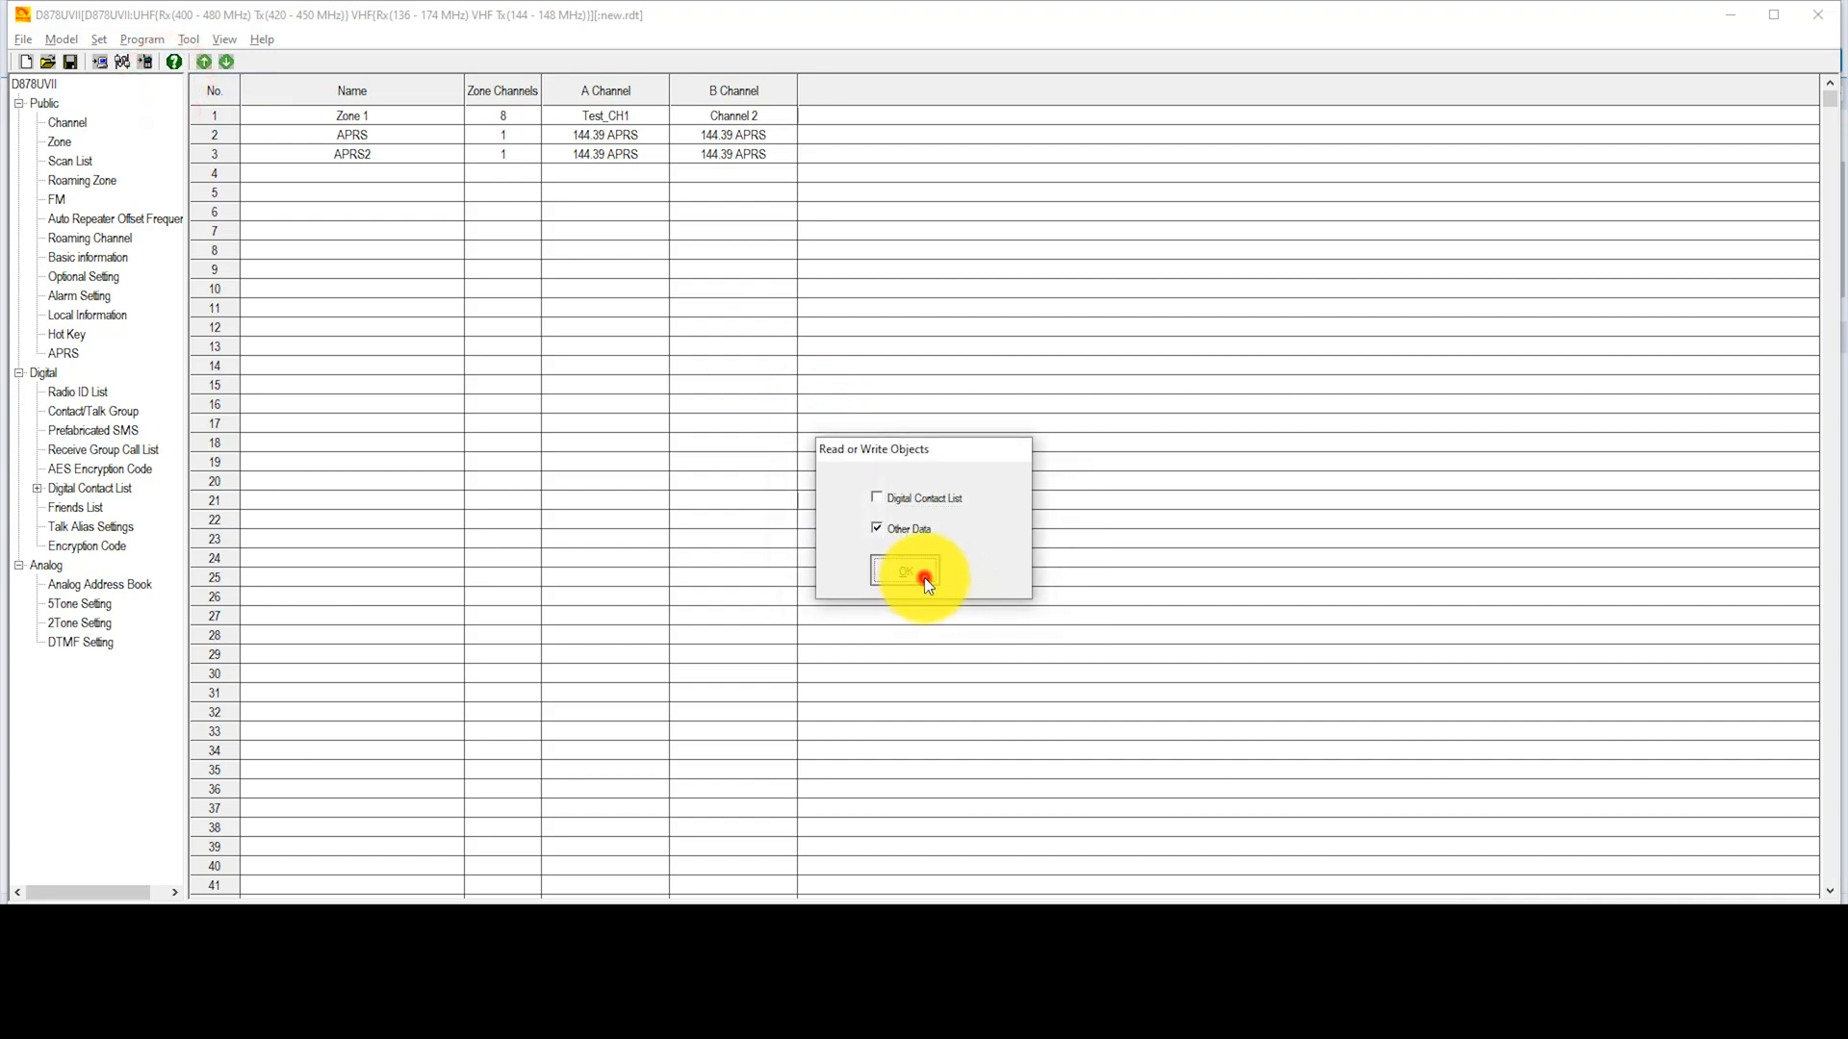
pyautogui.click(907, 573)
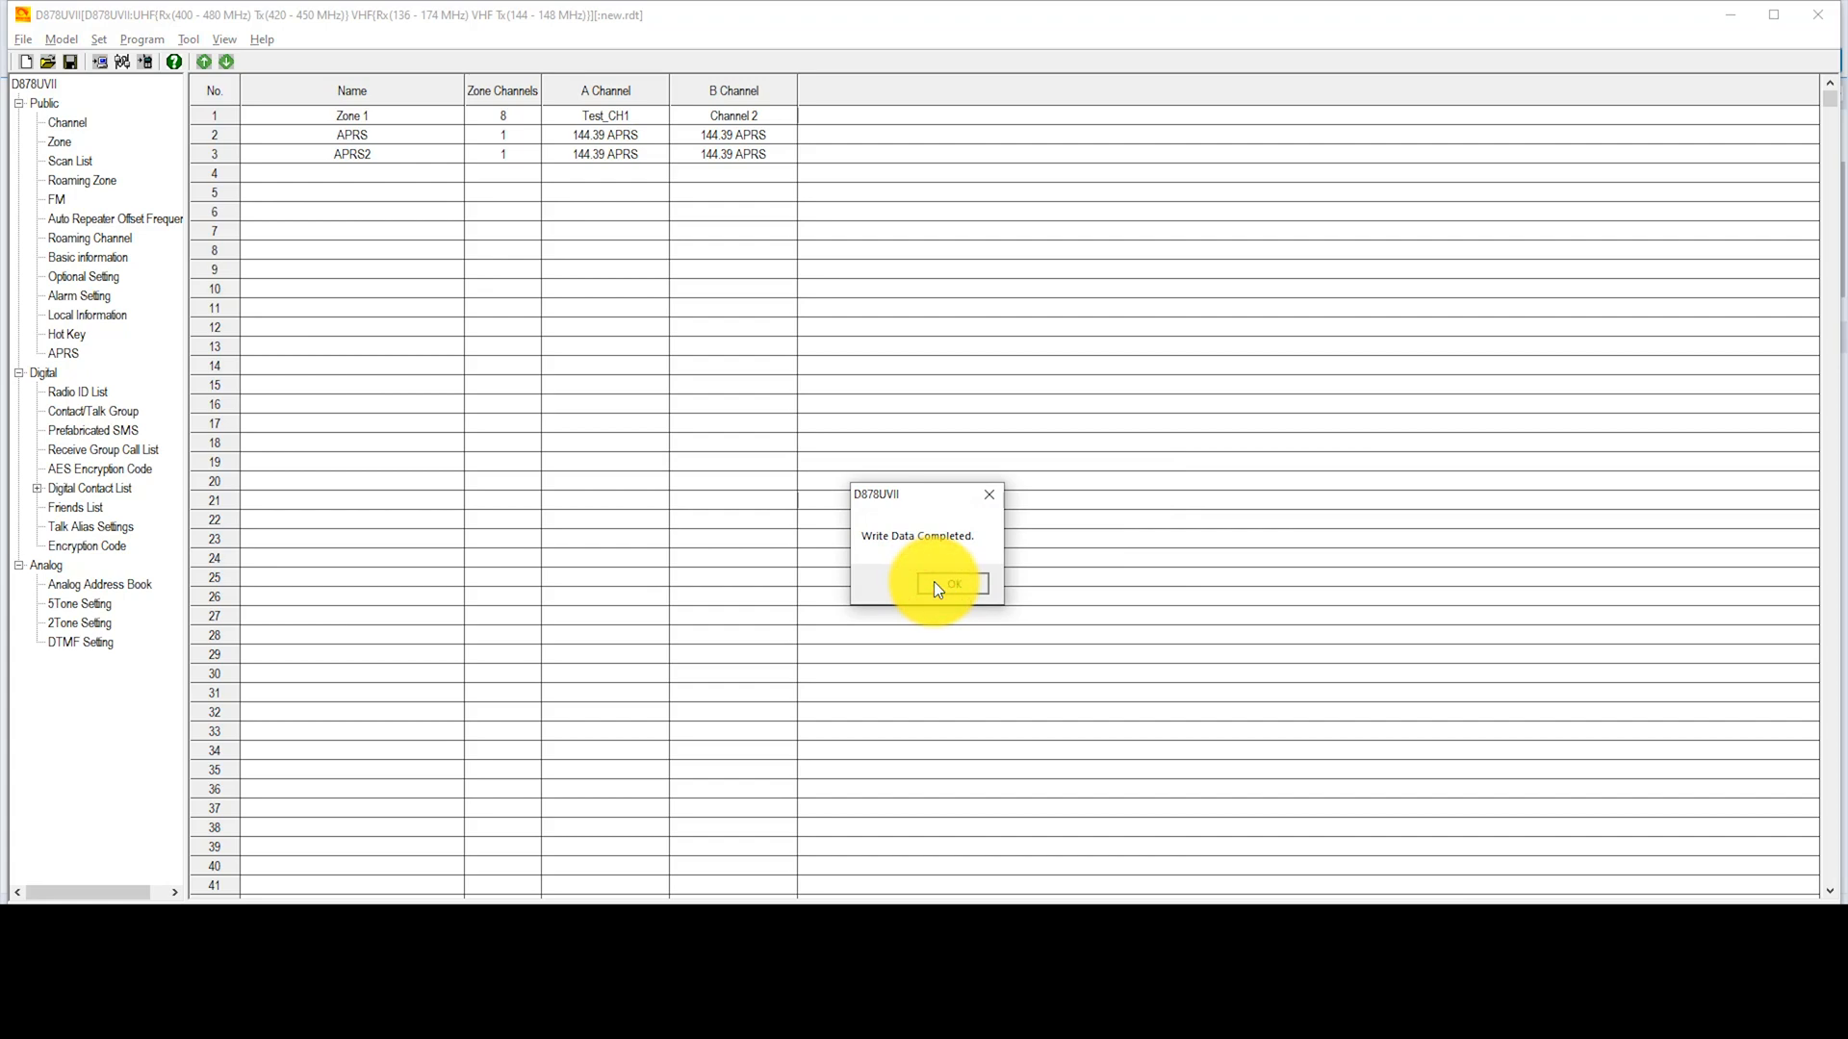
pyautogui.click(949, 584)
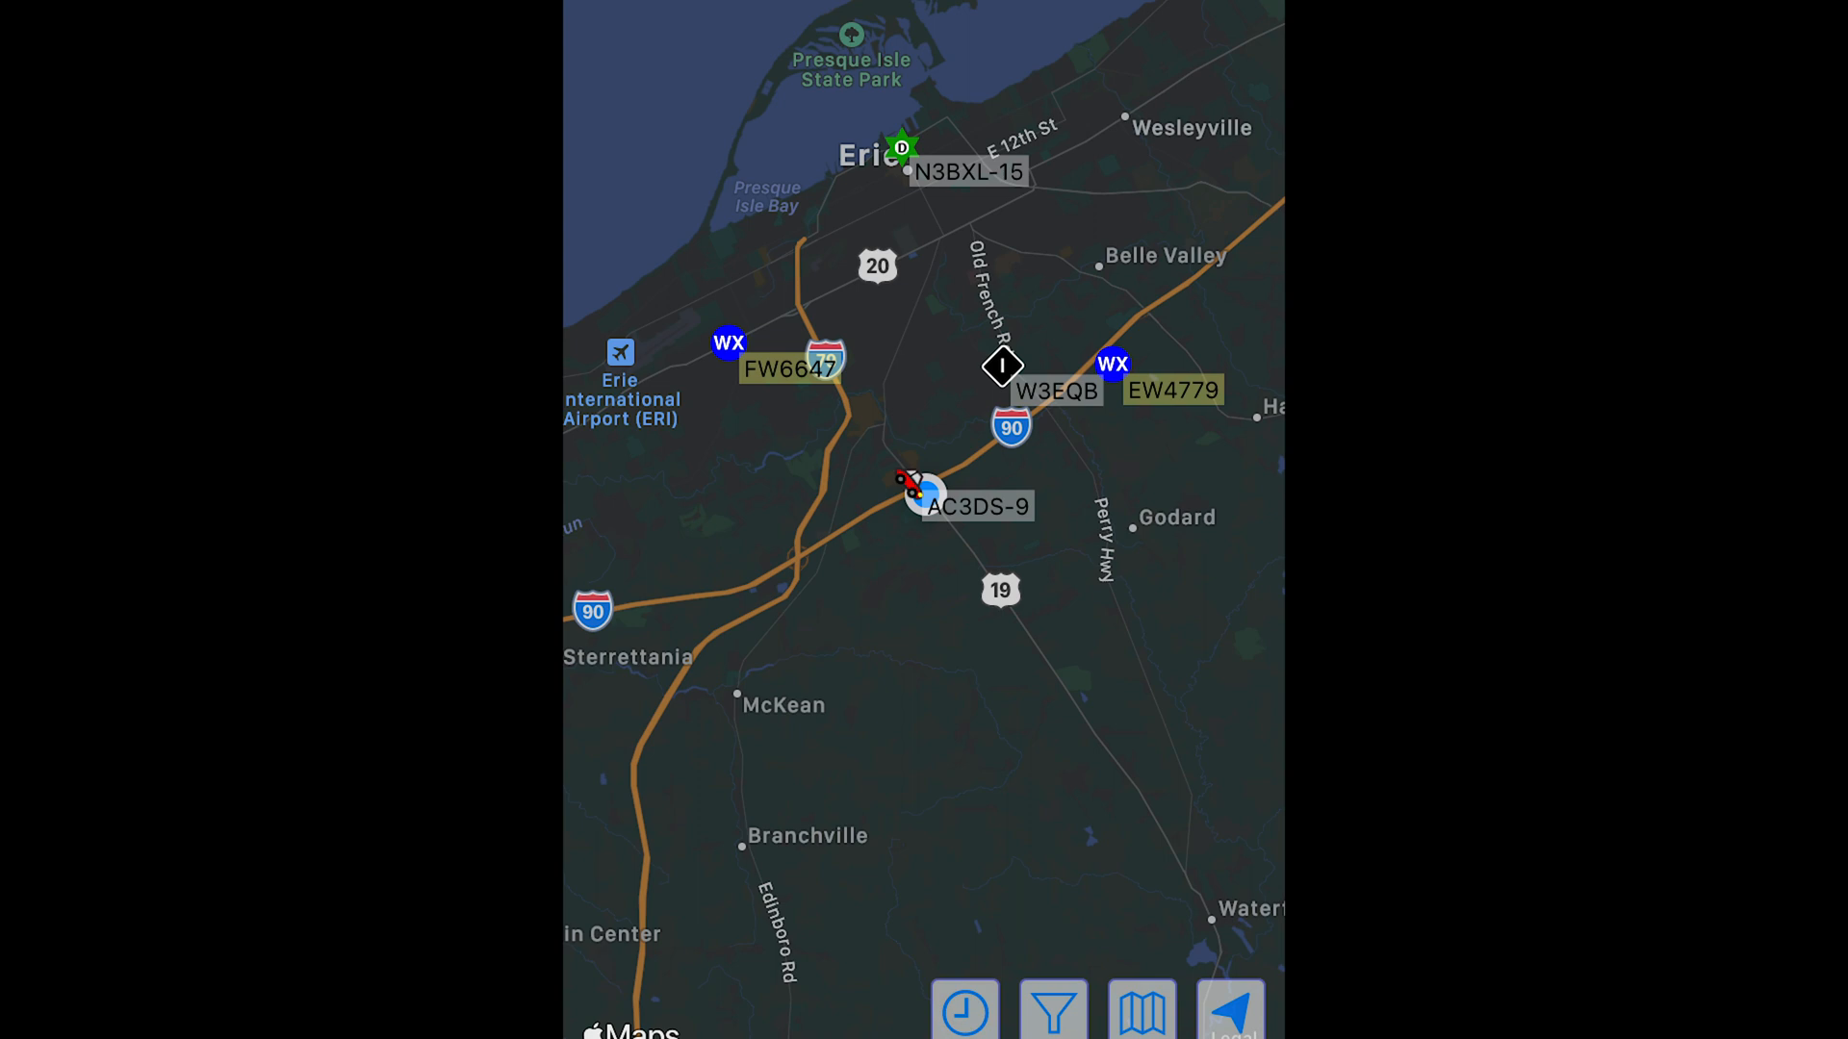
# Locate the radio's -9 station icon on aprs.fi near Erie and Interstate 90.
pyautogui.click(936, 493)
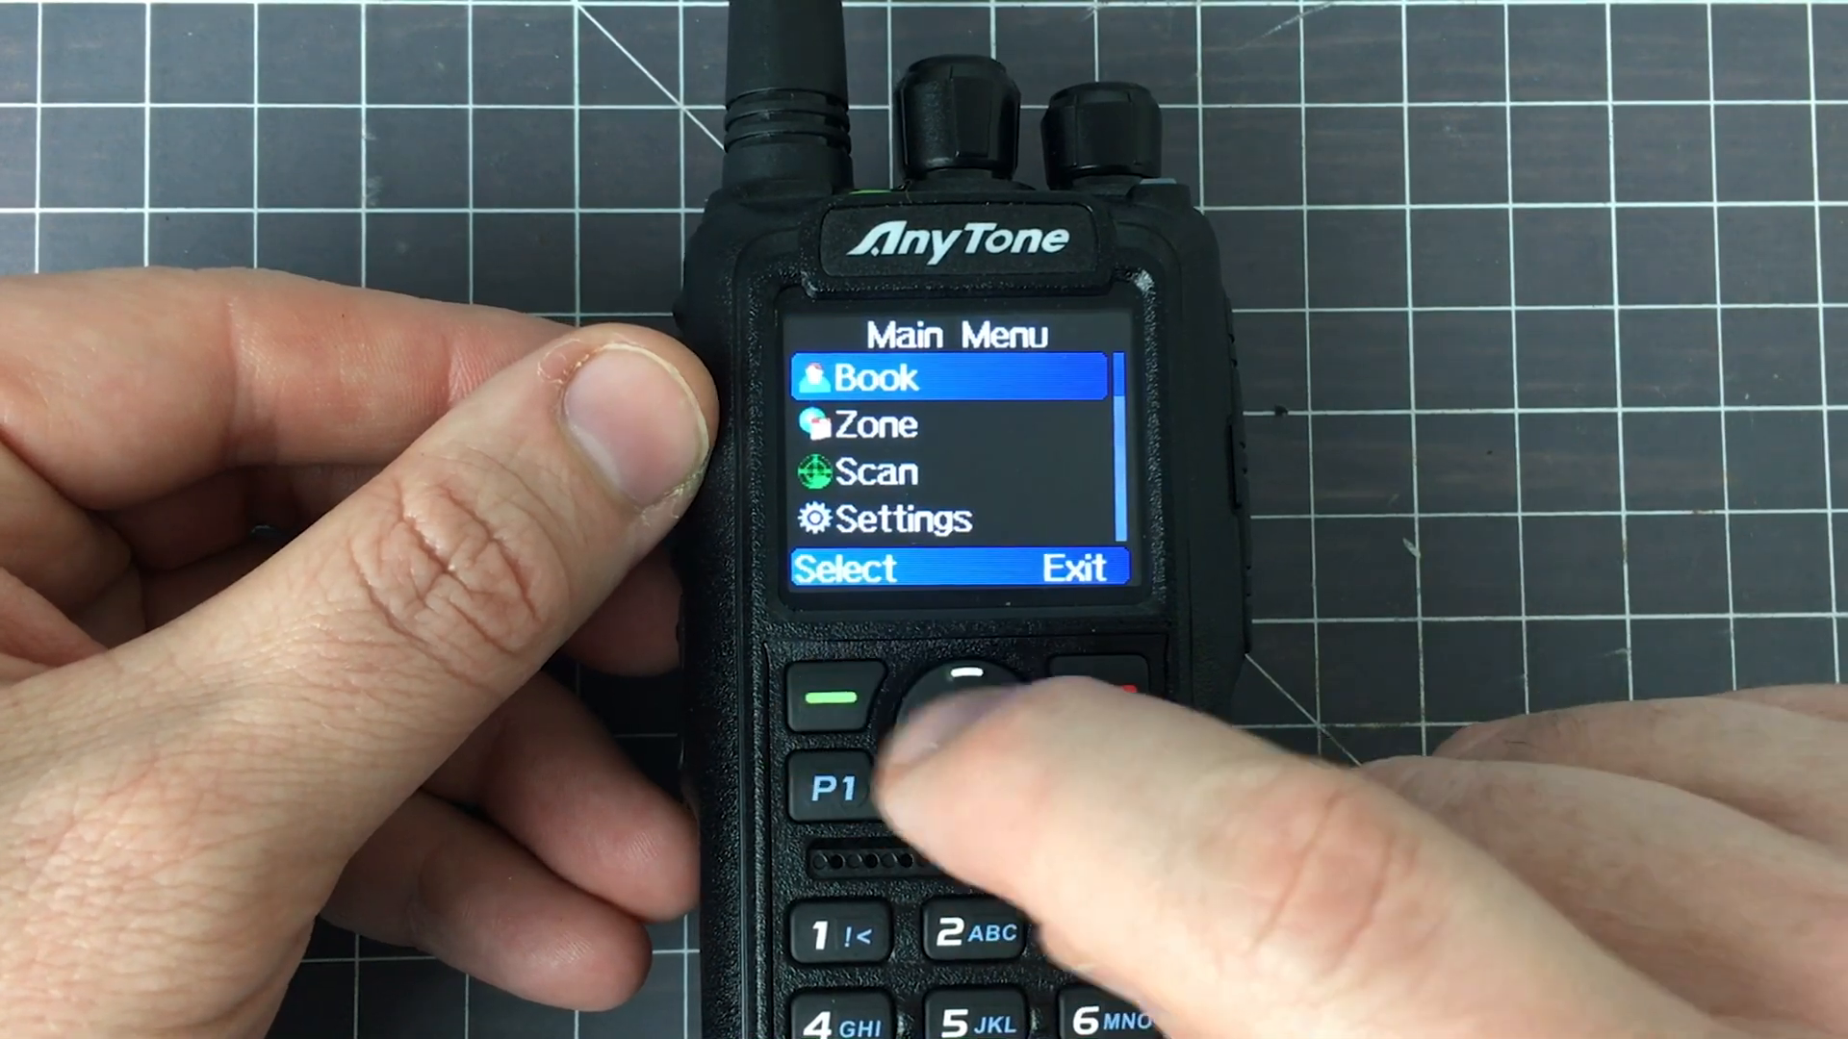
# Open GPS > APRS > Ana APRS Info and view the first received report.
pyautogui.click(955, 708)
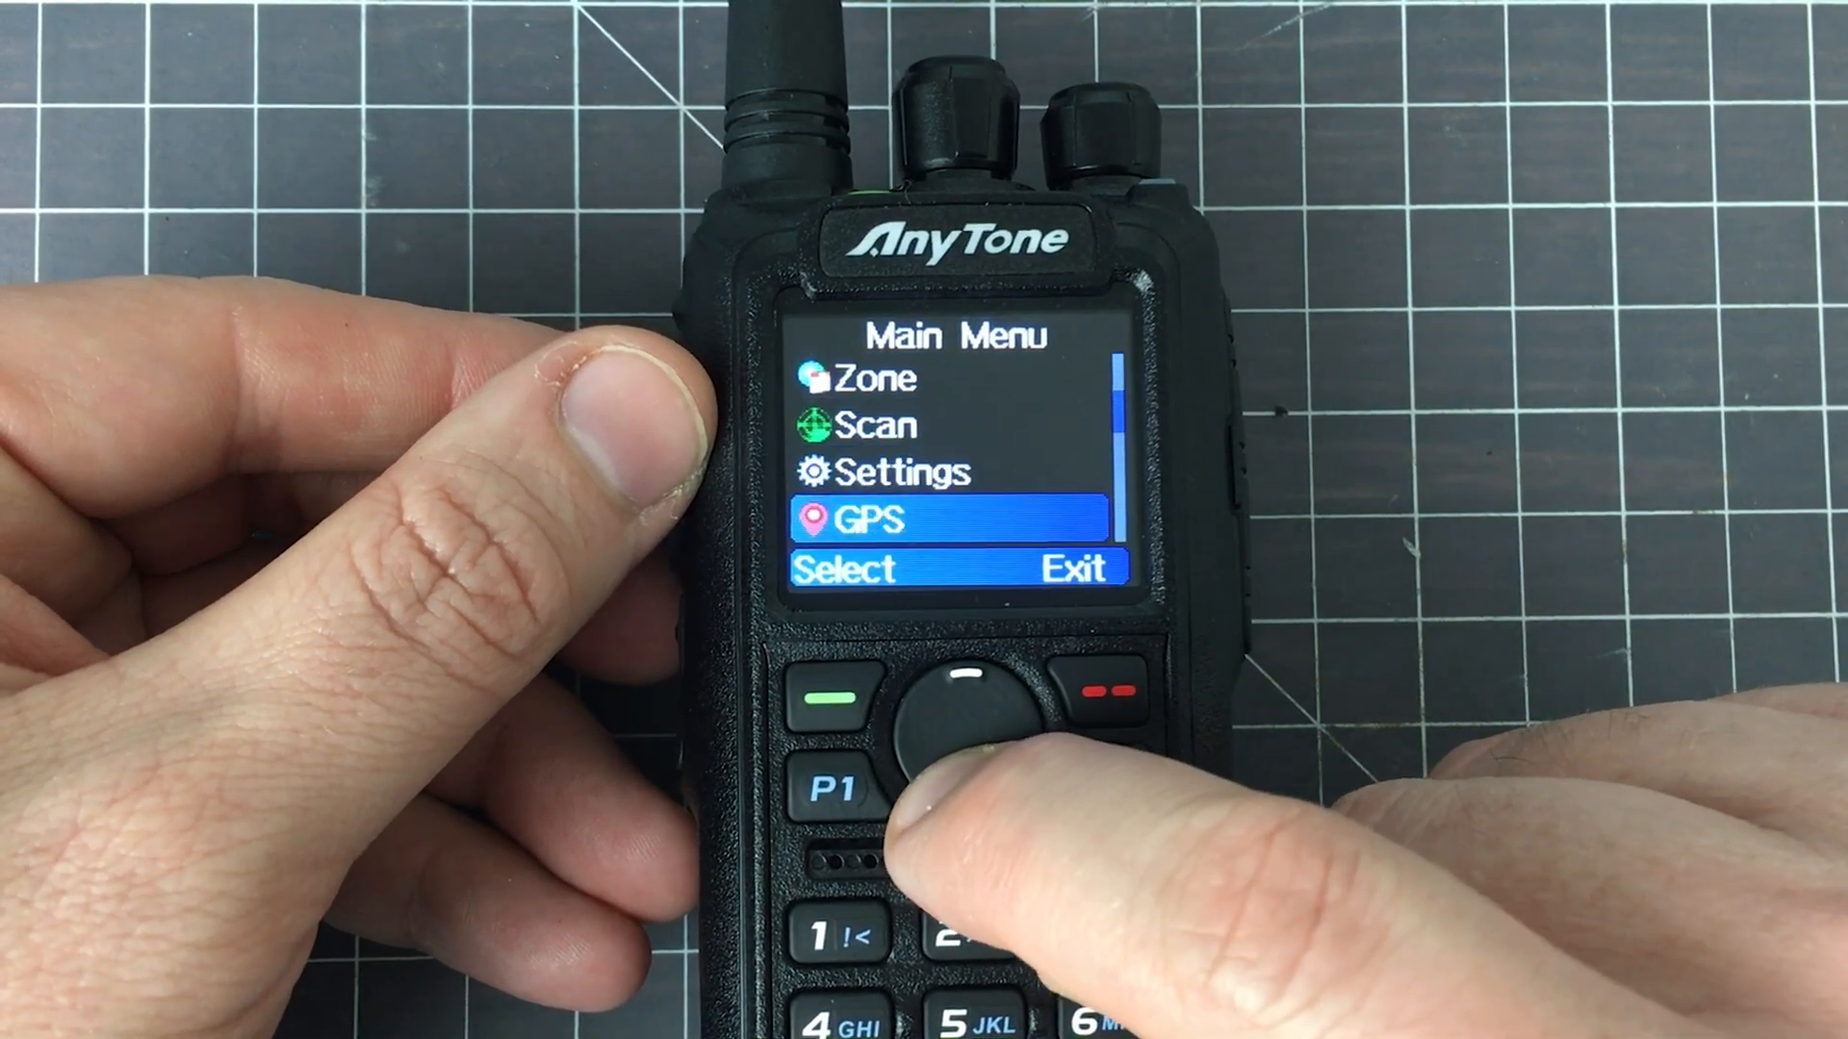
pyautogui.click(960, 724)
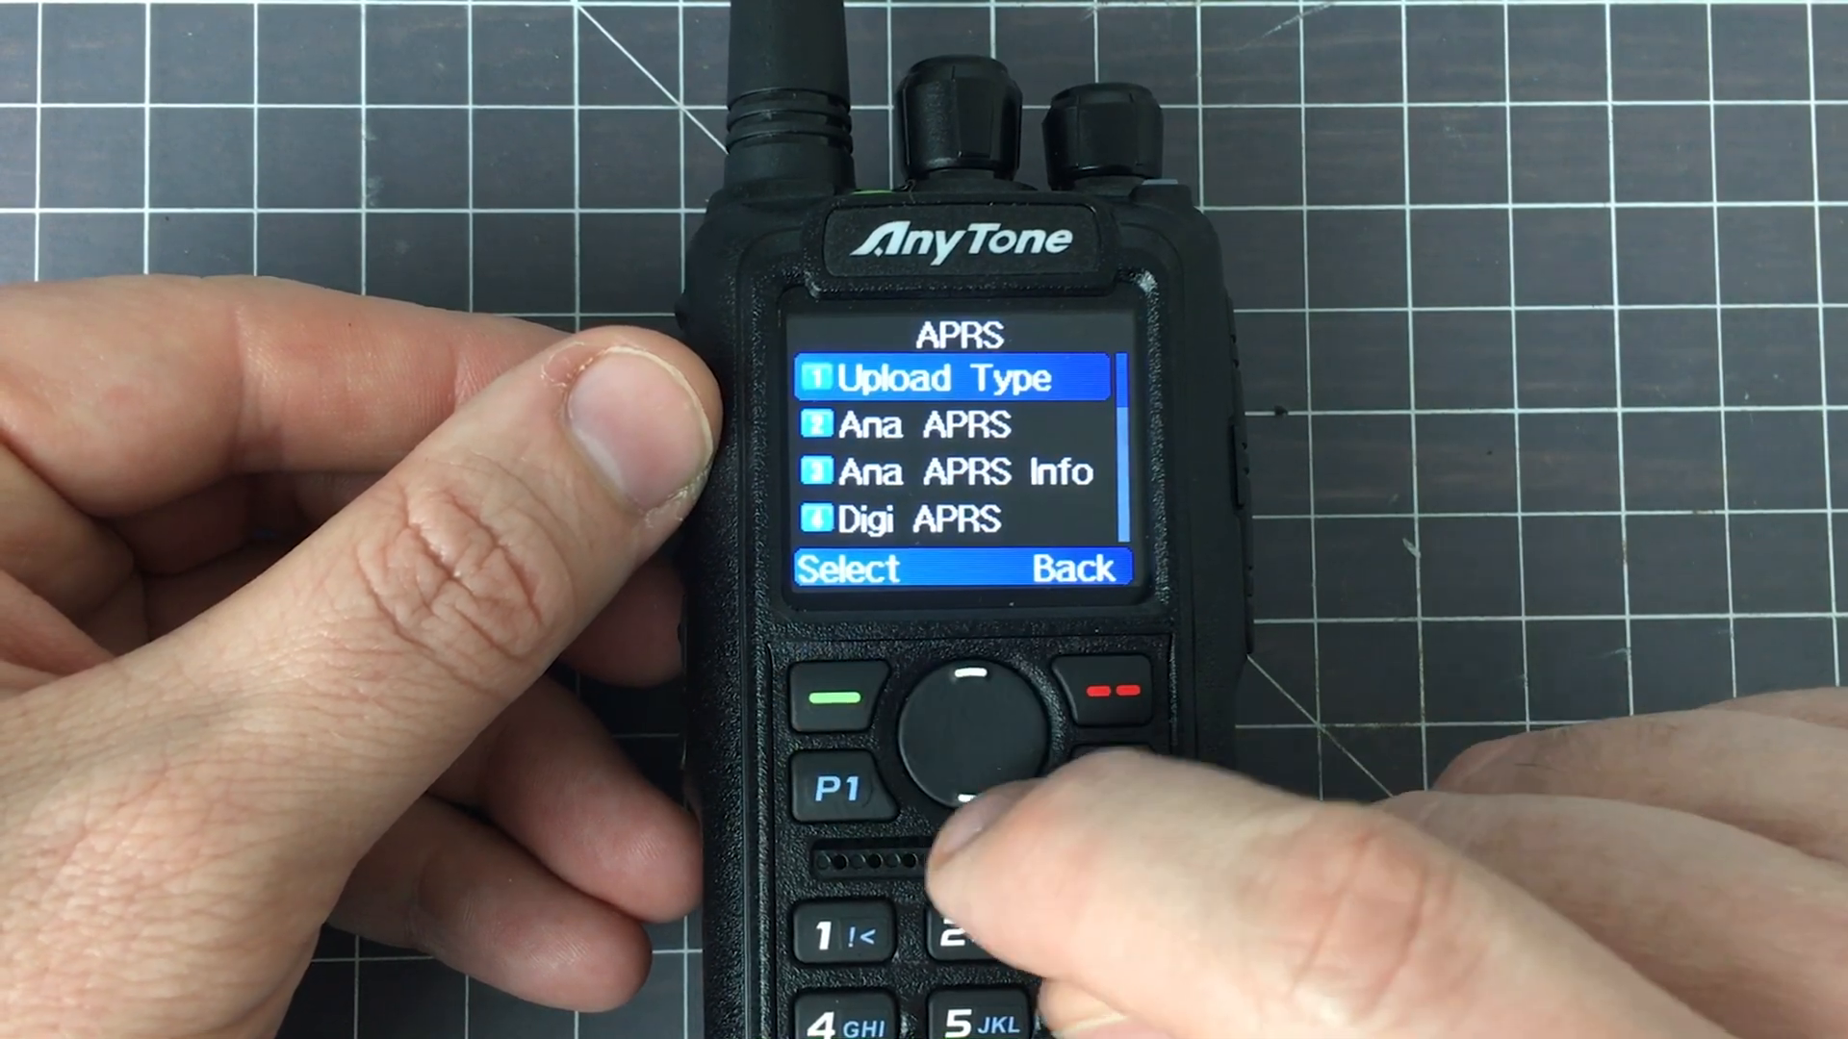
pyautogui.click(966, 778)
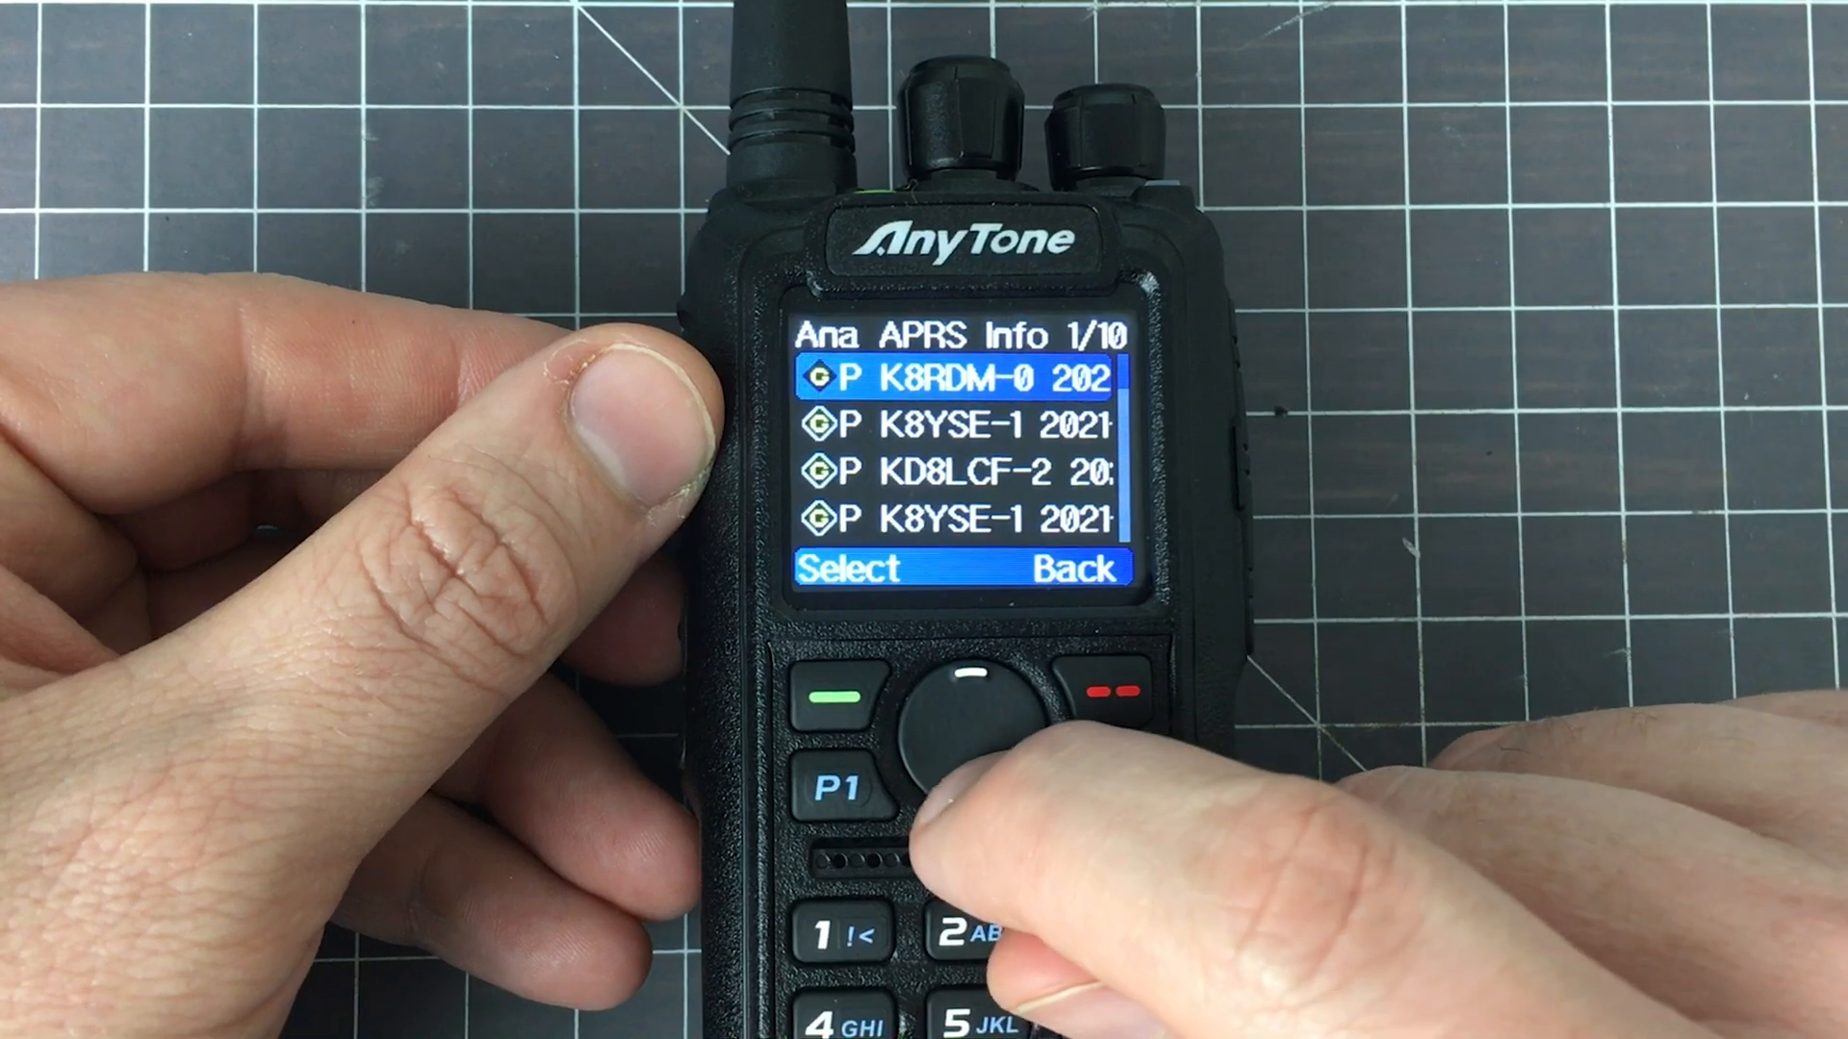
pyautogui.click(972, 725)
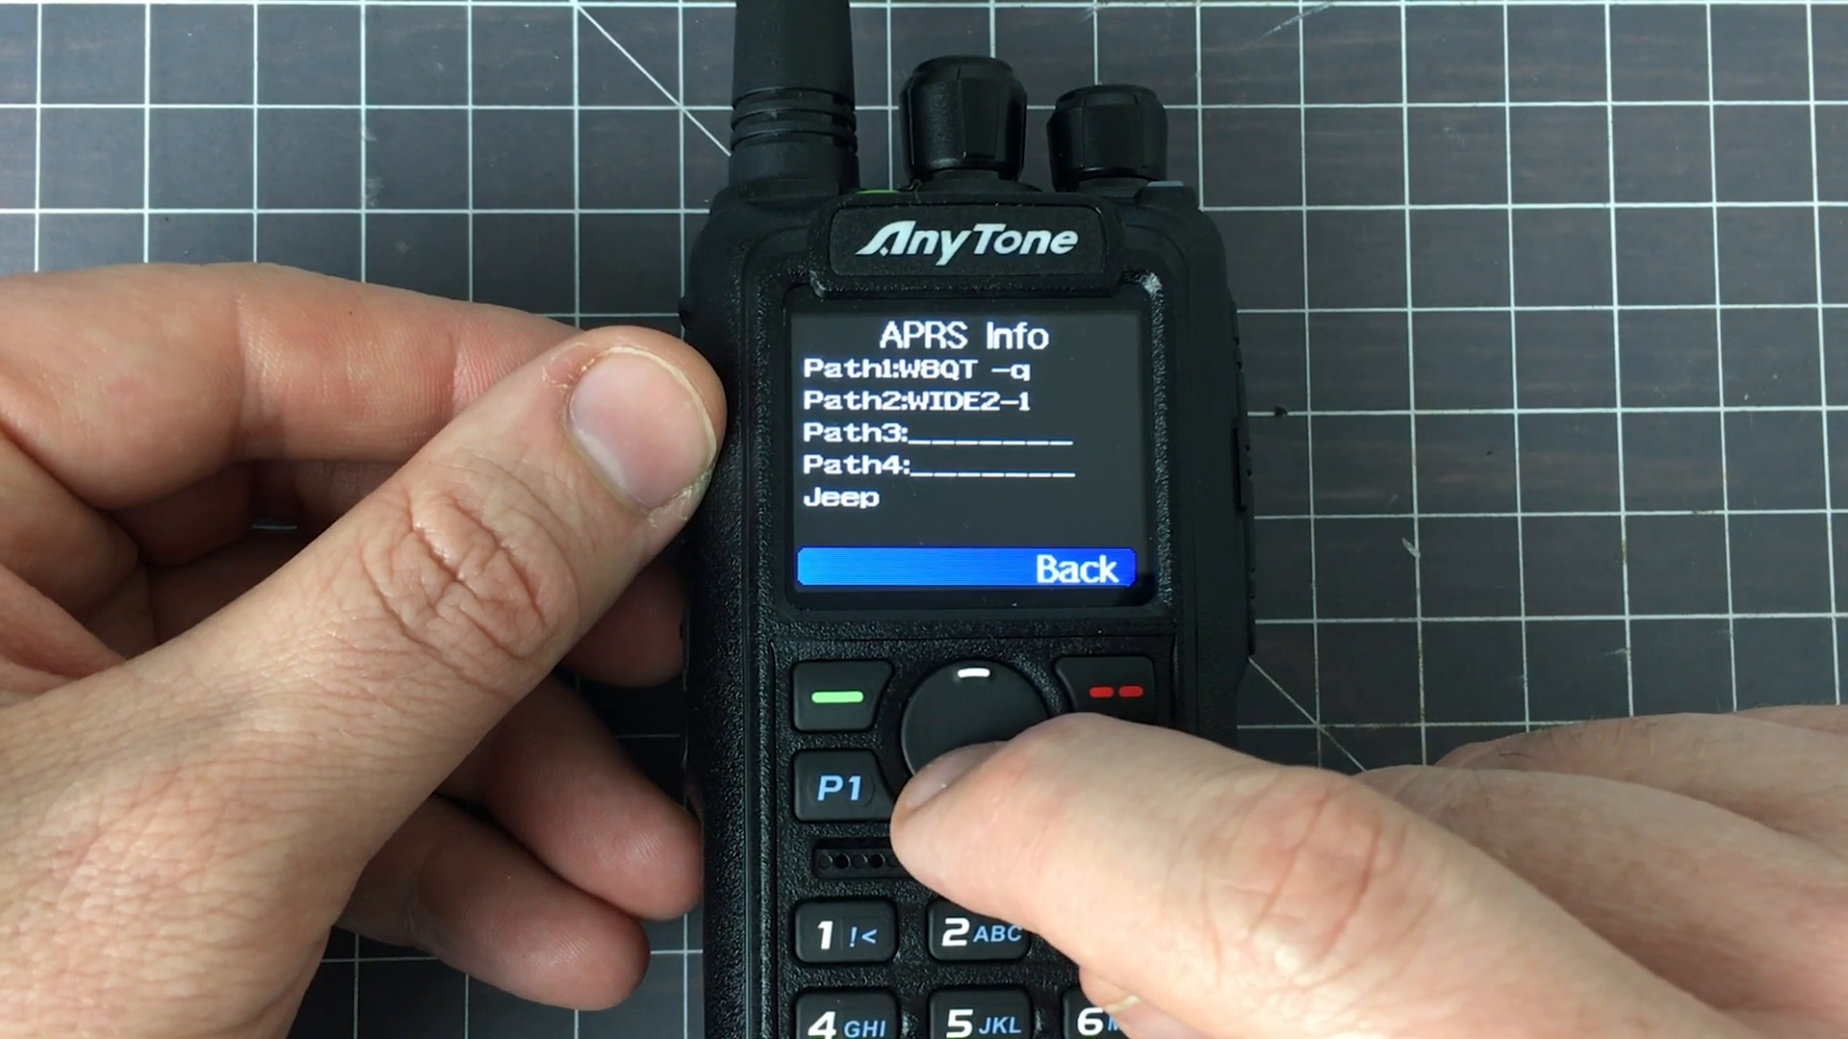
# Return to the Ana APRS Info log and open entry 8's report details.
pyautogui.click(972, 707)
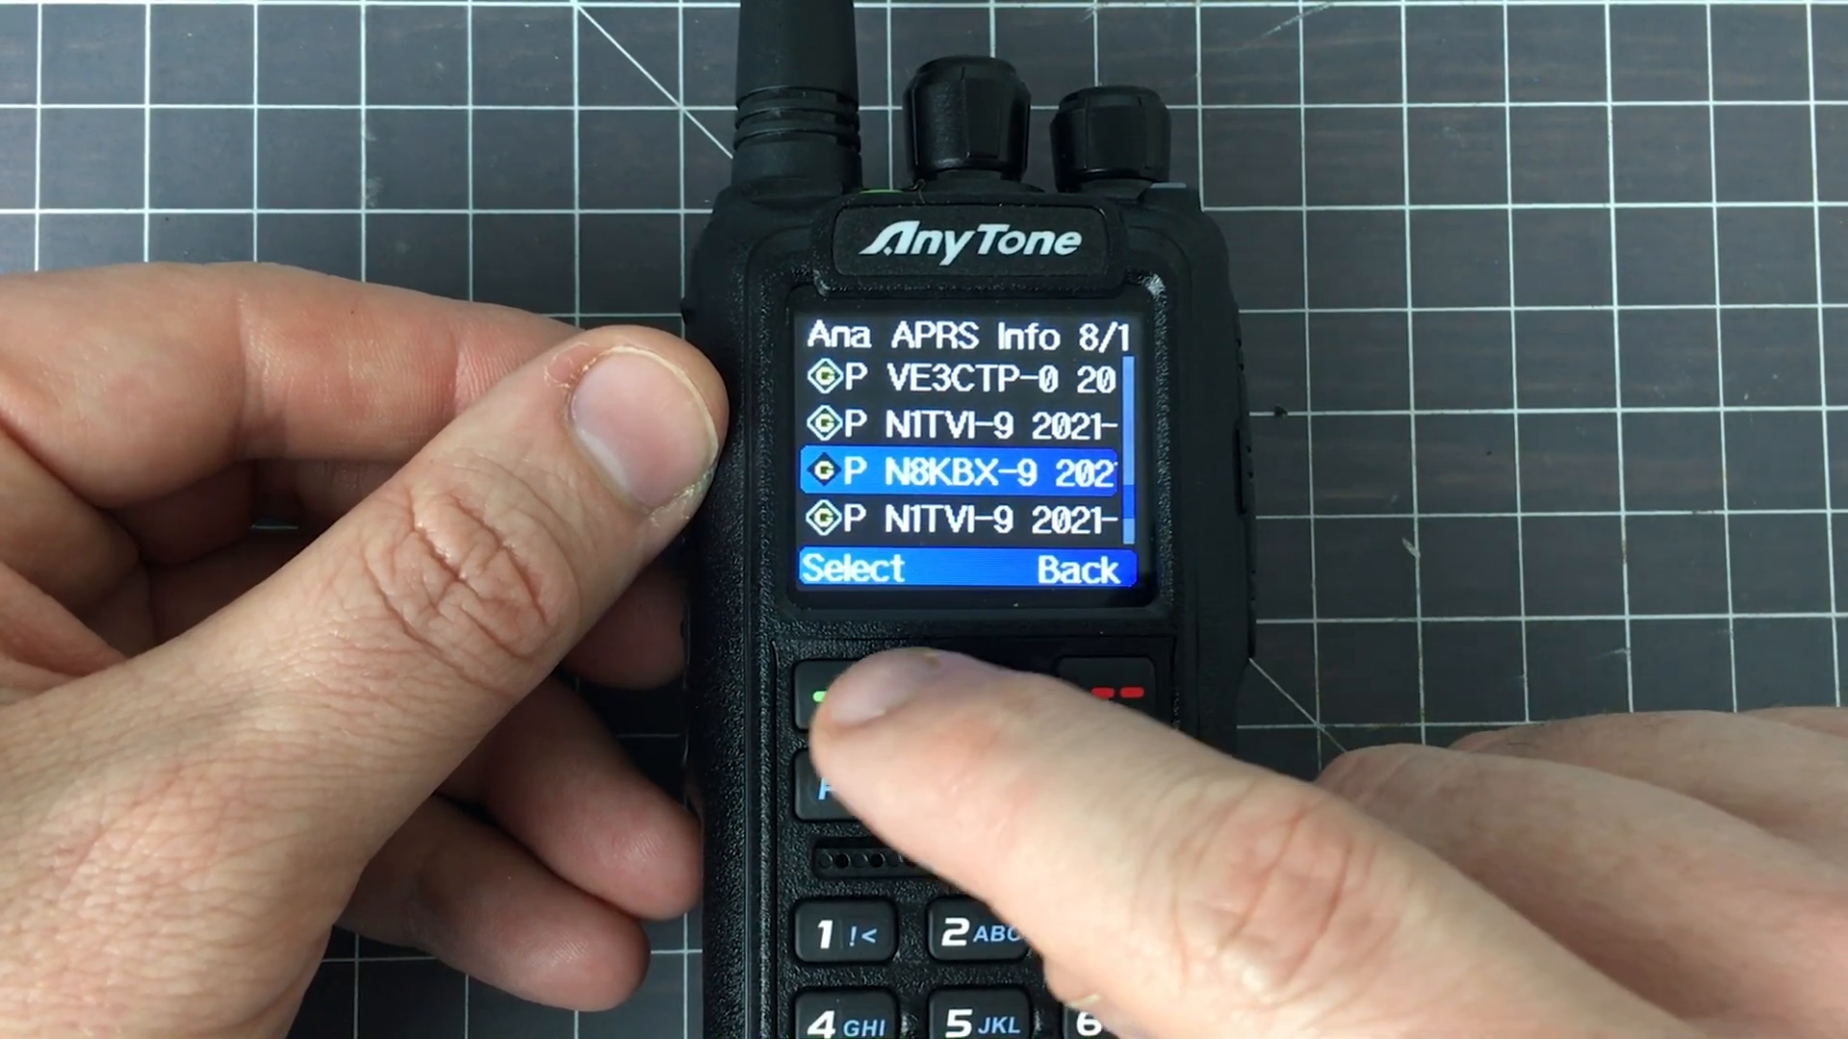
pyautogui.click(836, 701)
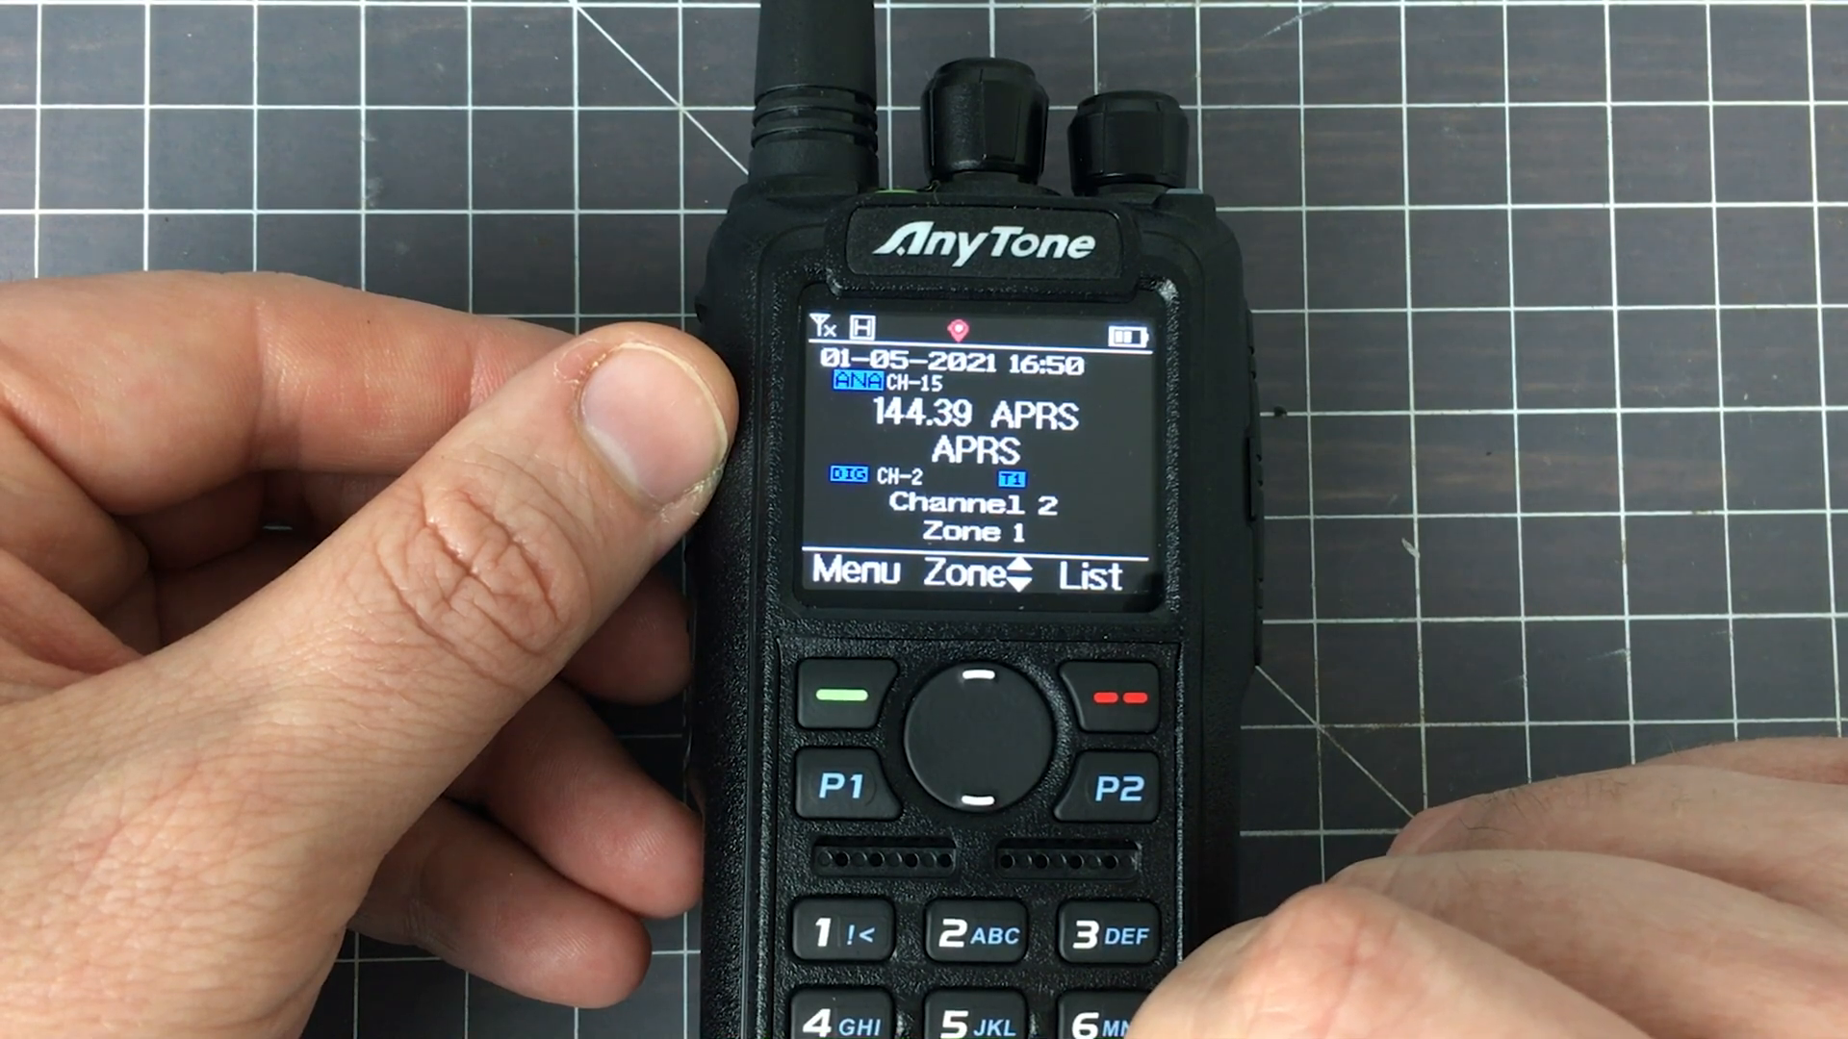
# Switch band A to VFO mode at 144.39000 MHz with the V/M key.
pyautogui.click(1102, 786)
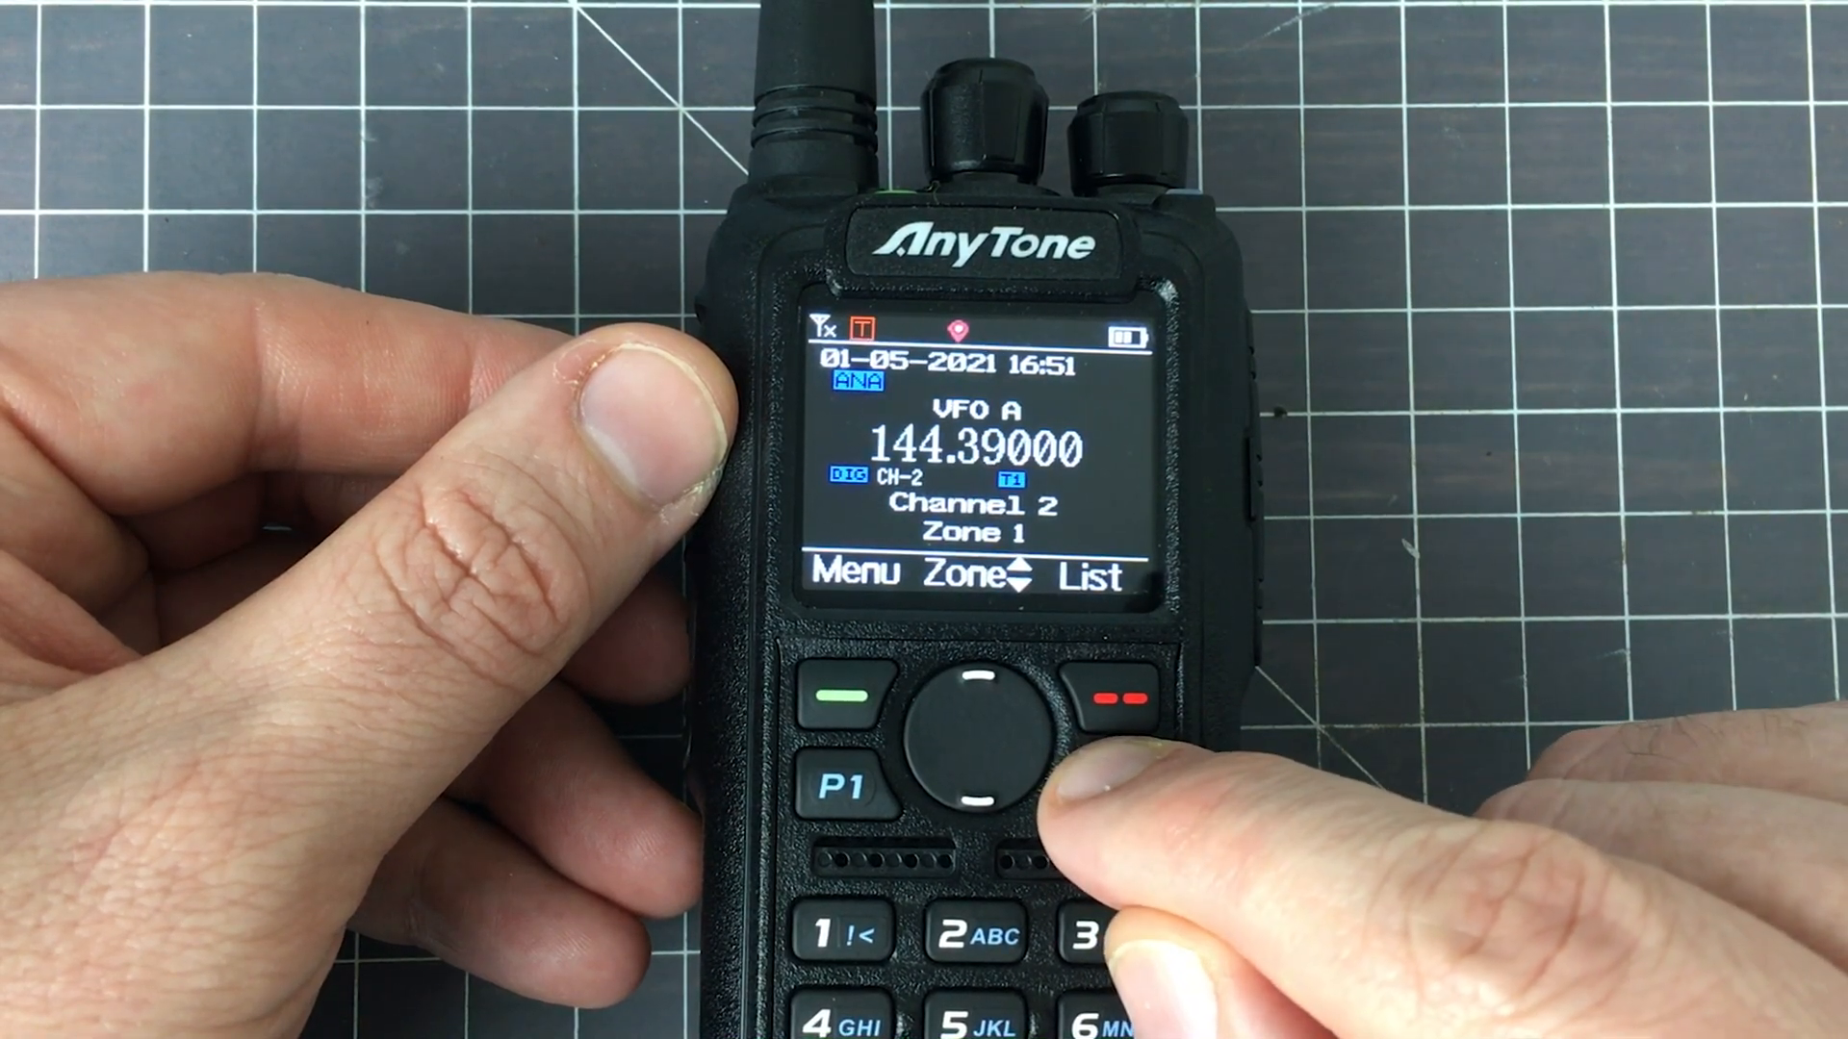